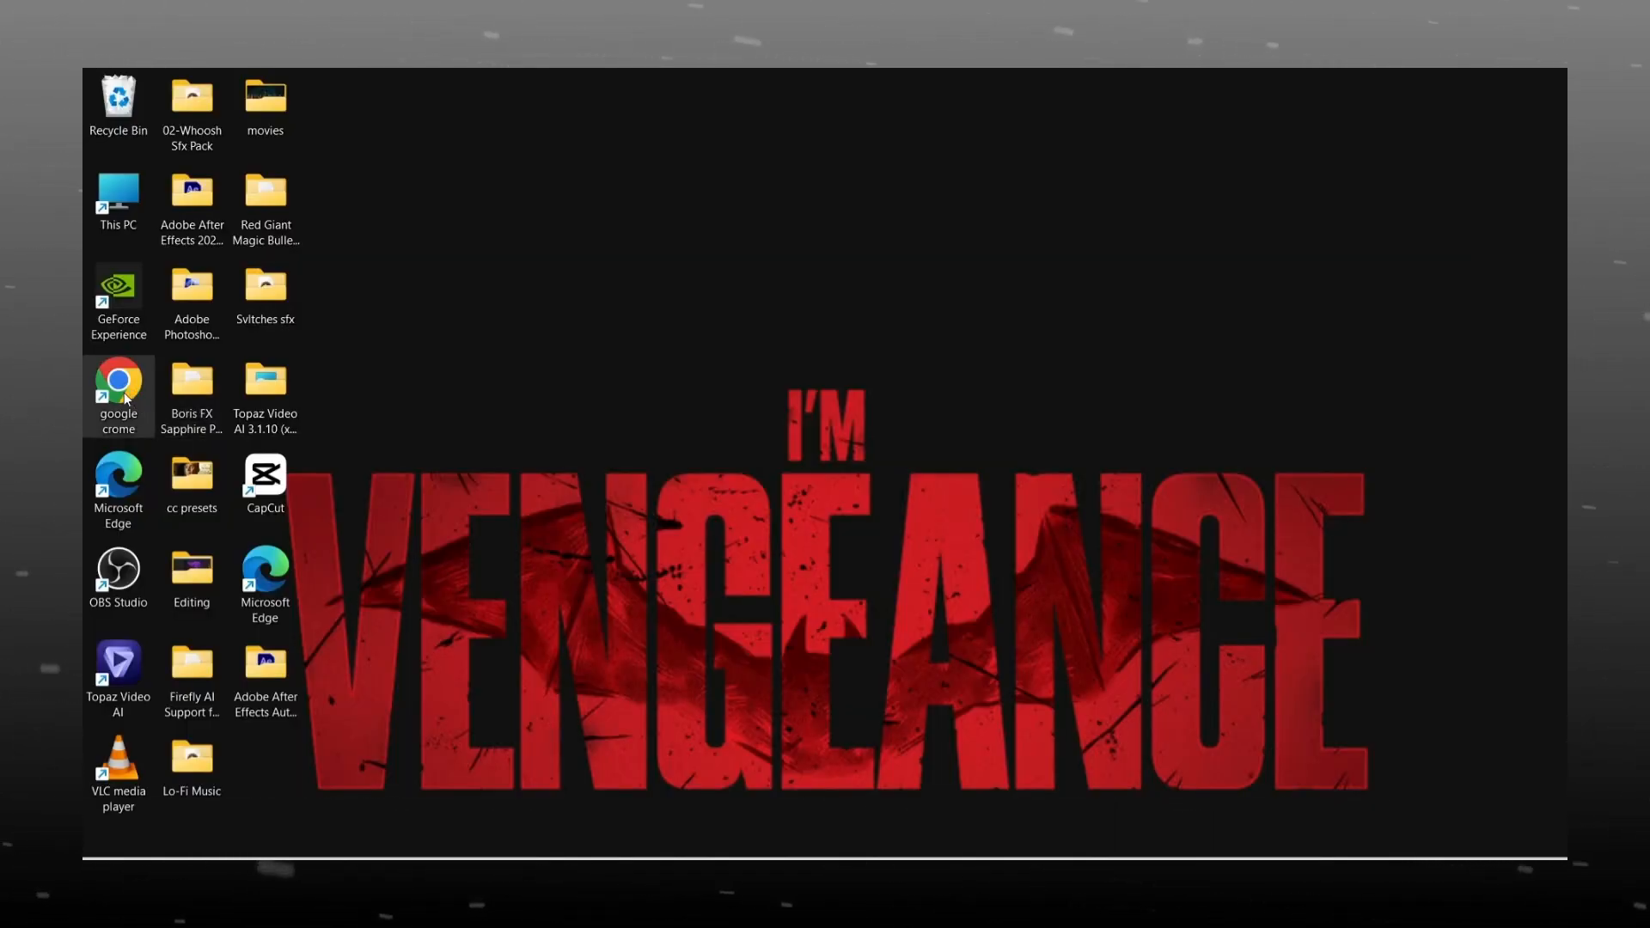
- Launch Chrome, search Google for 'leonardo ai' and open the Leonardo.Ai website
{"action": "double_click", "coordinate": [118, 376]}
{"action": "type", "text": "leo"}
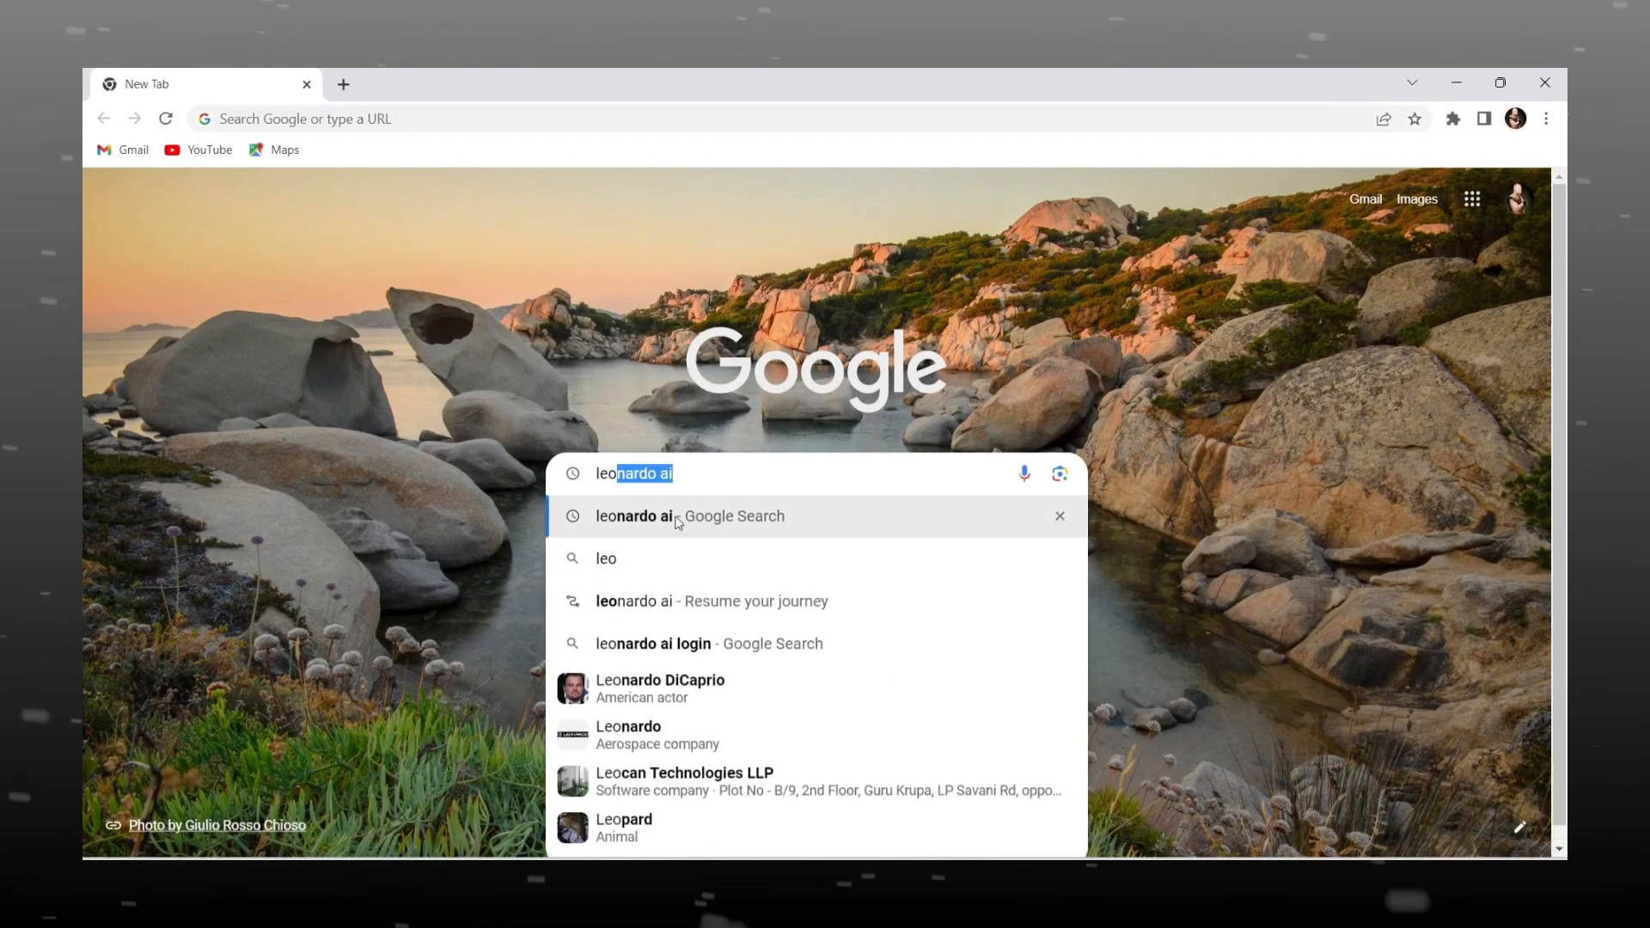
{"action": "left_click", "coordinate": [689, 515]}
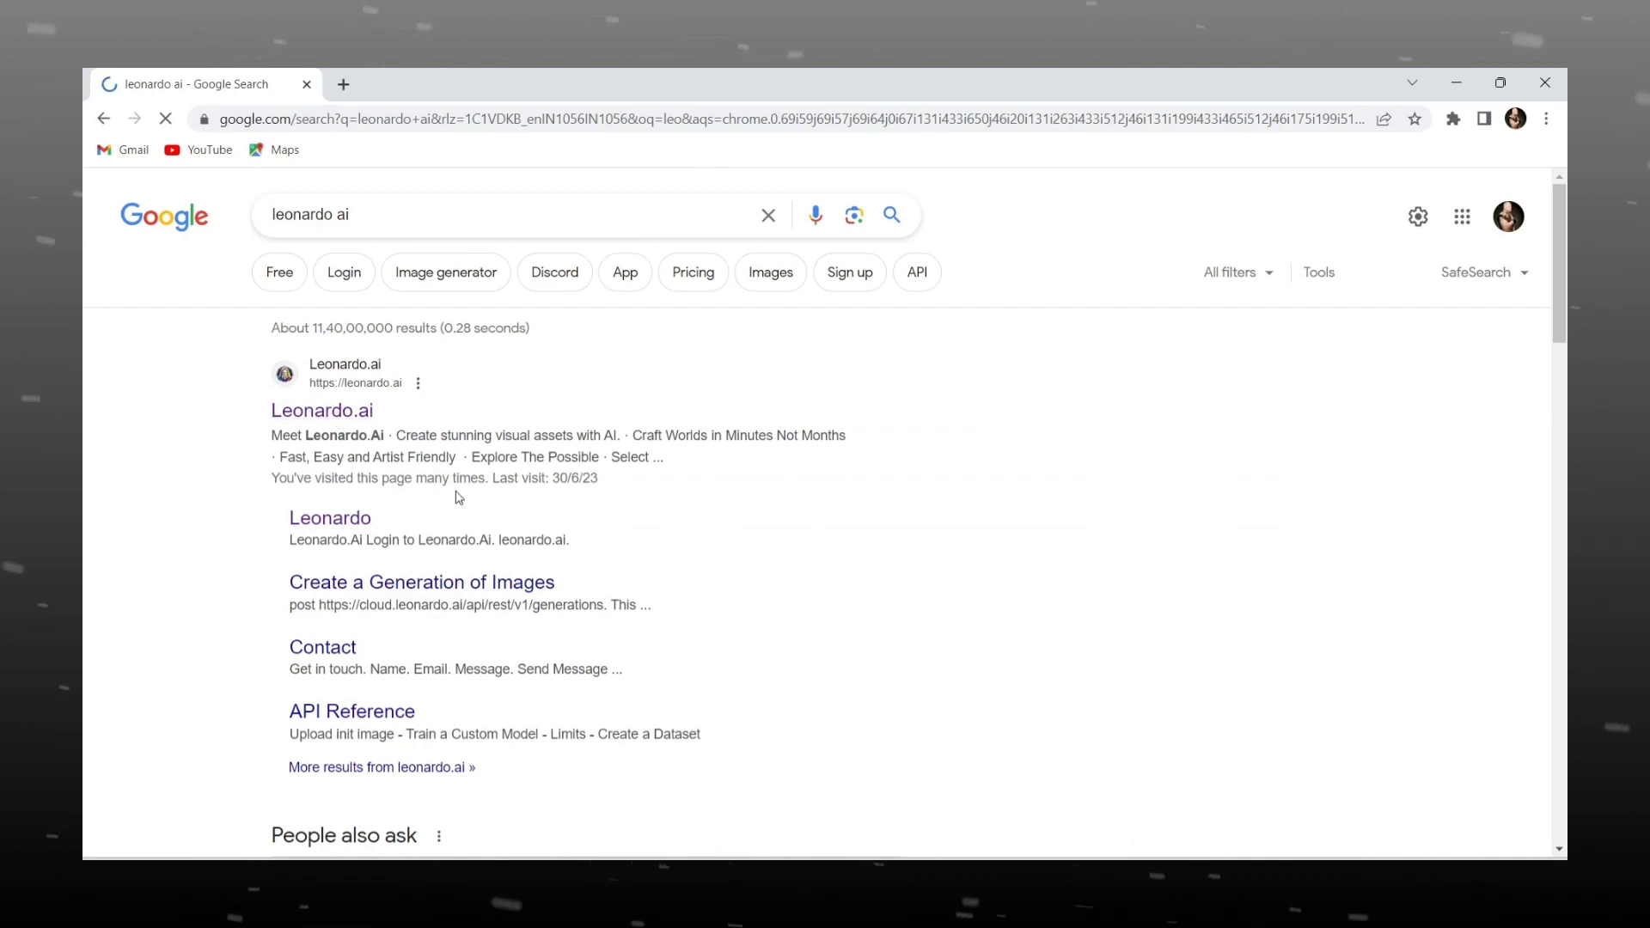
{"action": "left_click", "coordinate": [320, 410]}
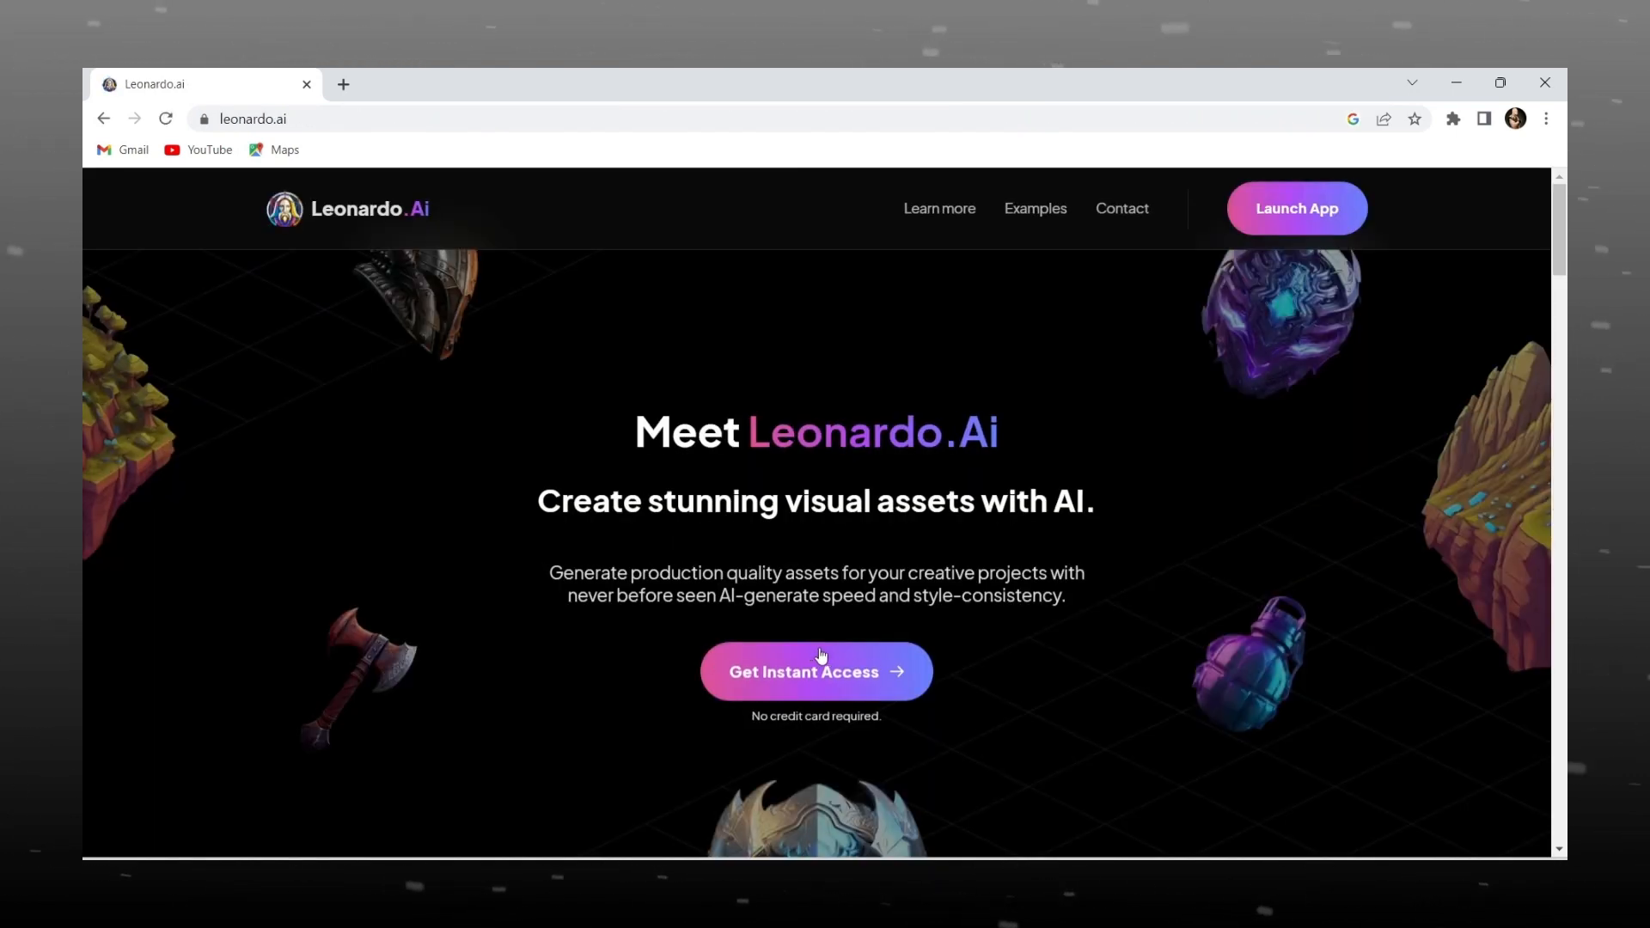
{"action": "mouse_move", "coordinate": [1295, 207]}
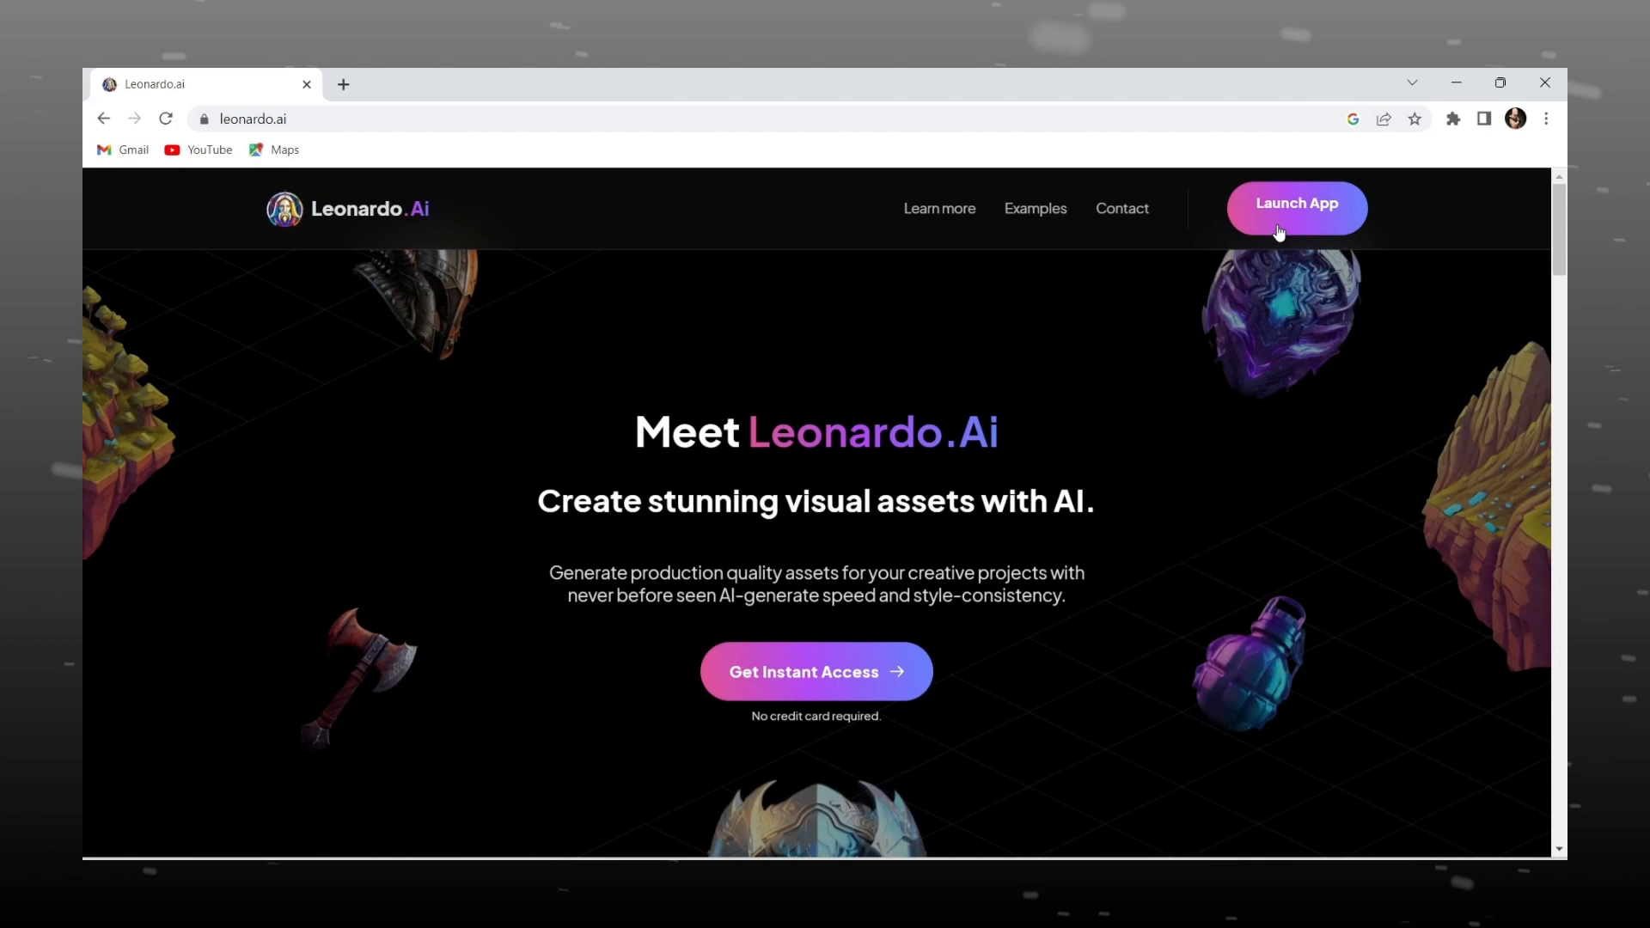
- Launch the Leonardo.Ai app and scroll through the Recent Creations feed
{"action": "left_click", "coordinate": [1295, 202]}
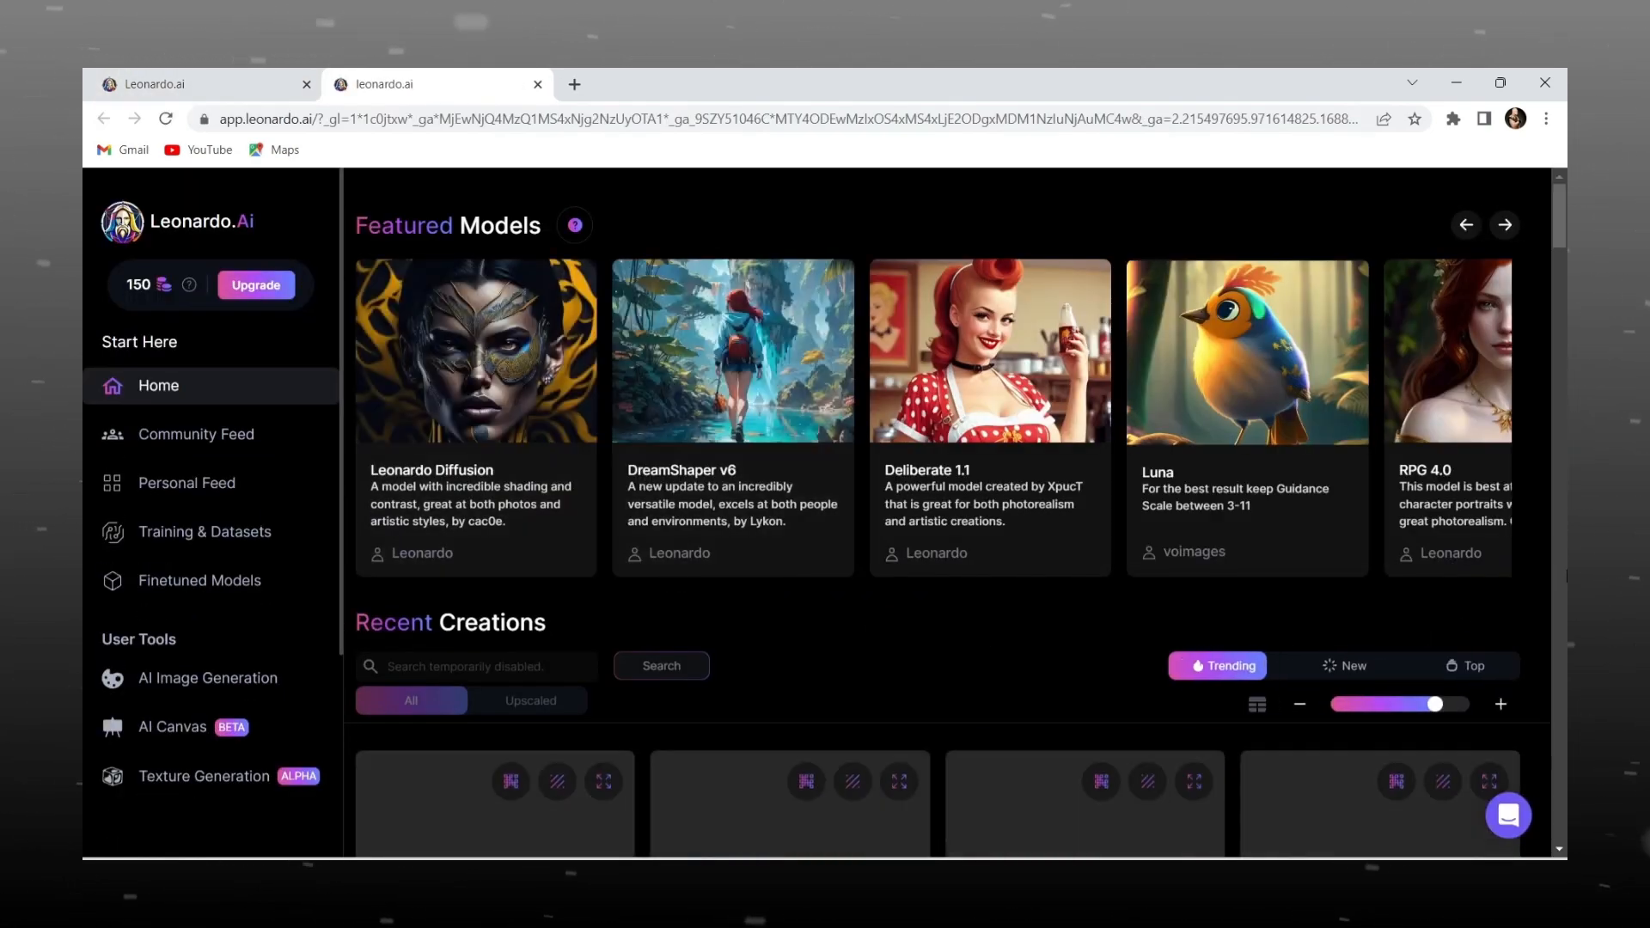
{"action": "scroll", "scroll_direction": "down", "scroll_amount": 3}
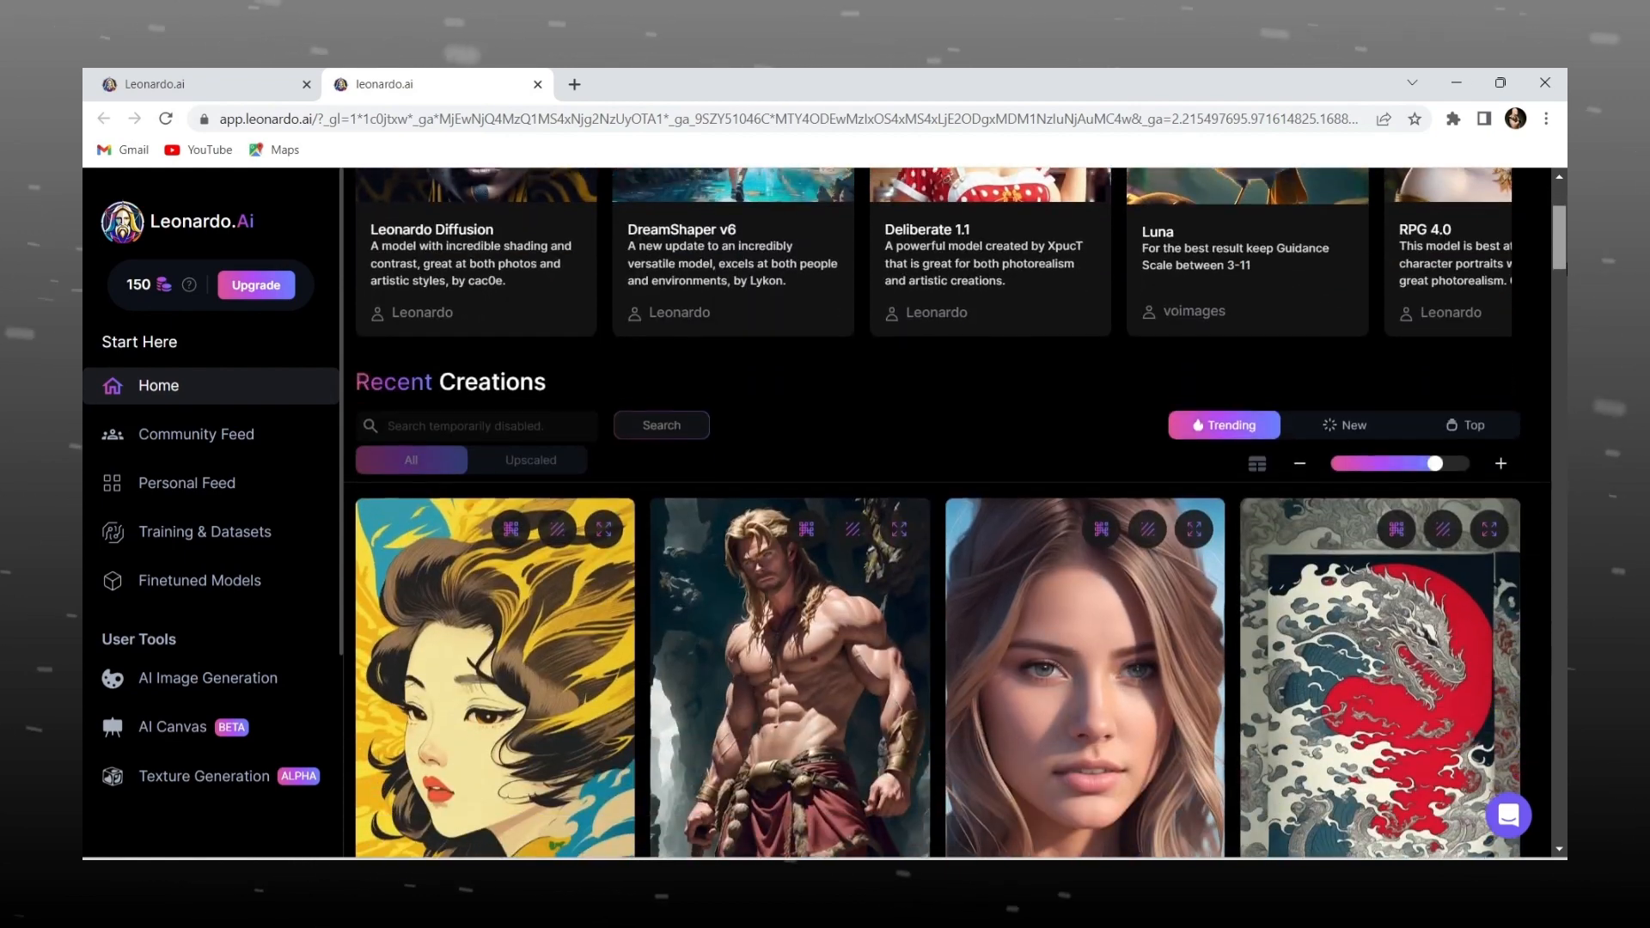
{"action": "scroll", "scroll_direction": "down", "scroll_amount": 3}
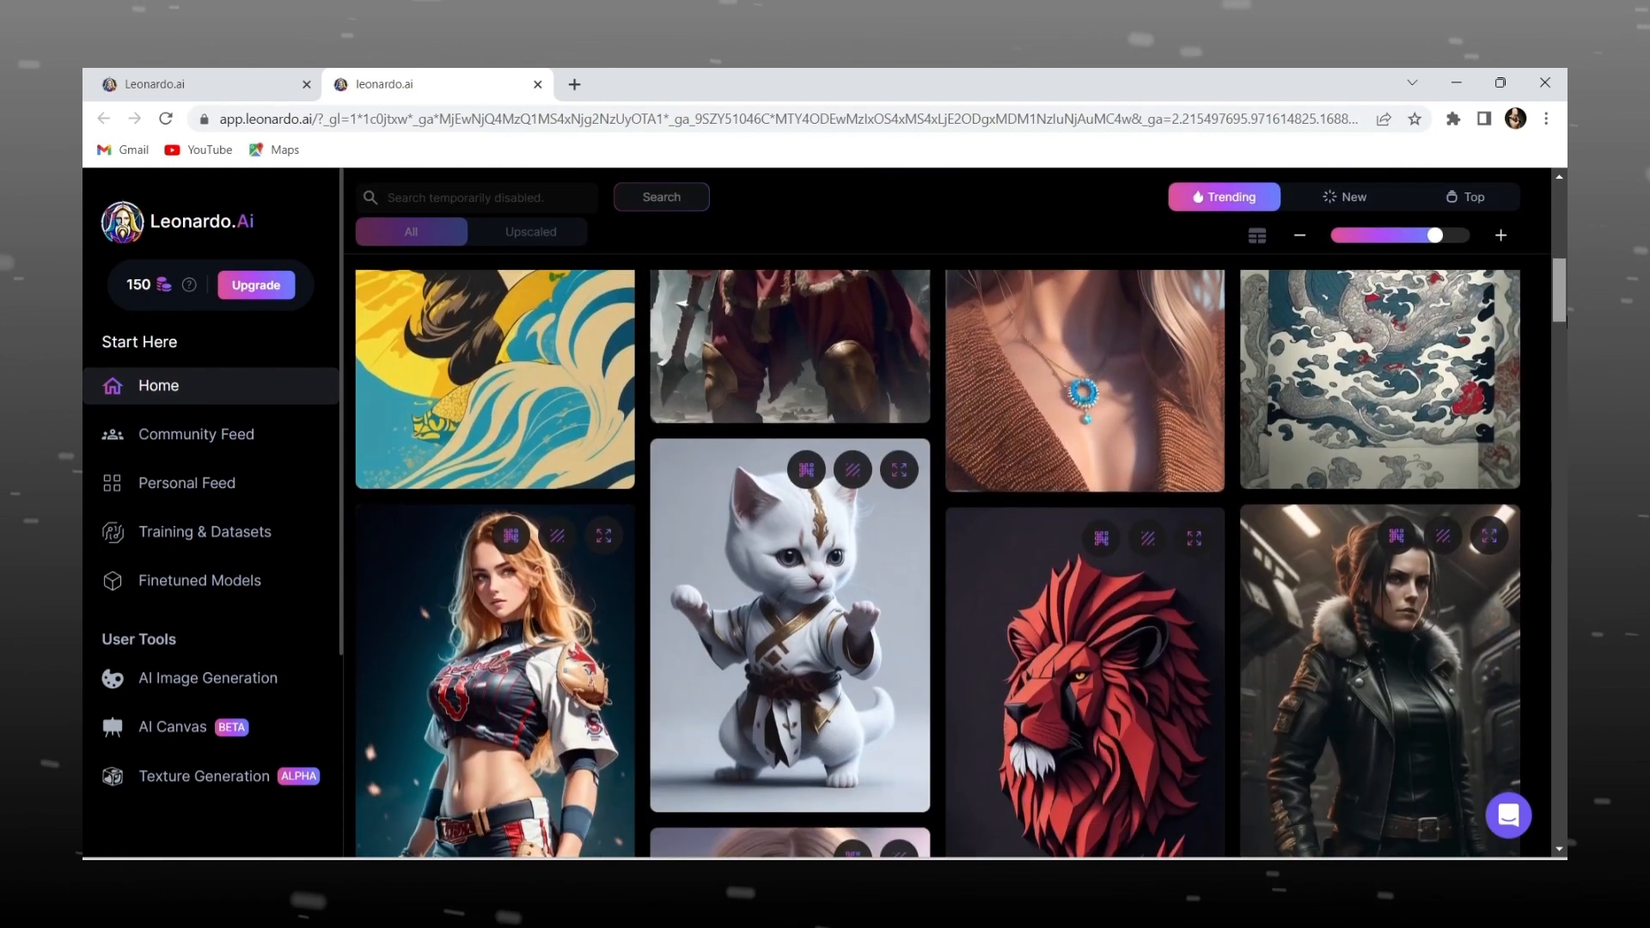
{"action": "scroll", "scroll_direction": "down", "scroll_amount": 3}
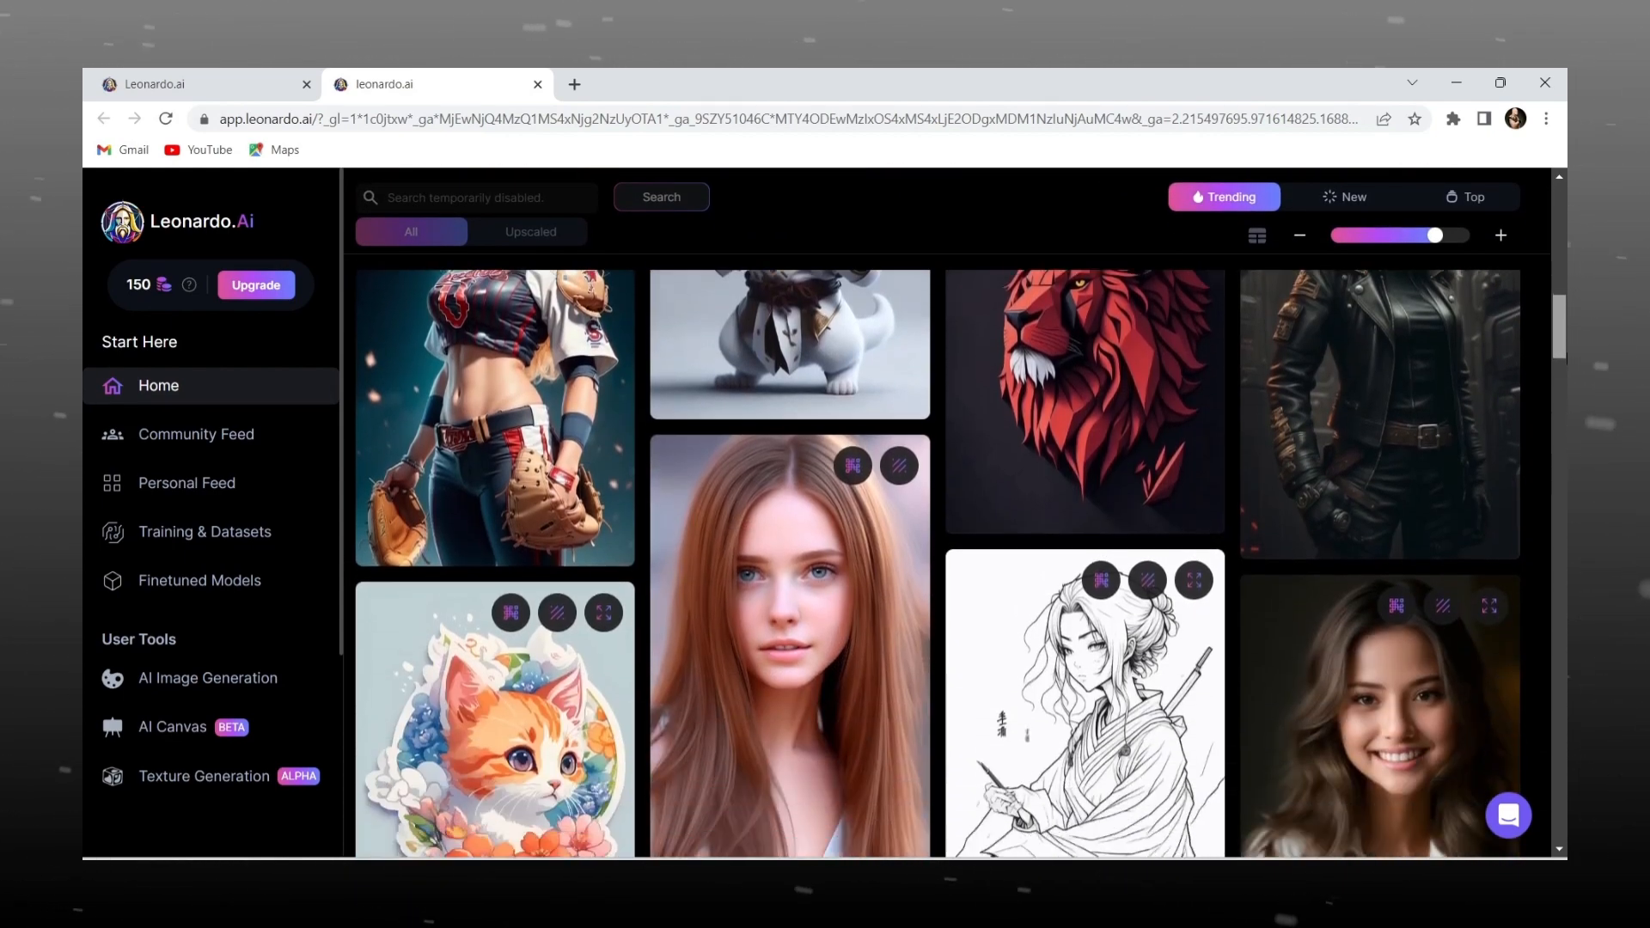
{"action": "scroll", "scroll_direction": "down", "scroll_amount": 3}
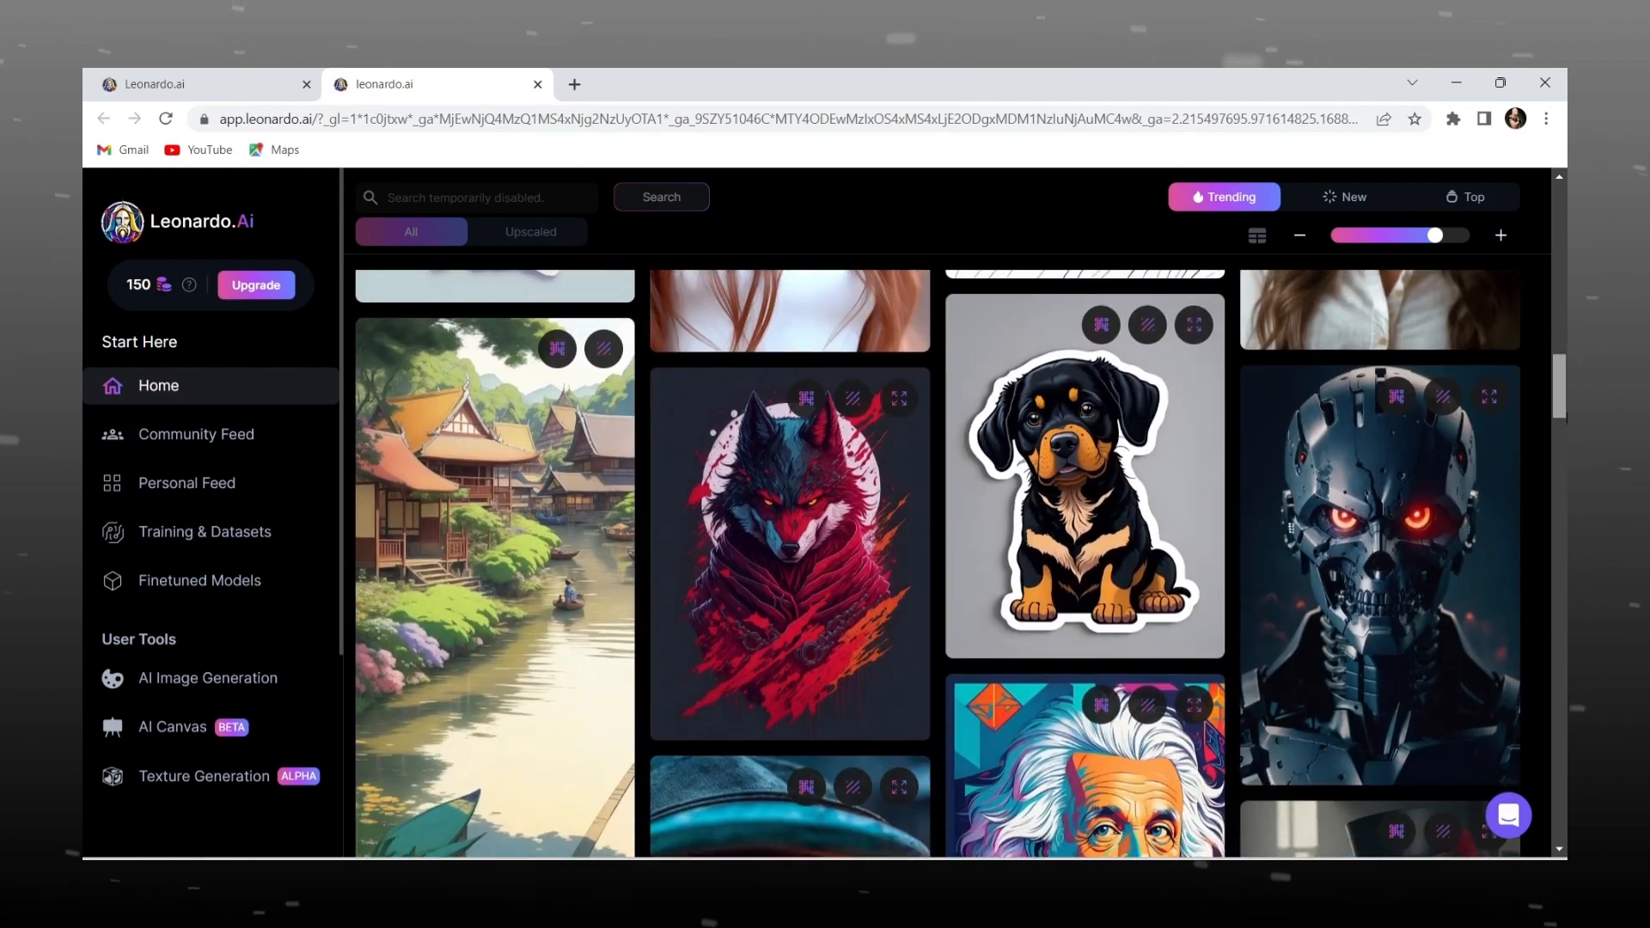
{"action": "scroll", "scroll_direction": "down", "scroll_amount": 3}
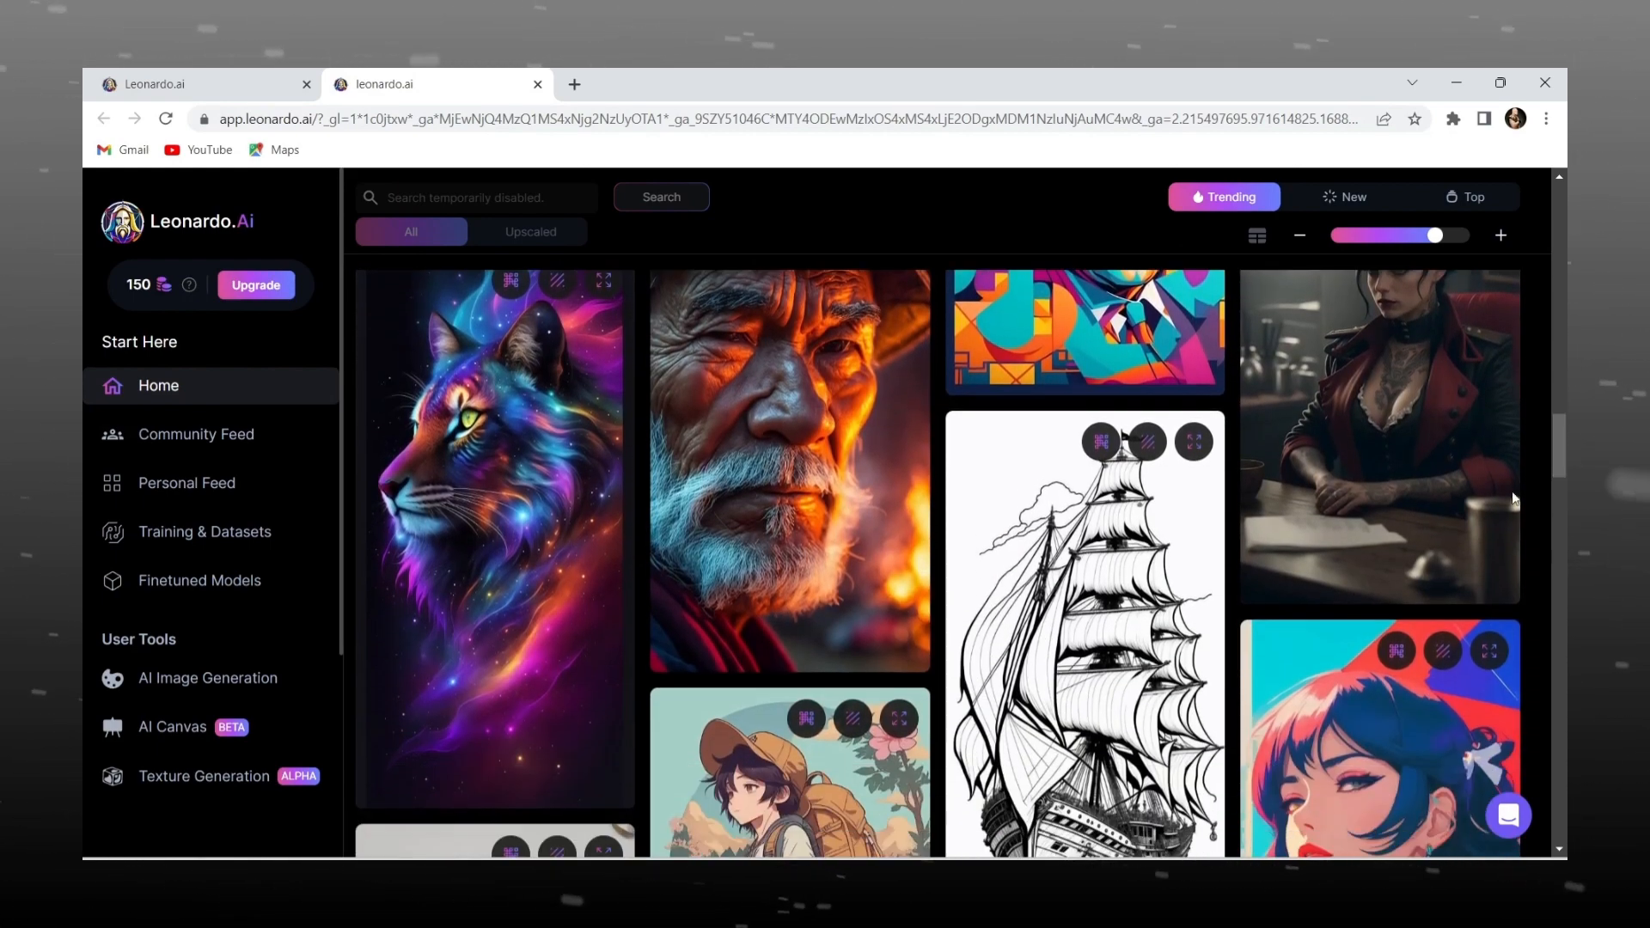
- View the old man portrait's prompt details, close them, and keep browsing the feed
{"action": "left_click", "coordinate": [787, 469]}
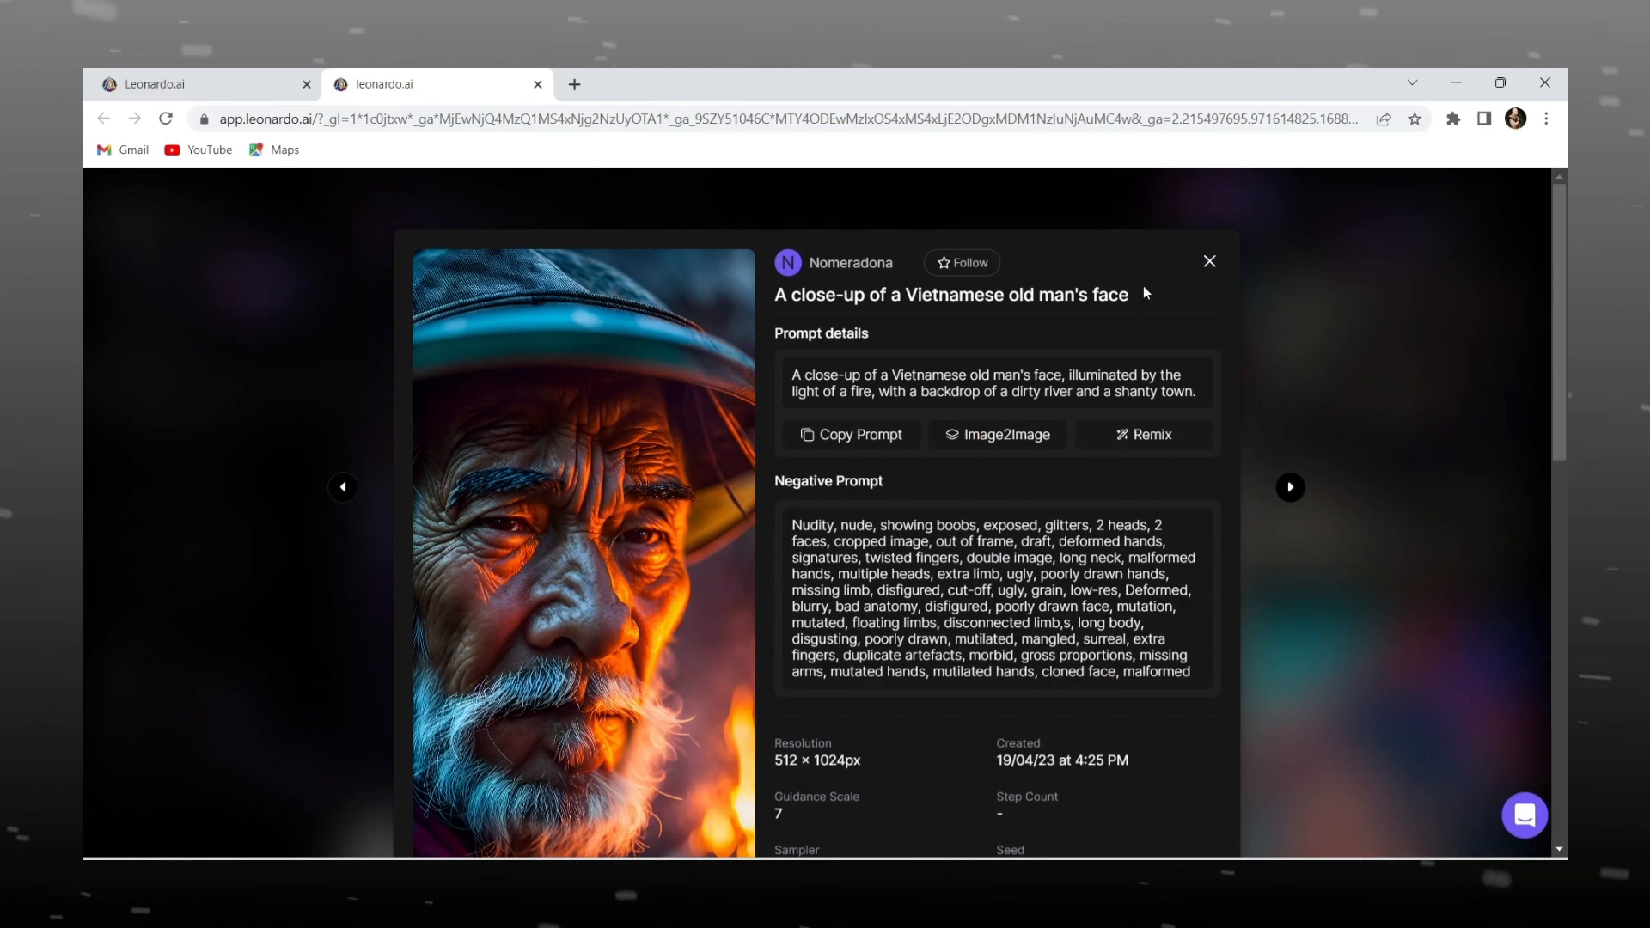
{"action": "left_click", "coordinate": [1208, 261]}
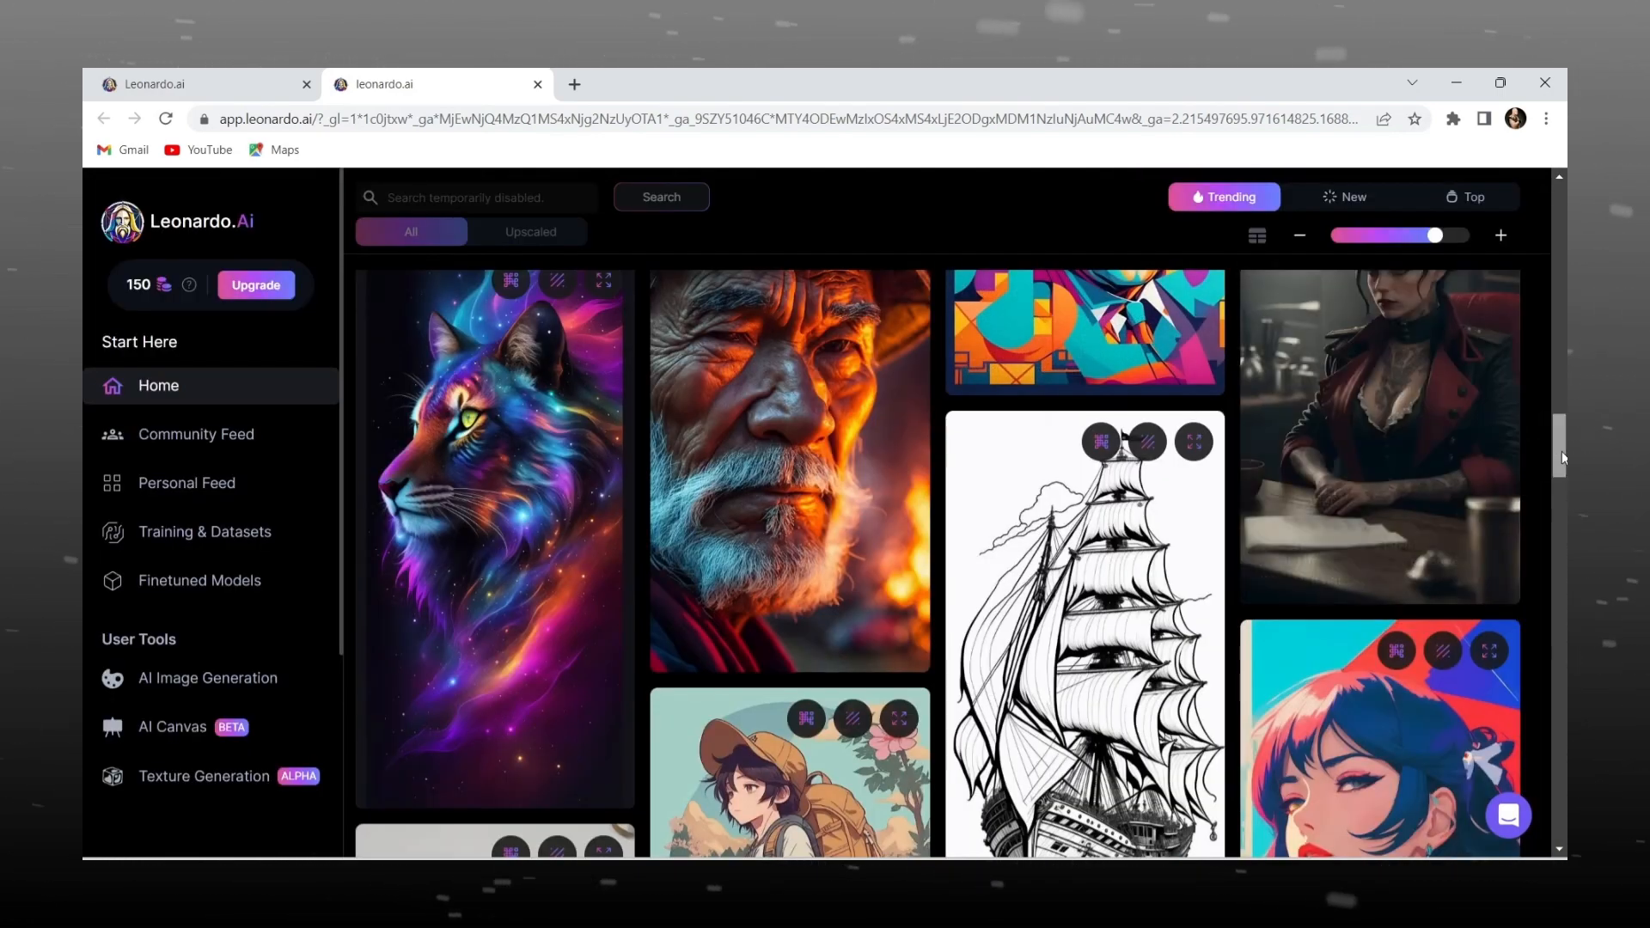
{"action": "scroll", "scroll_direction": "down", "scroll_amount": 3}
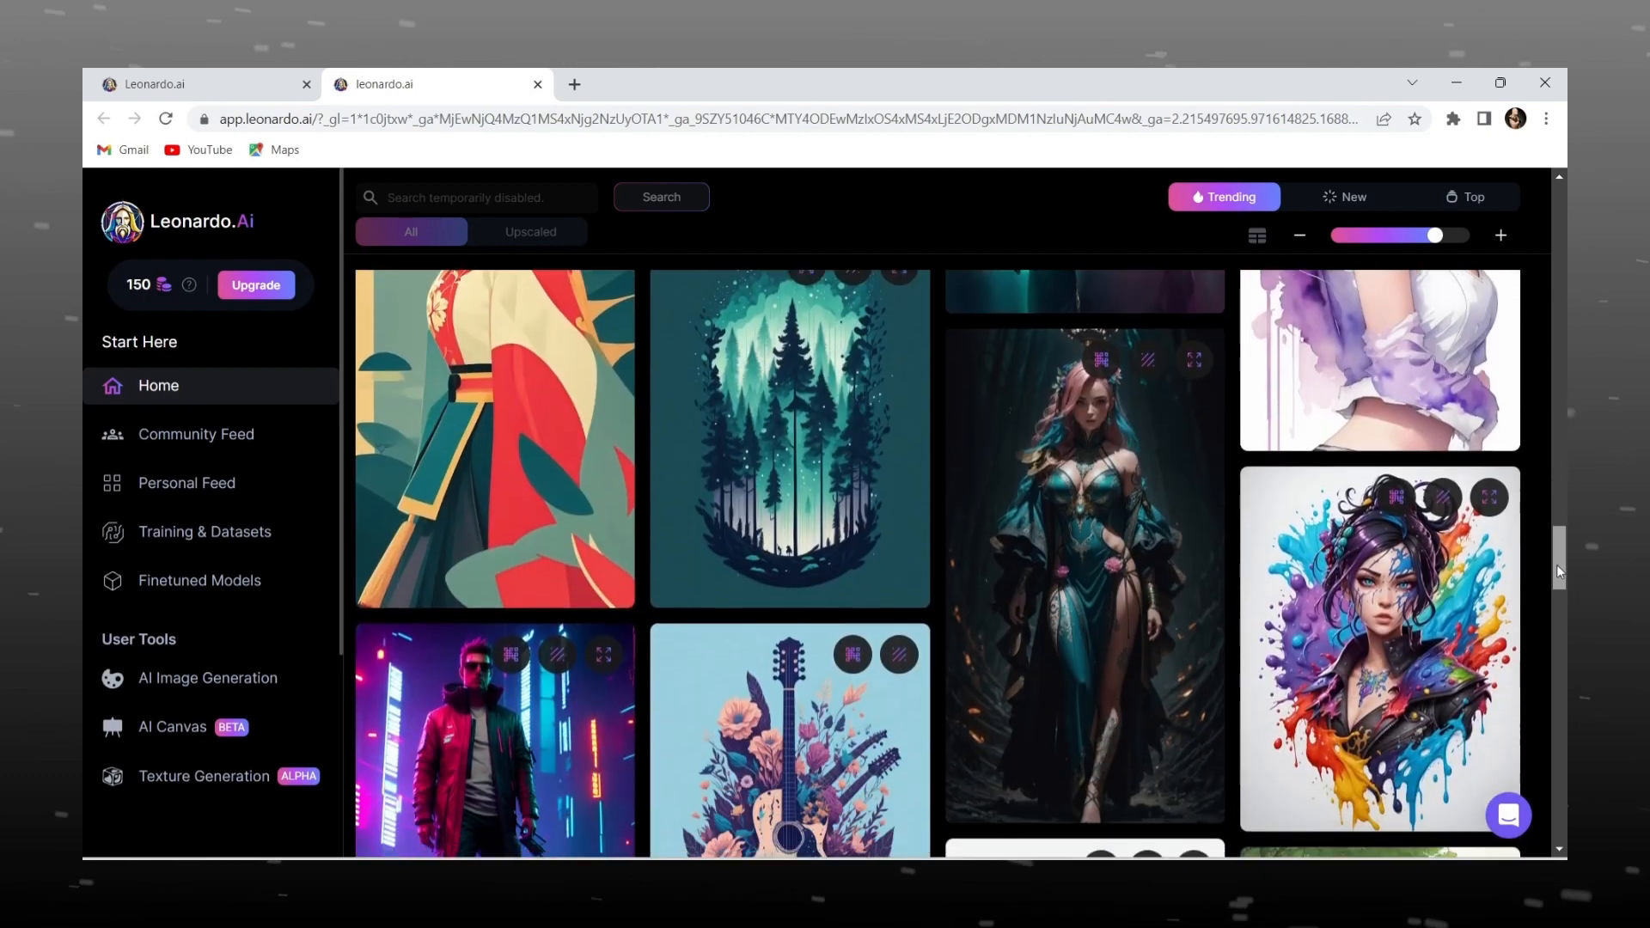
{"action": "scroll", "scroll_direction": "down", "scroll_amount": 3}
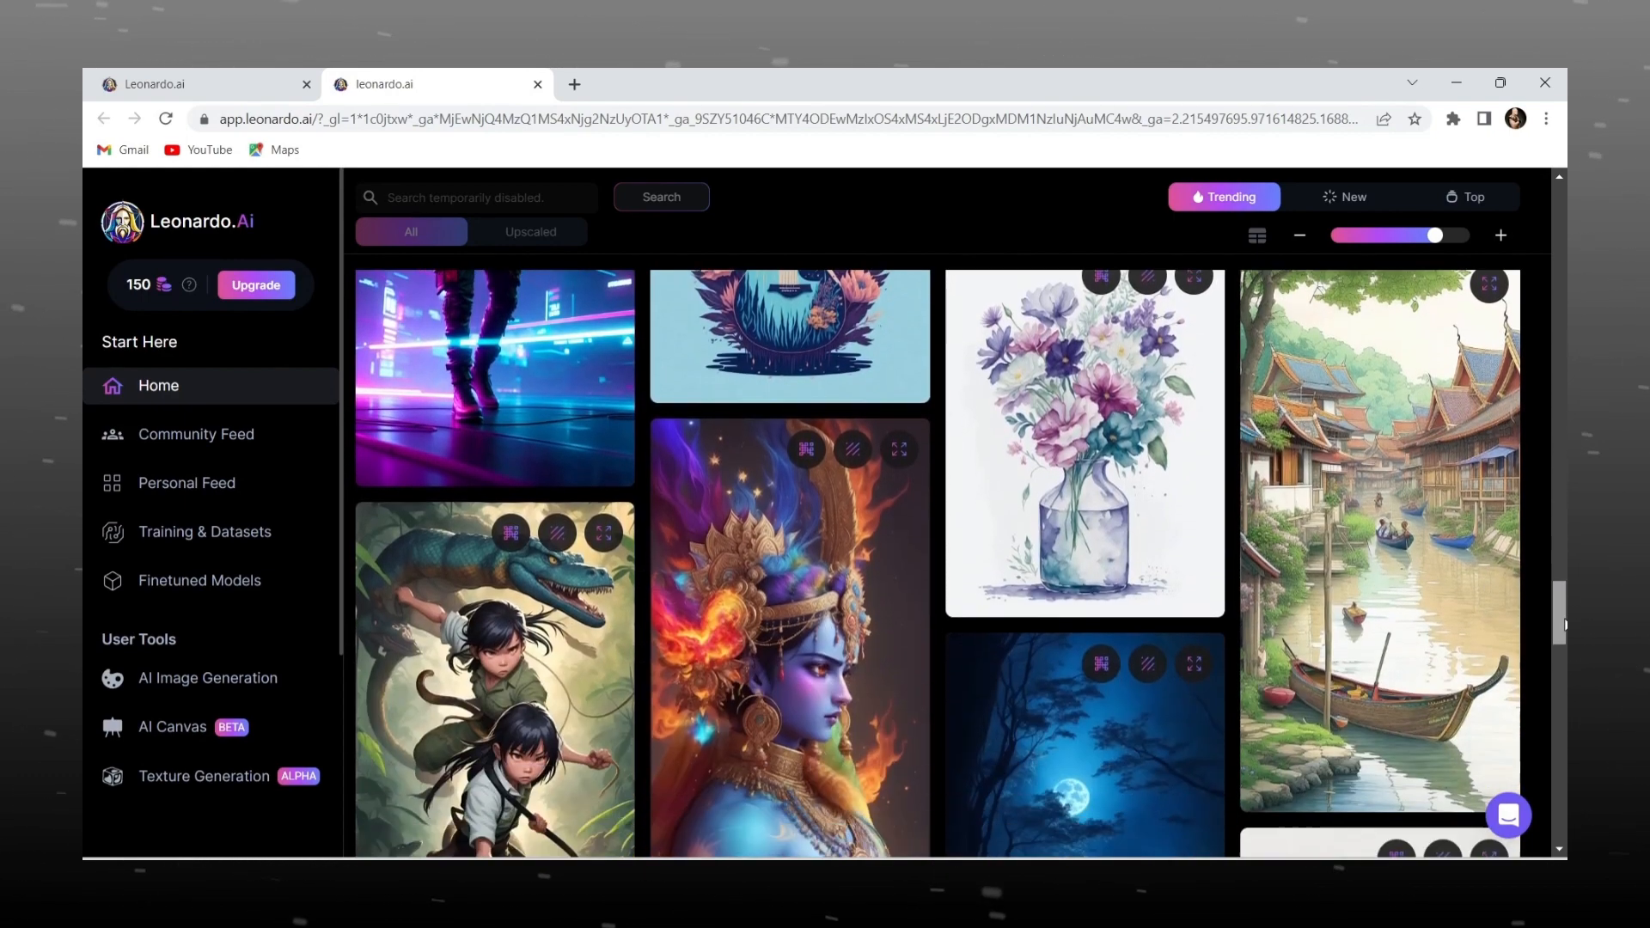
{"action": "scroll", "scroll_direction": "down", "scroll_amount": 3}
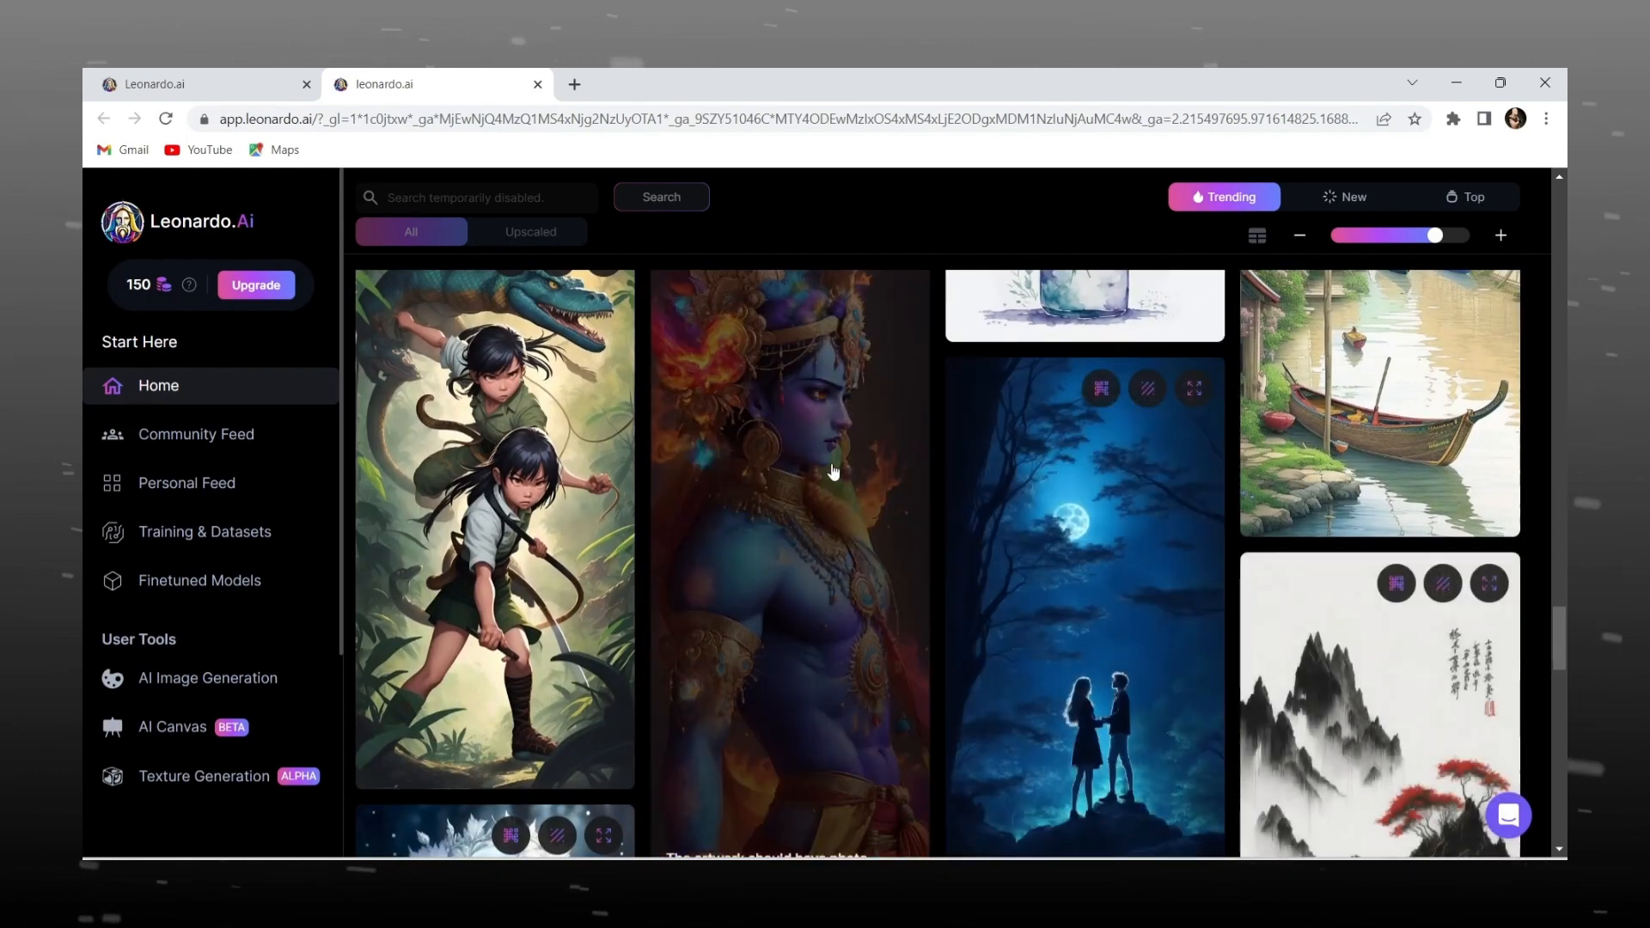
{"action": "left_click", "coordinate": [789, 474]}
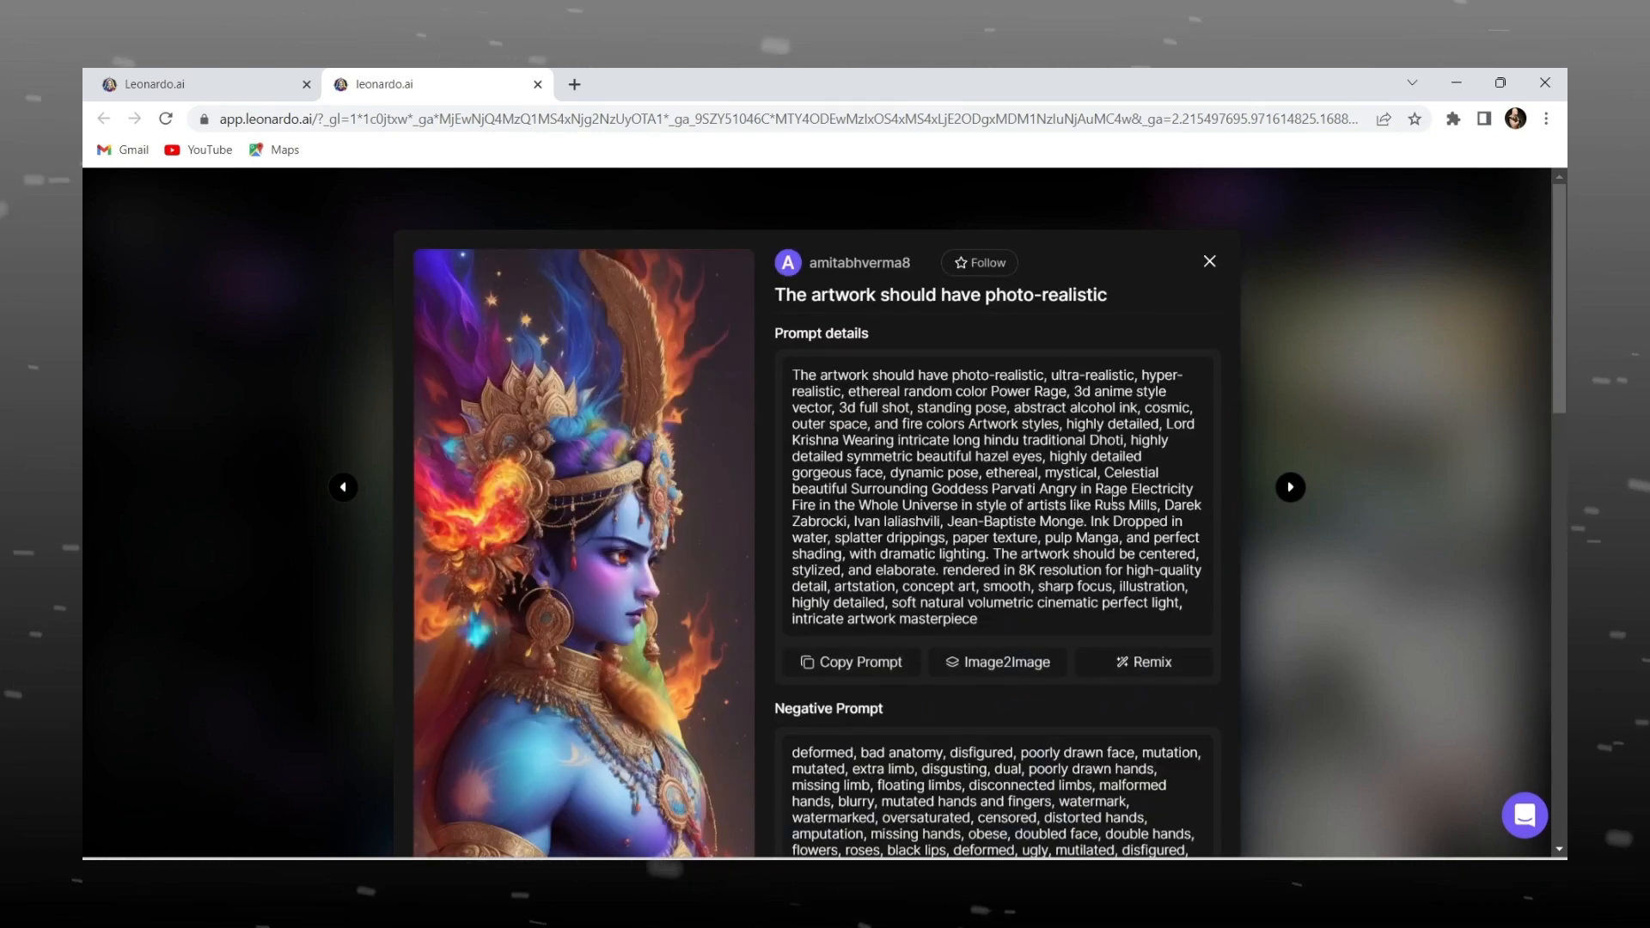
{"action": "scroll", "scroll_direction": "down", "scroll_amount": 3}
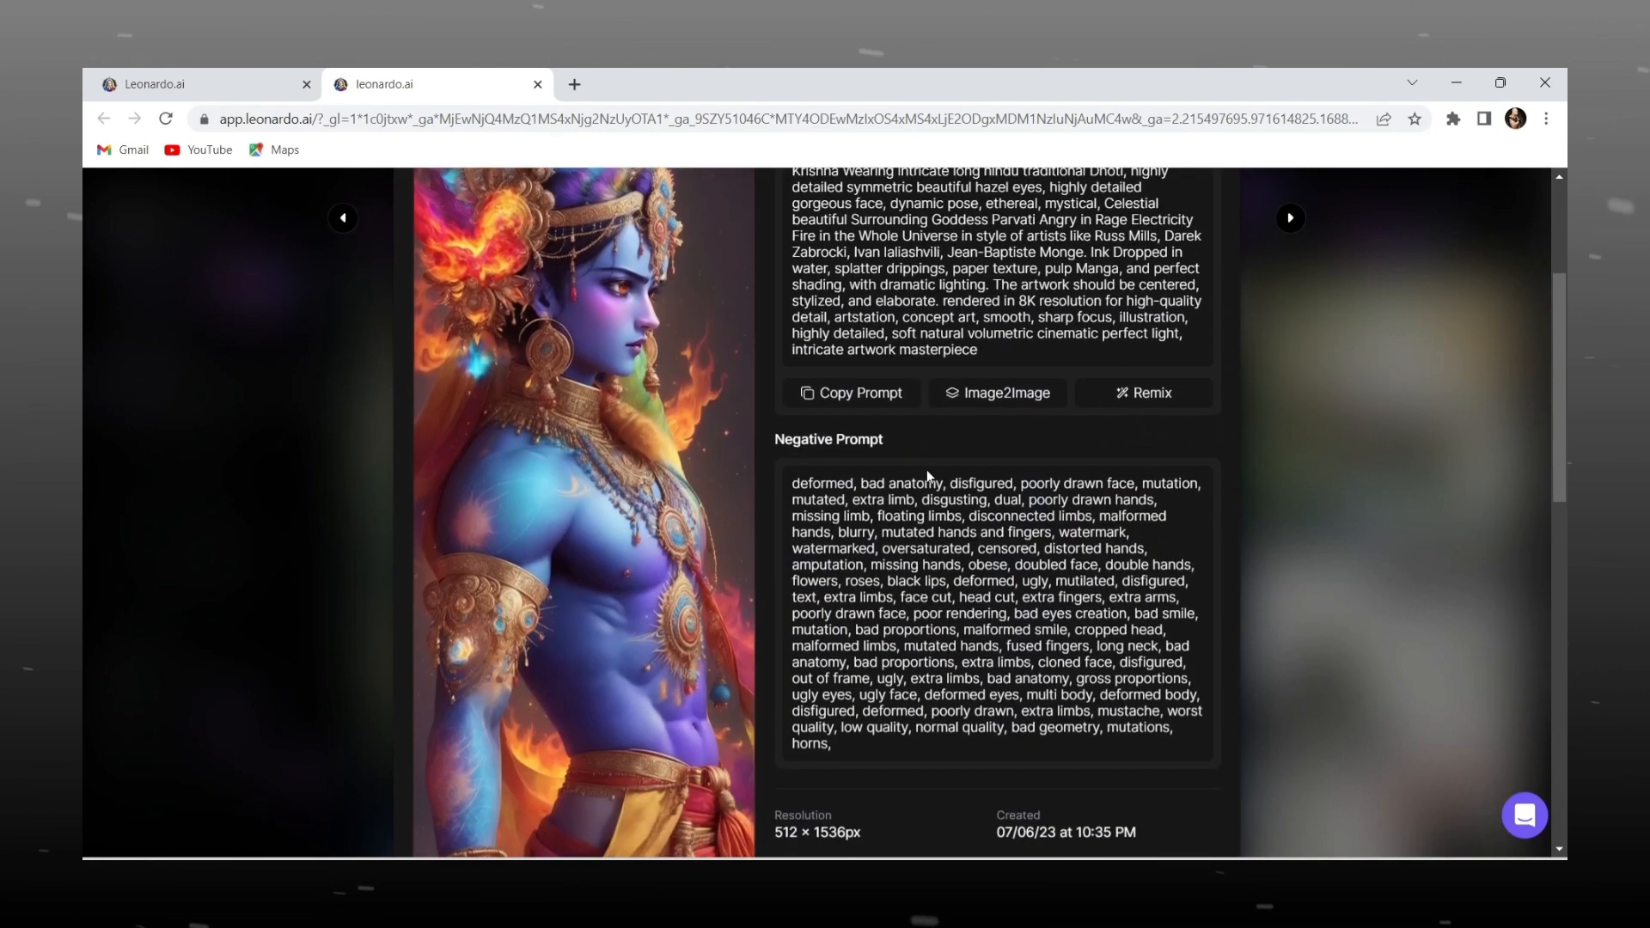
{"action": "scroll", "scroll_direction": "up", "scroll_amount": 3}
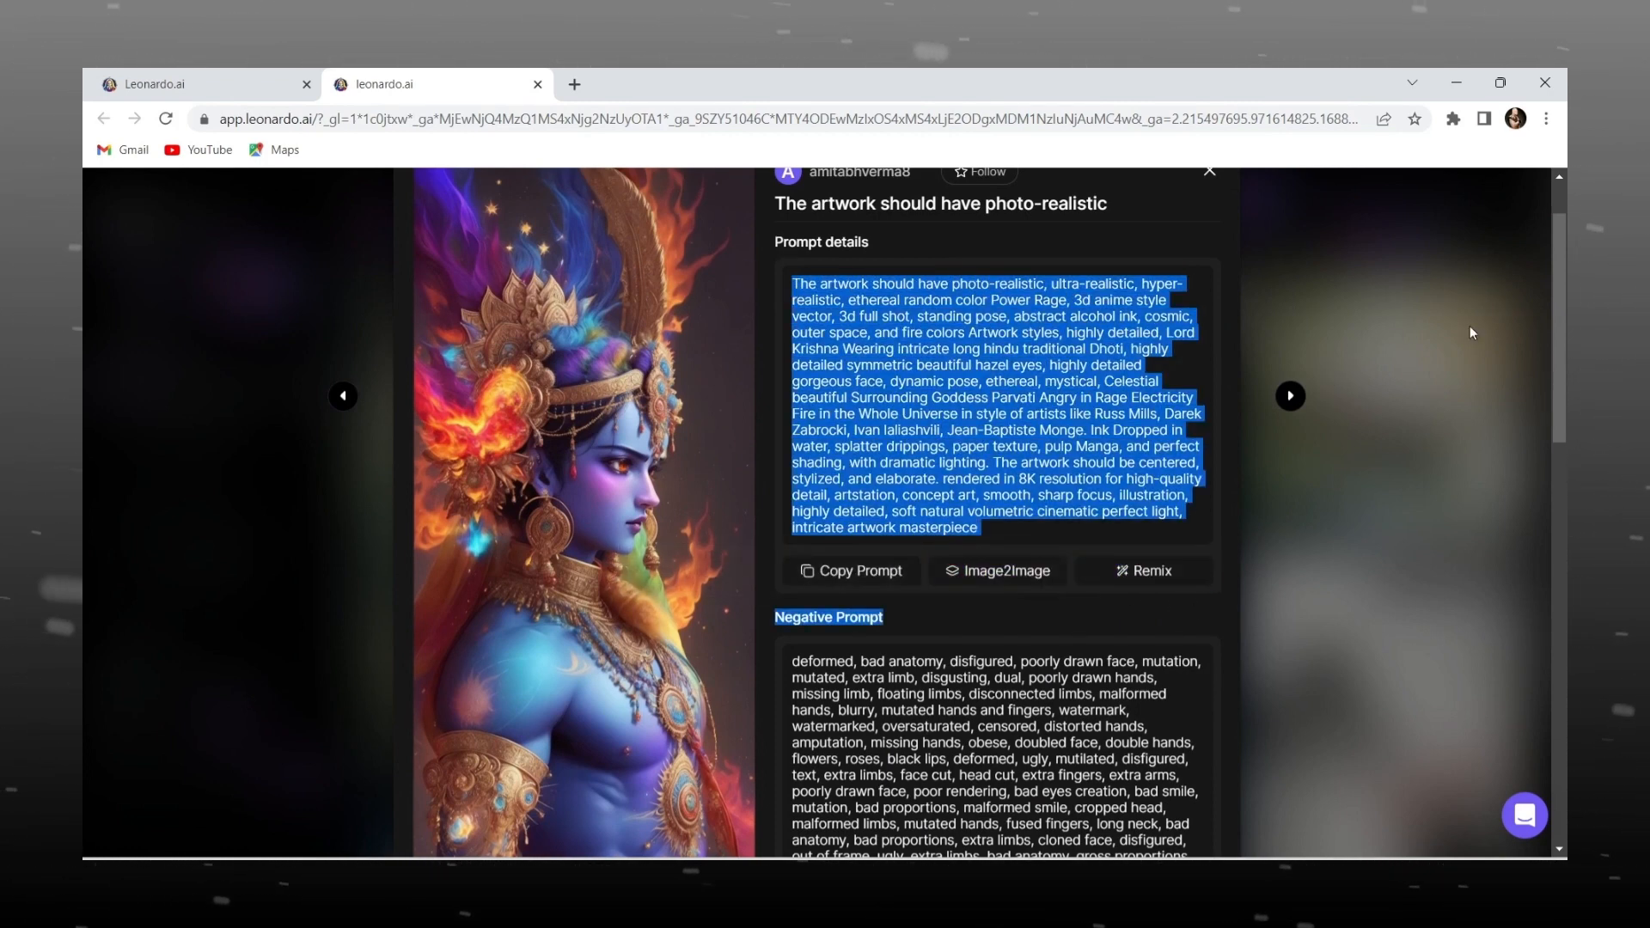
{"action": "left_click", "coordinate": [1208, 170]}
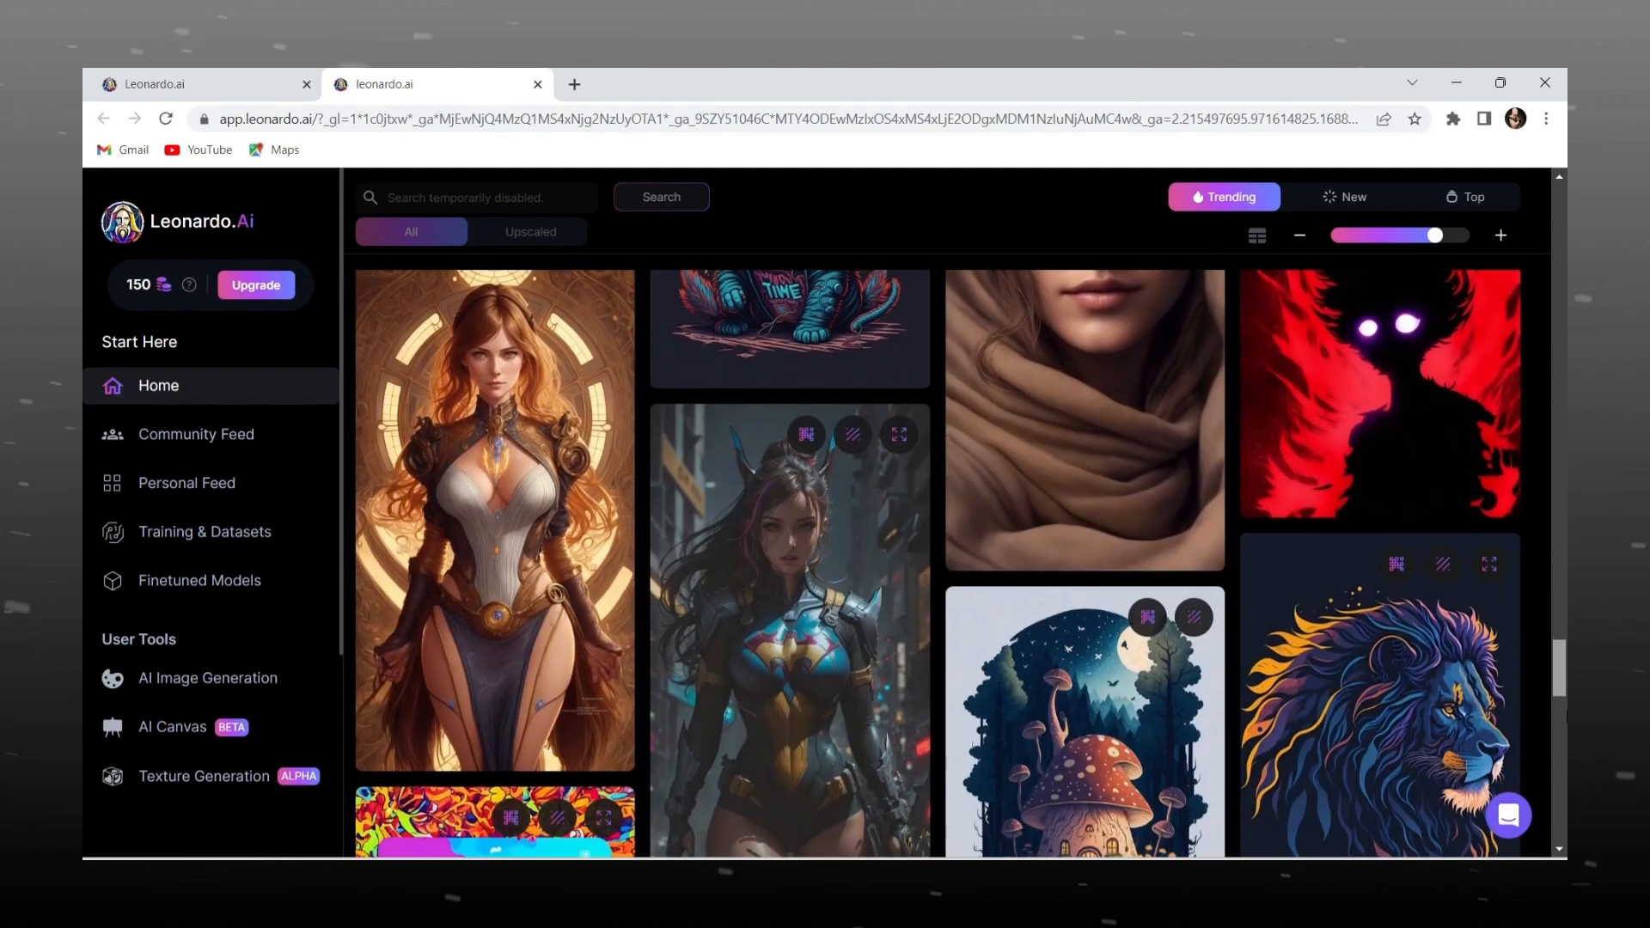
{"action": "scroll", "scroll_direction": "down", "scroll_amount": 3}
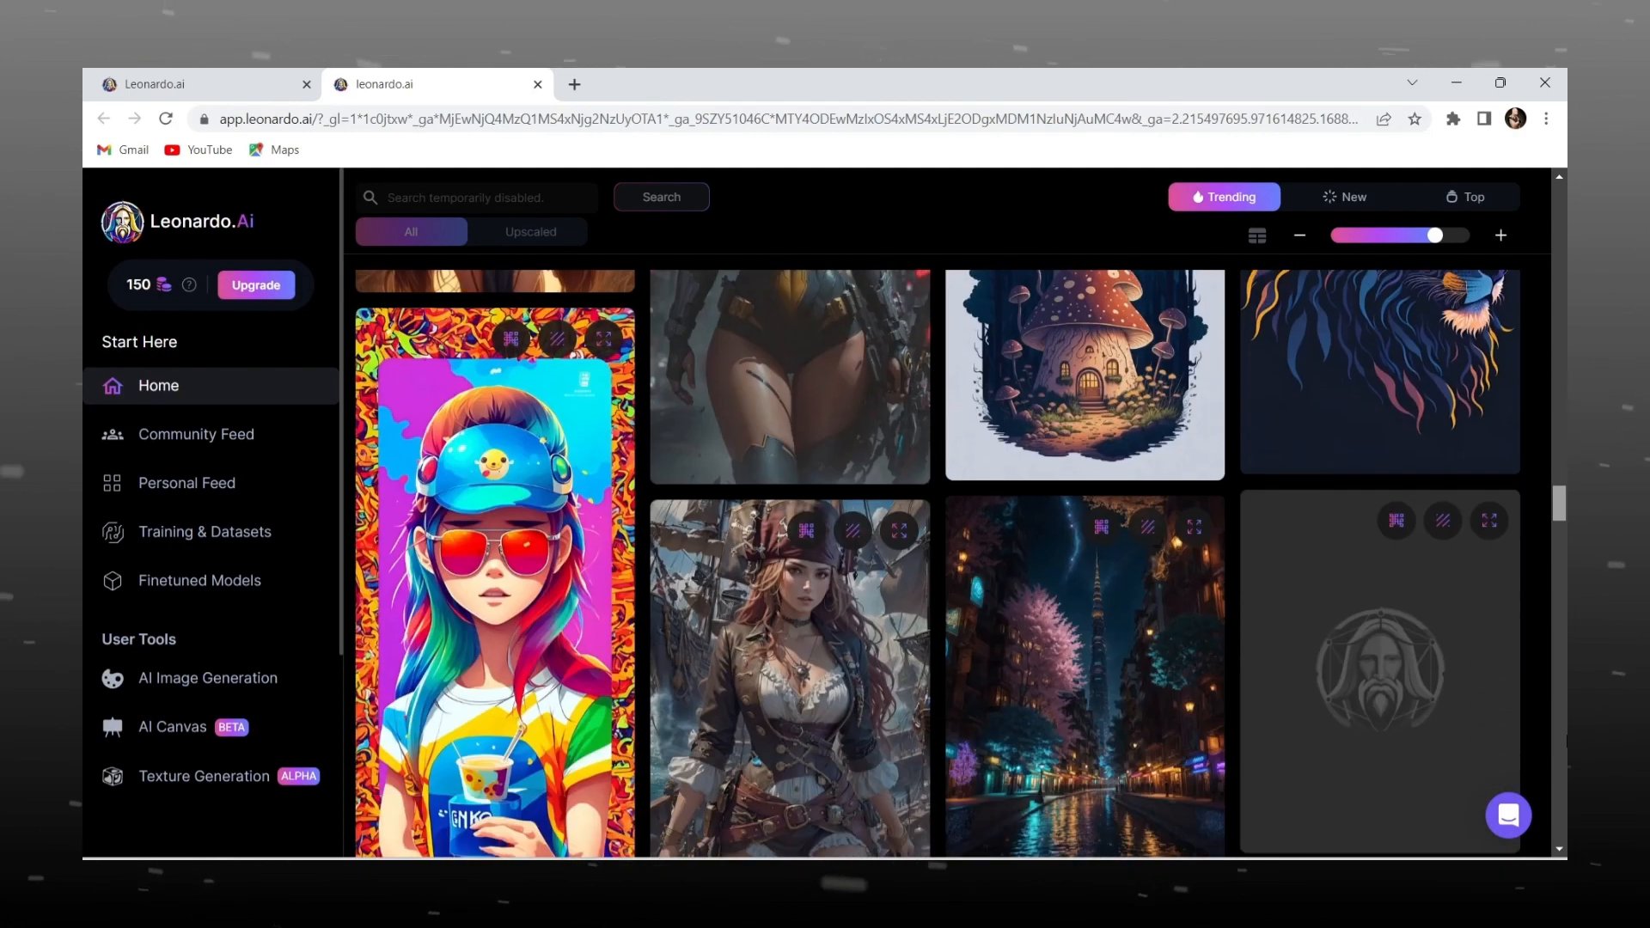
{"action": "scroll", "scroll_direction": "down", "scroll_amount": 3}
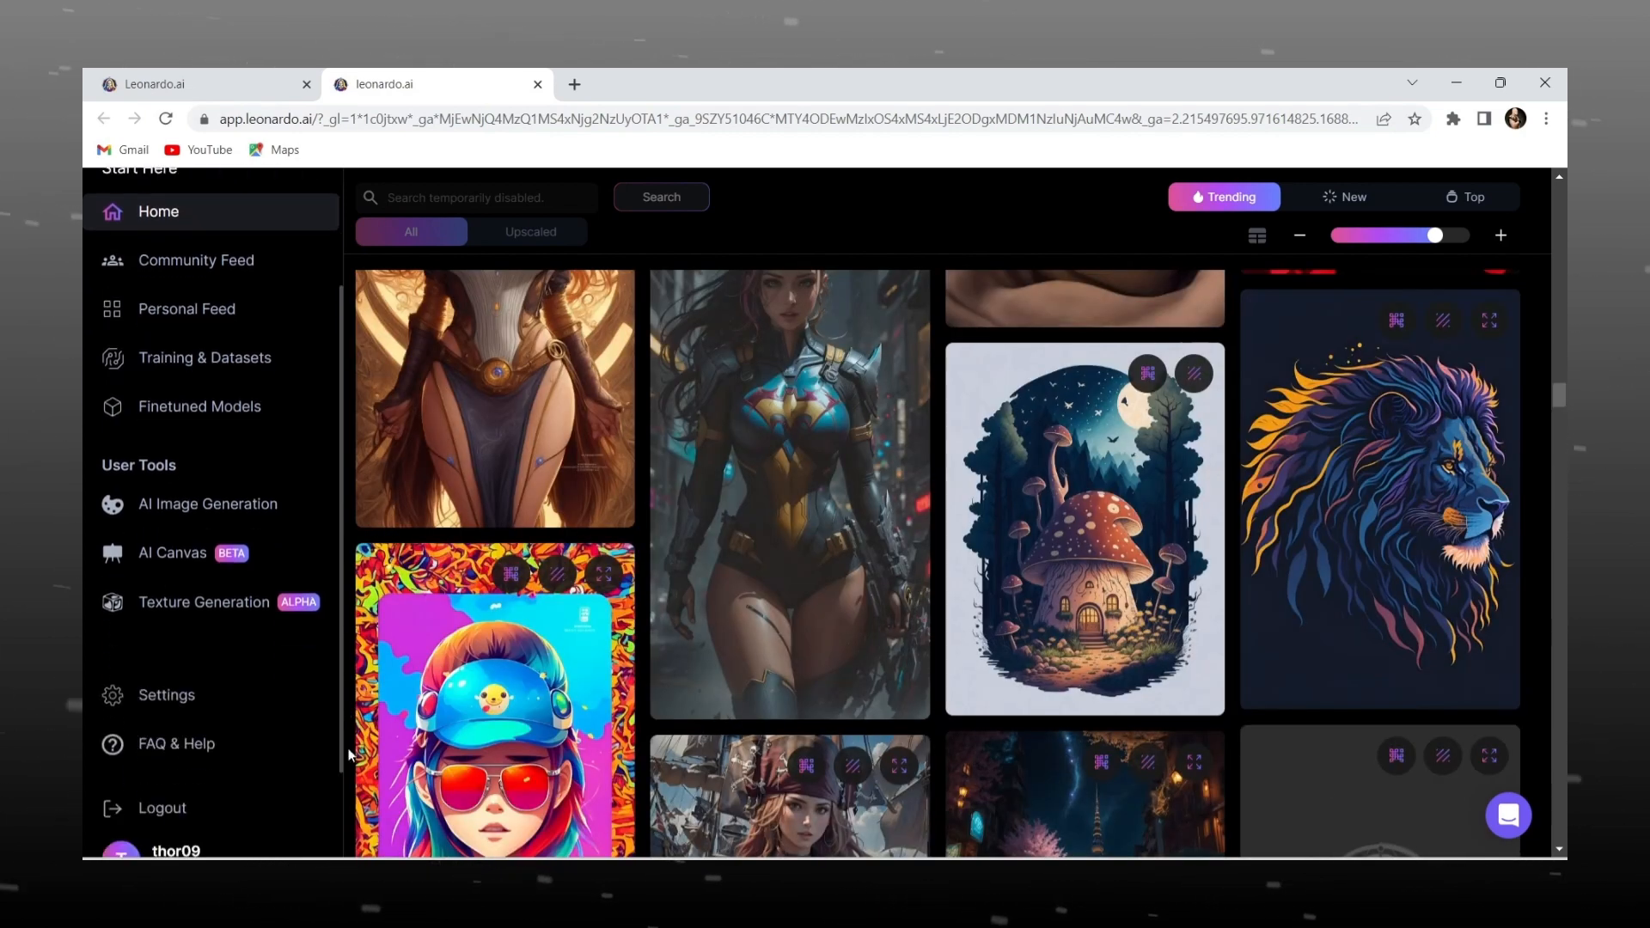
- In AI Image Generation, replace the old prompt with 'make me a small town image, 4k details'
{"action": "left_click", "coordinate": [207, 503]}
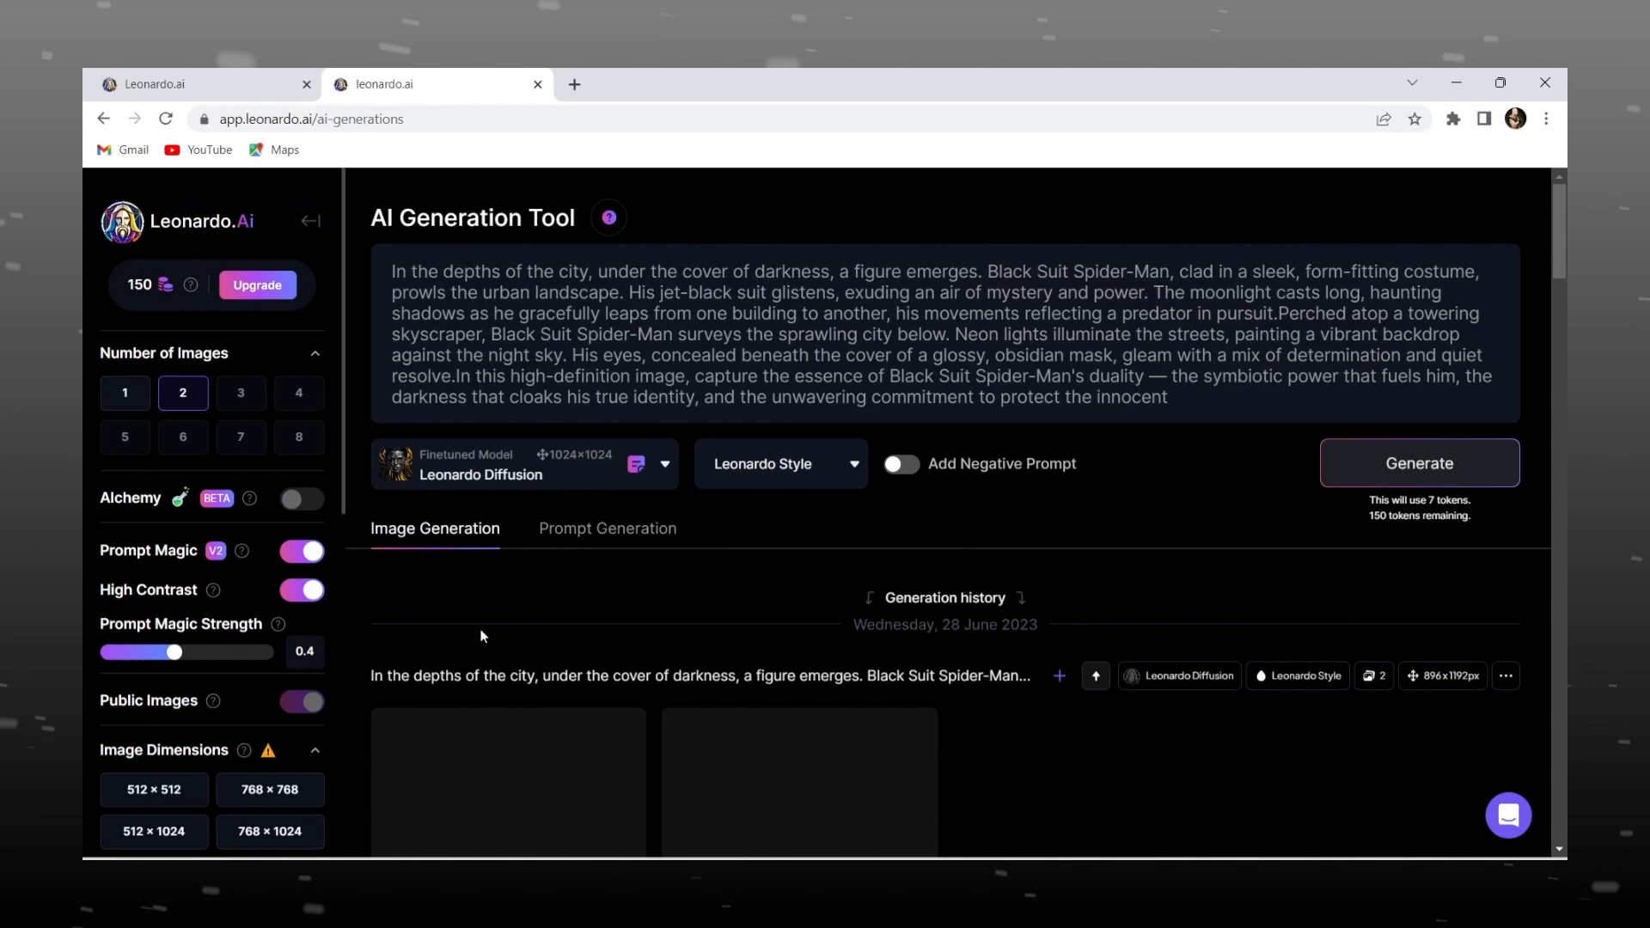
{"action": "key", "text": "ctrl+a"}
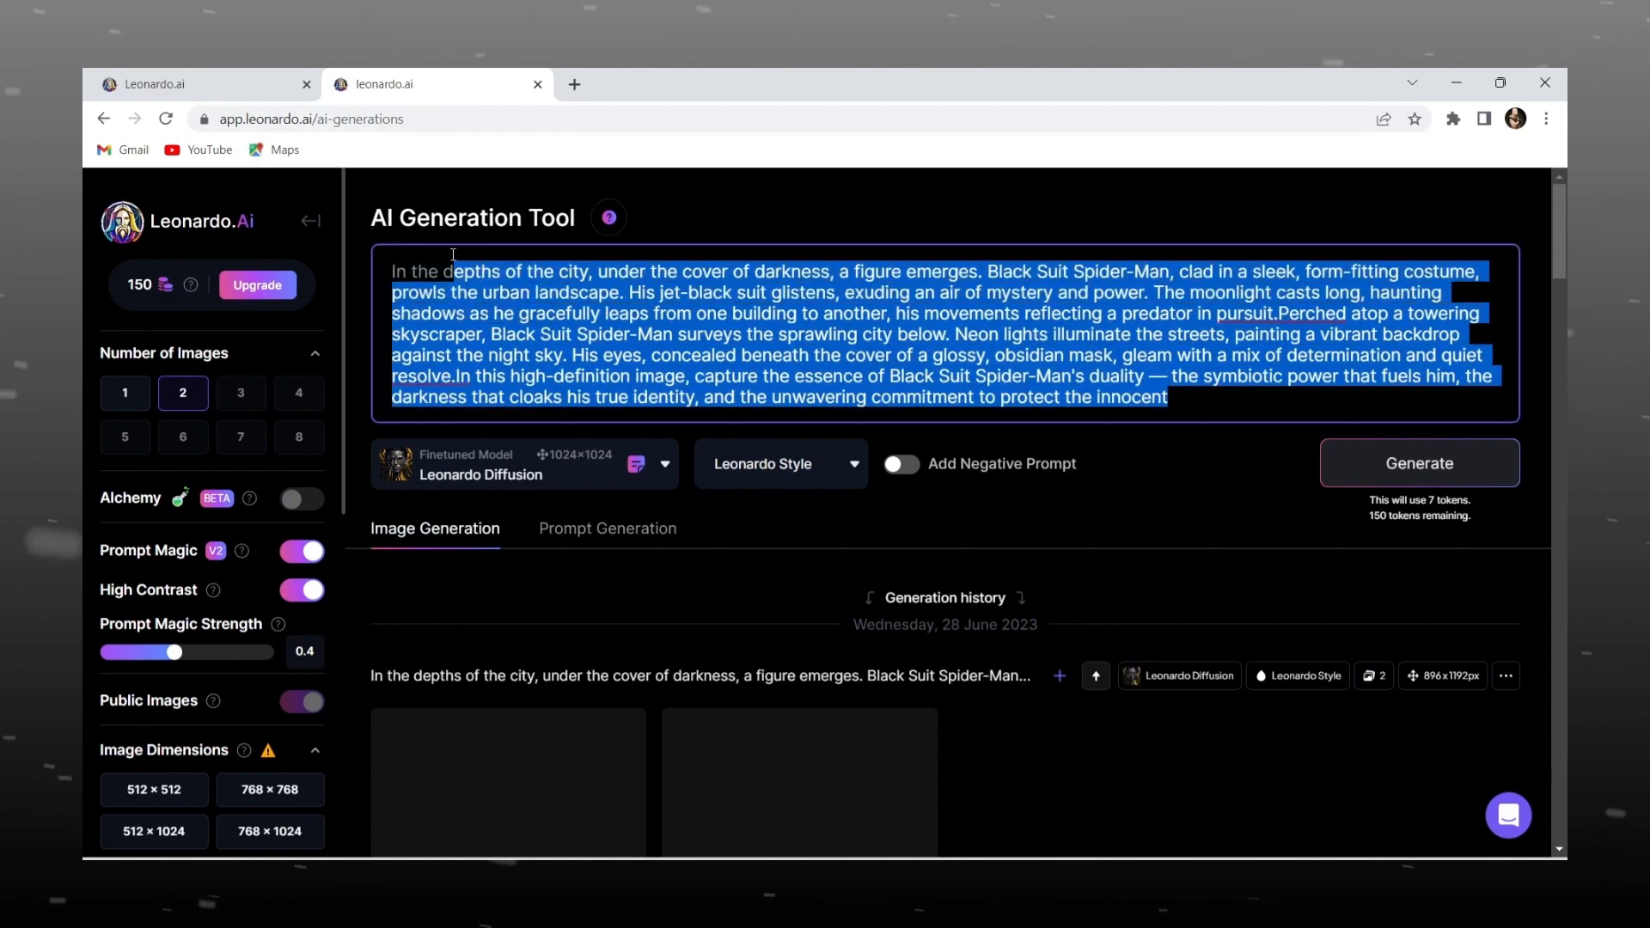
{"action": "key", "text": "Delete"}
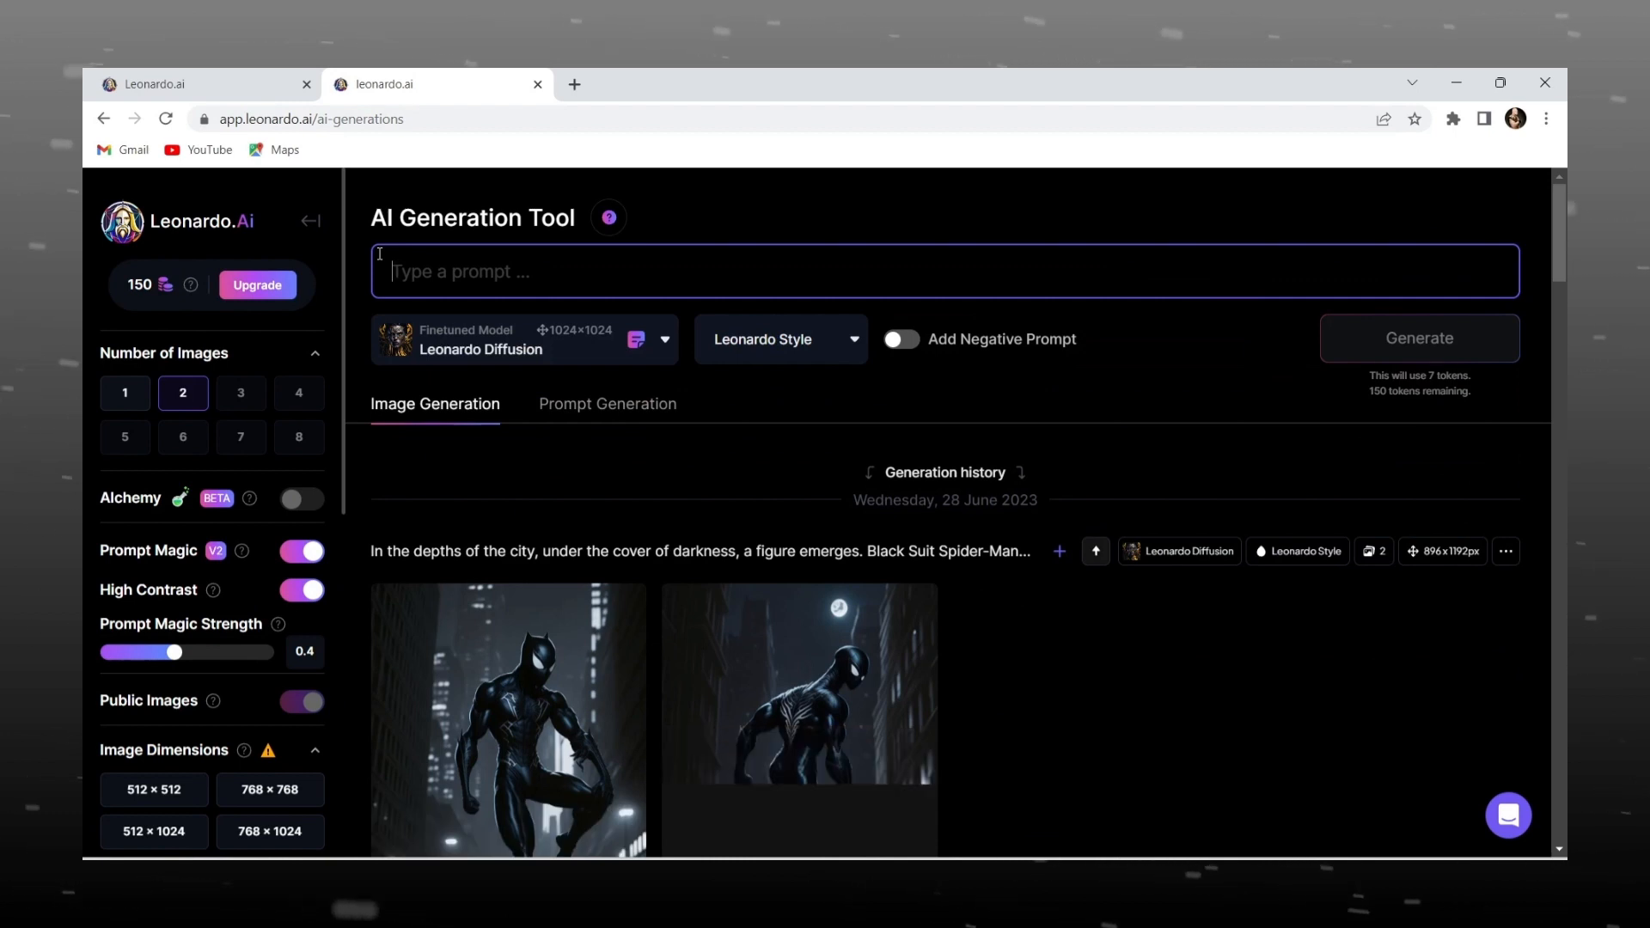
{"action": "type", "text": "make me a"}
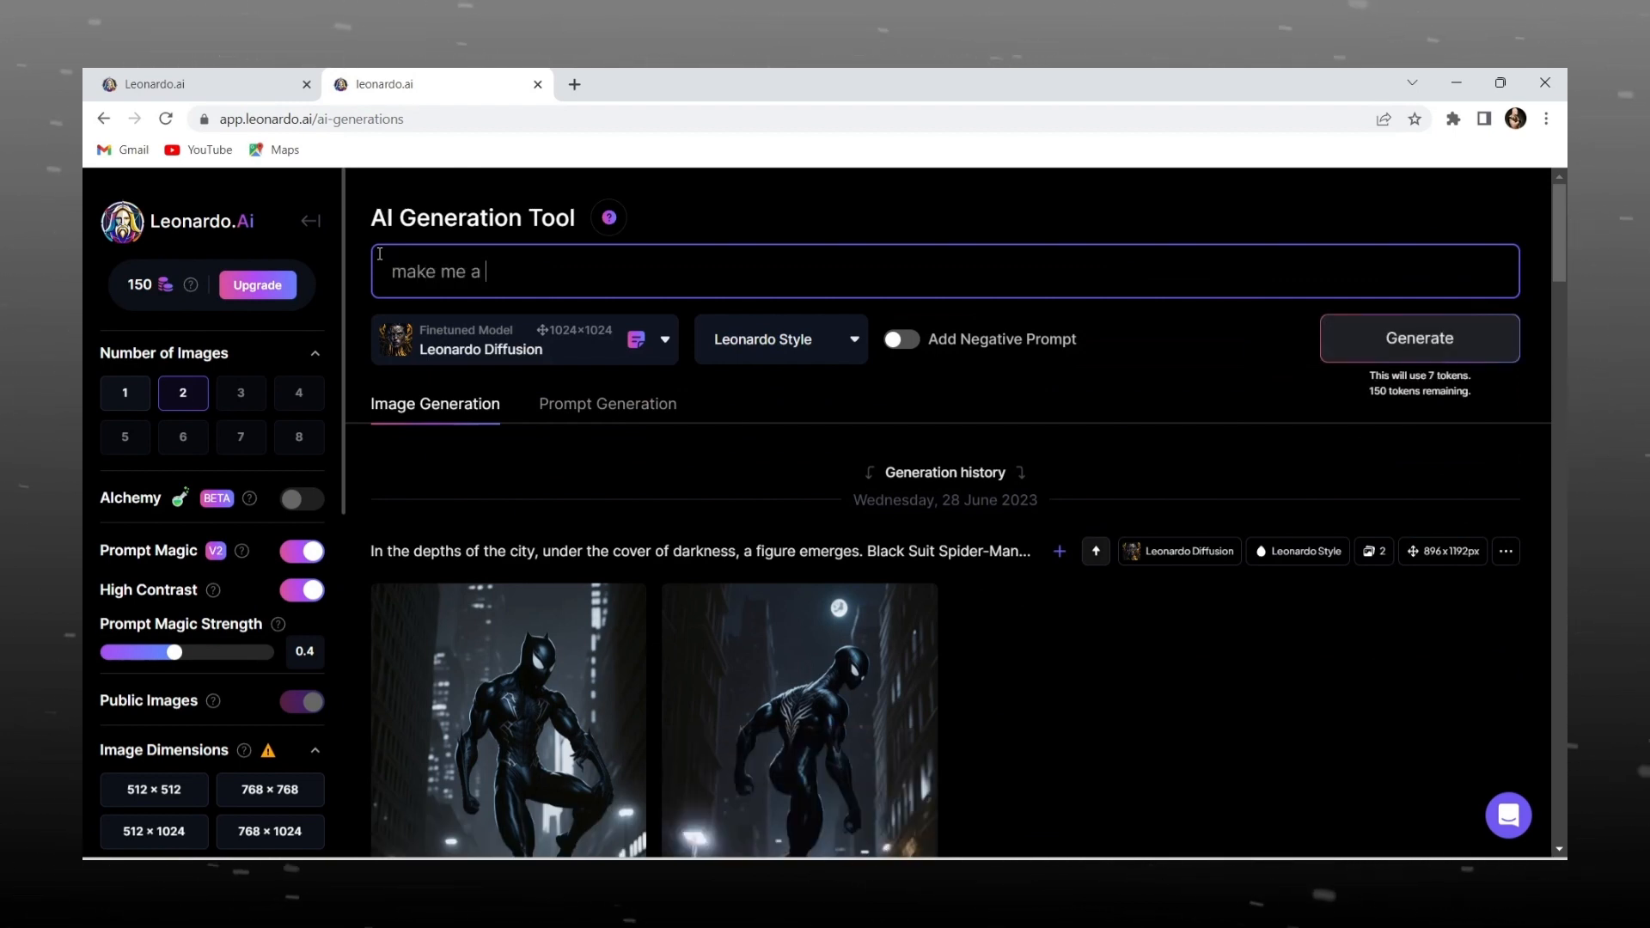
{"action": "type", "text": "small town image"}
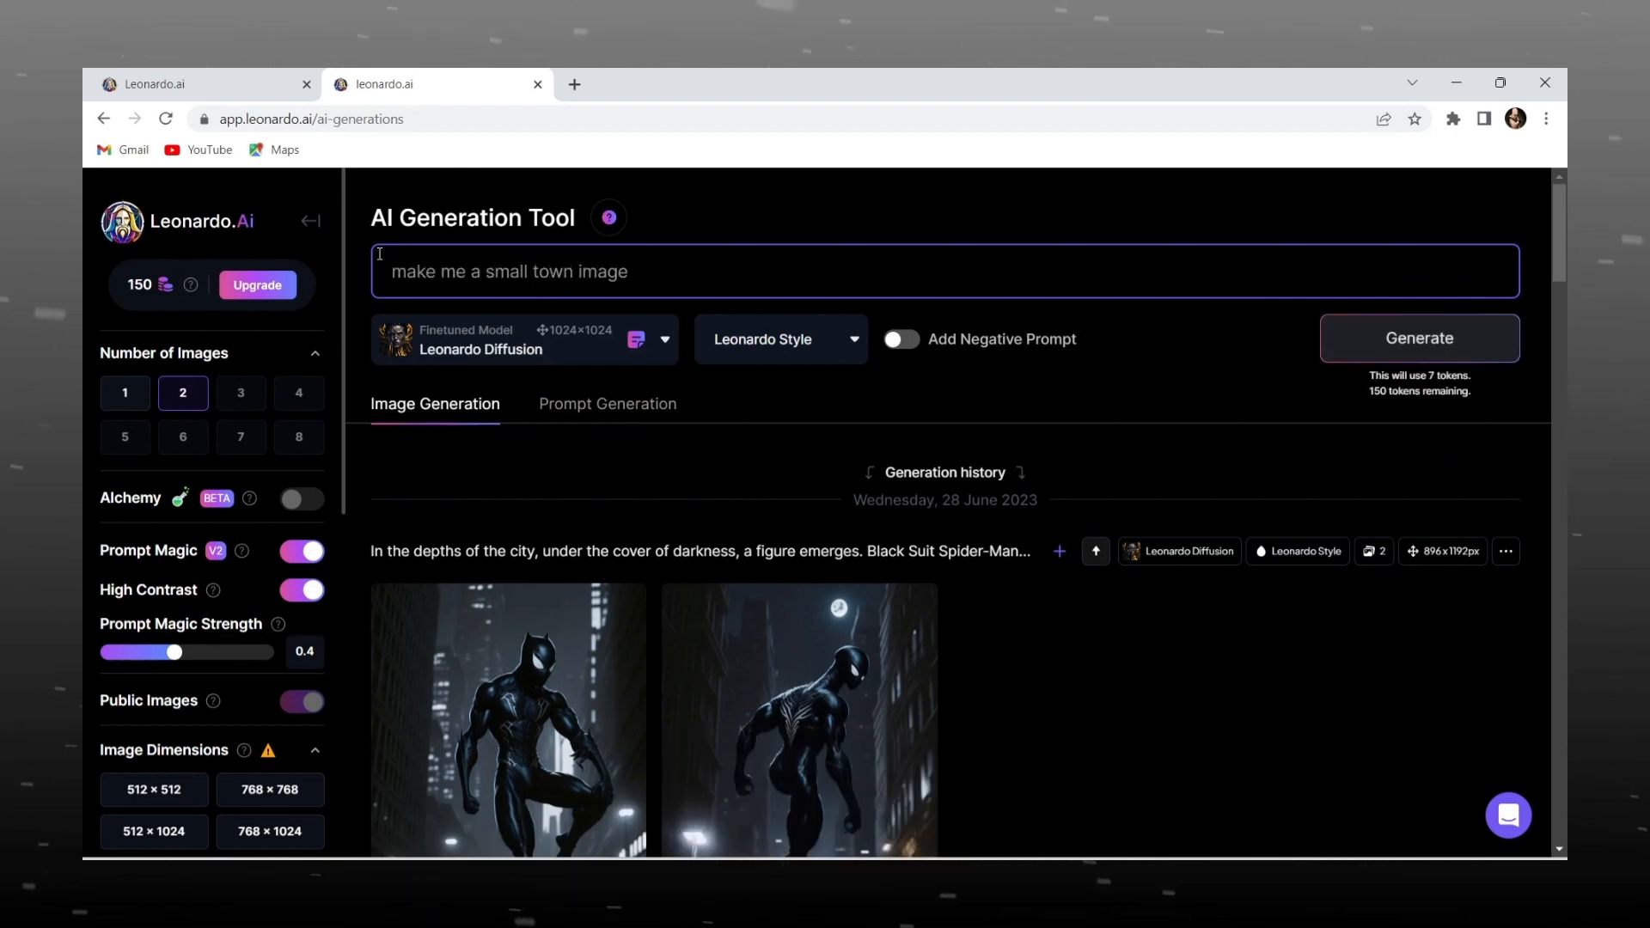
{"action": "type", "text": ", 4k details , night scene"}
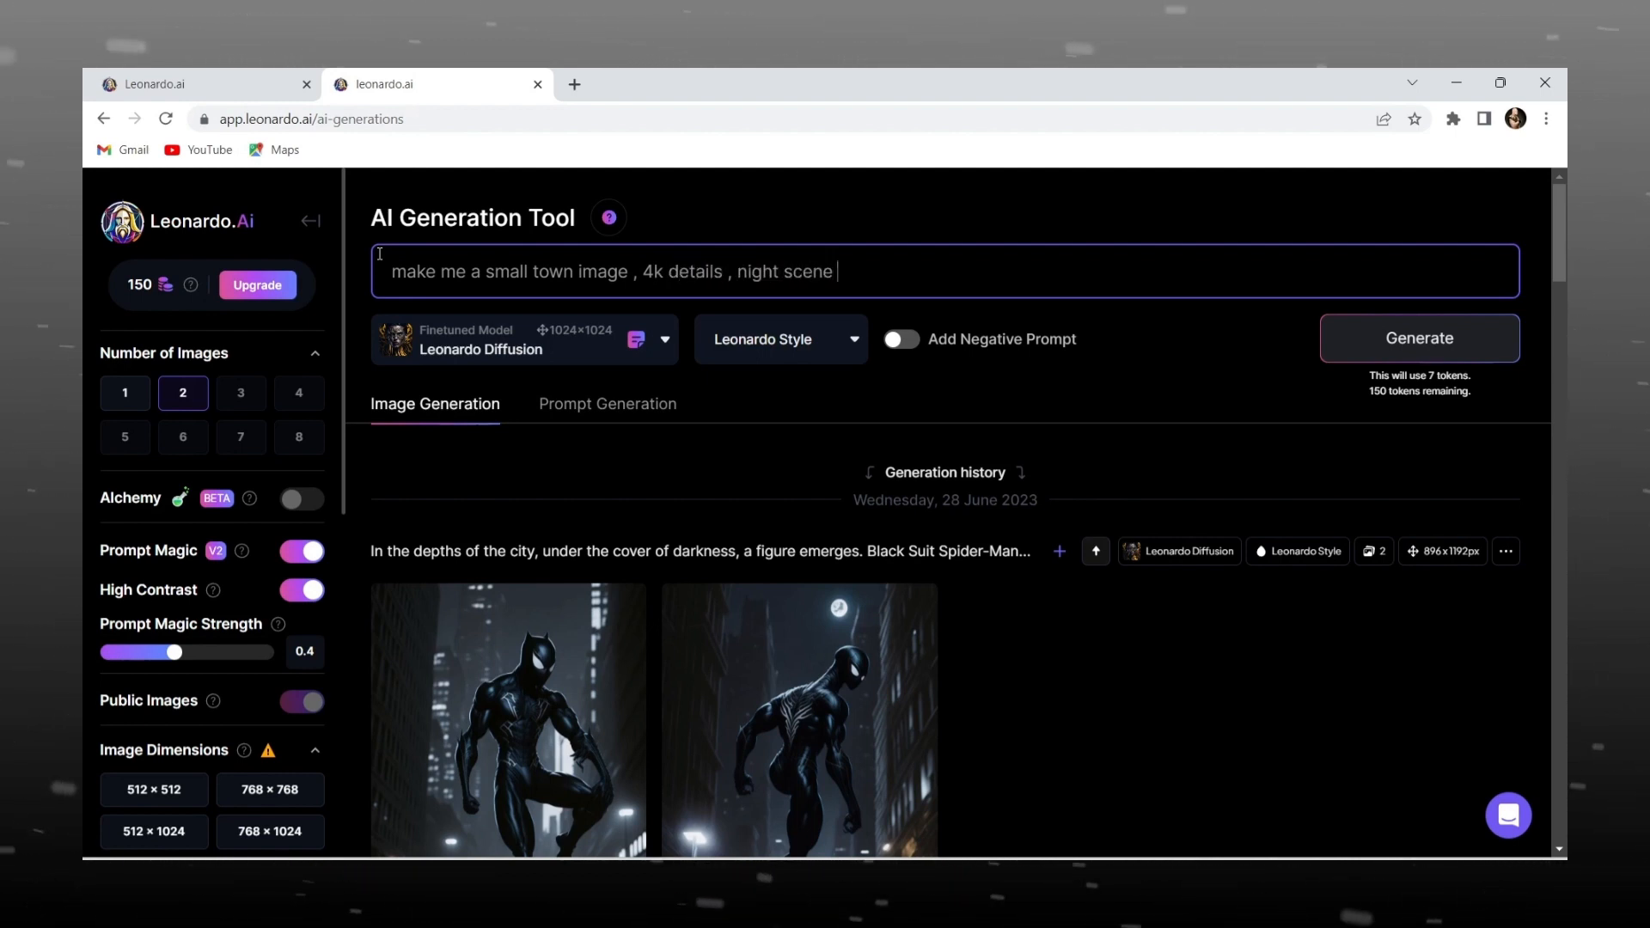
- Add purple sky, green, pink, small town home, mountains in background, studio lights, insane to the prompt
{"action": "type", "text": ", sky is purple"}
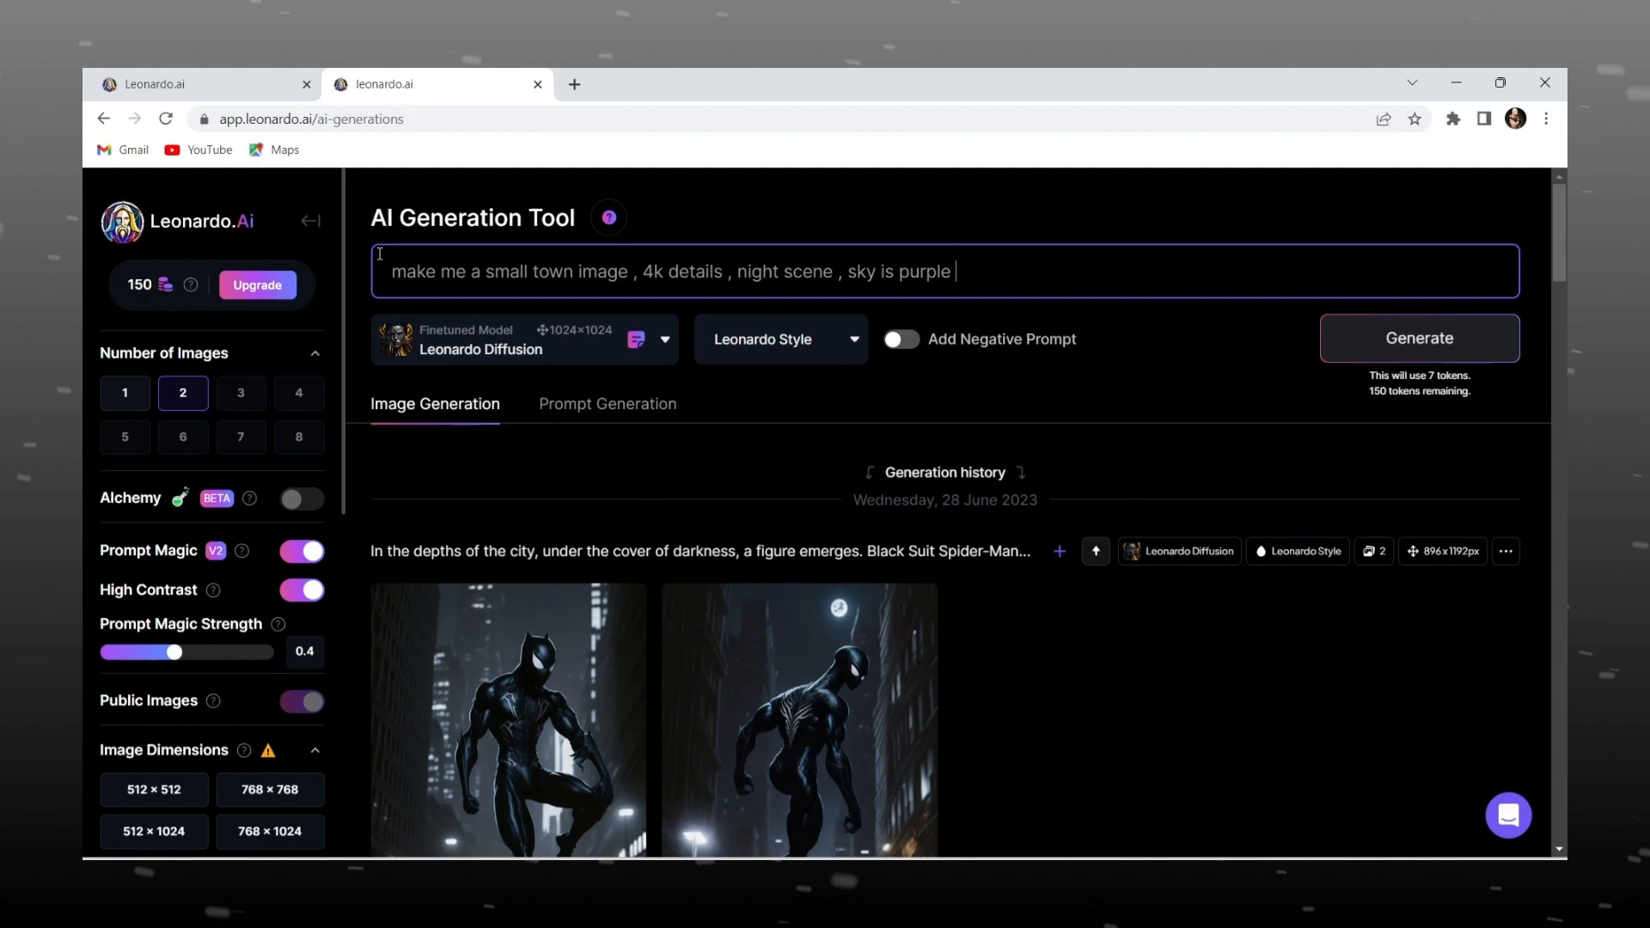
{"action": "type", "text": ", green , pink ,"}
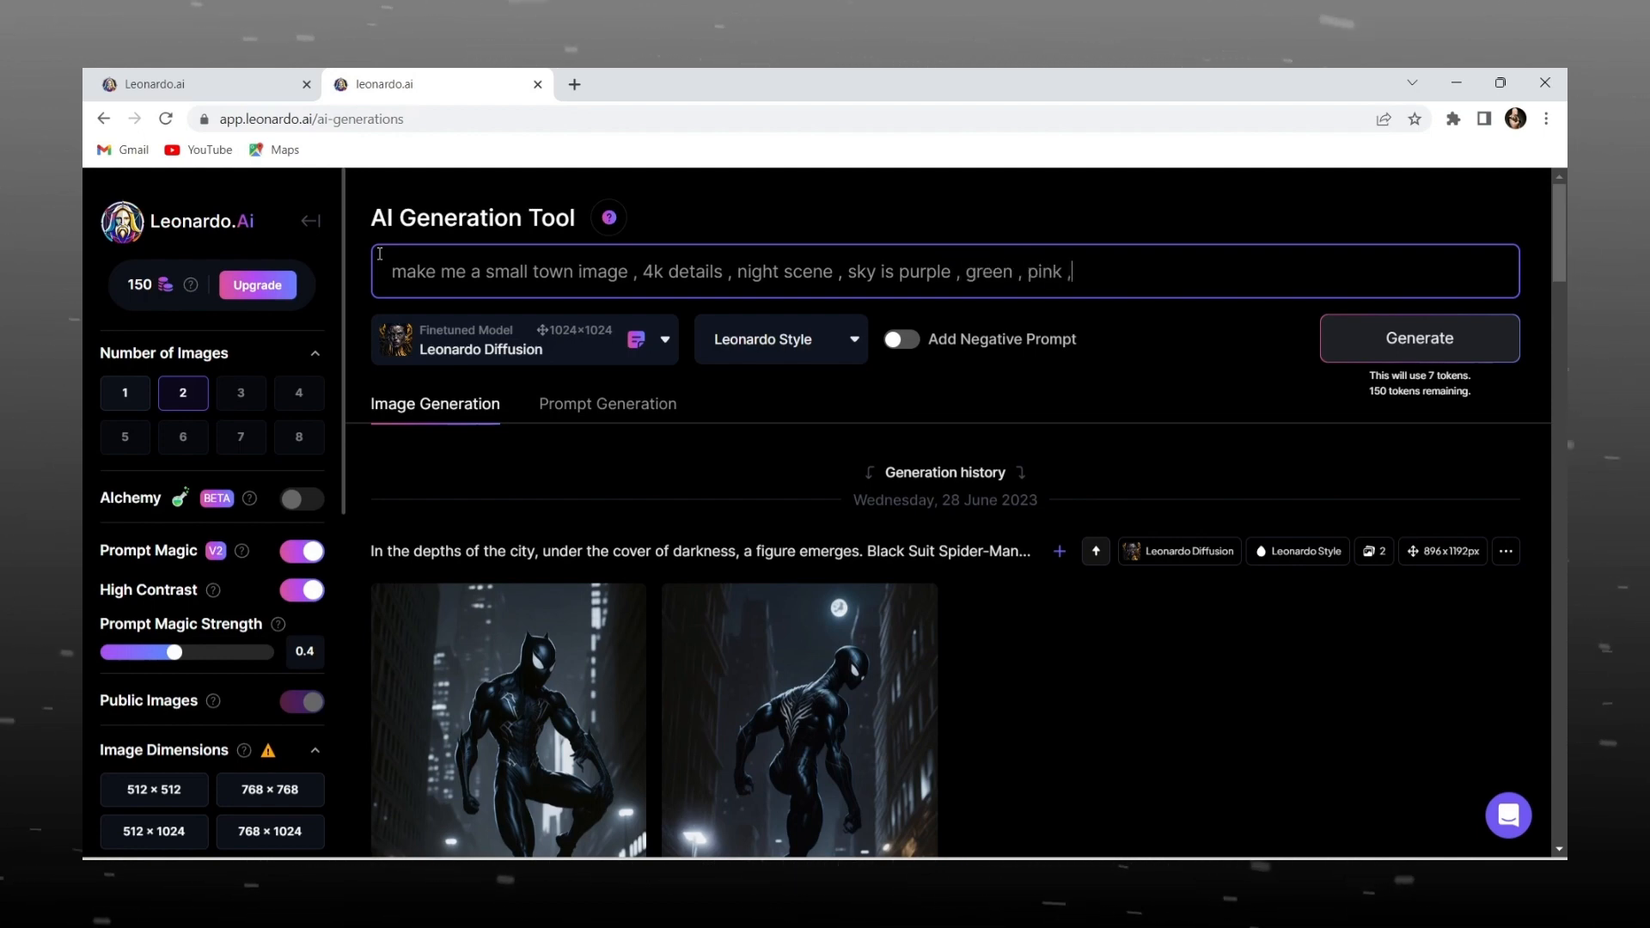
{"action": "type", "text": "sma"}
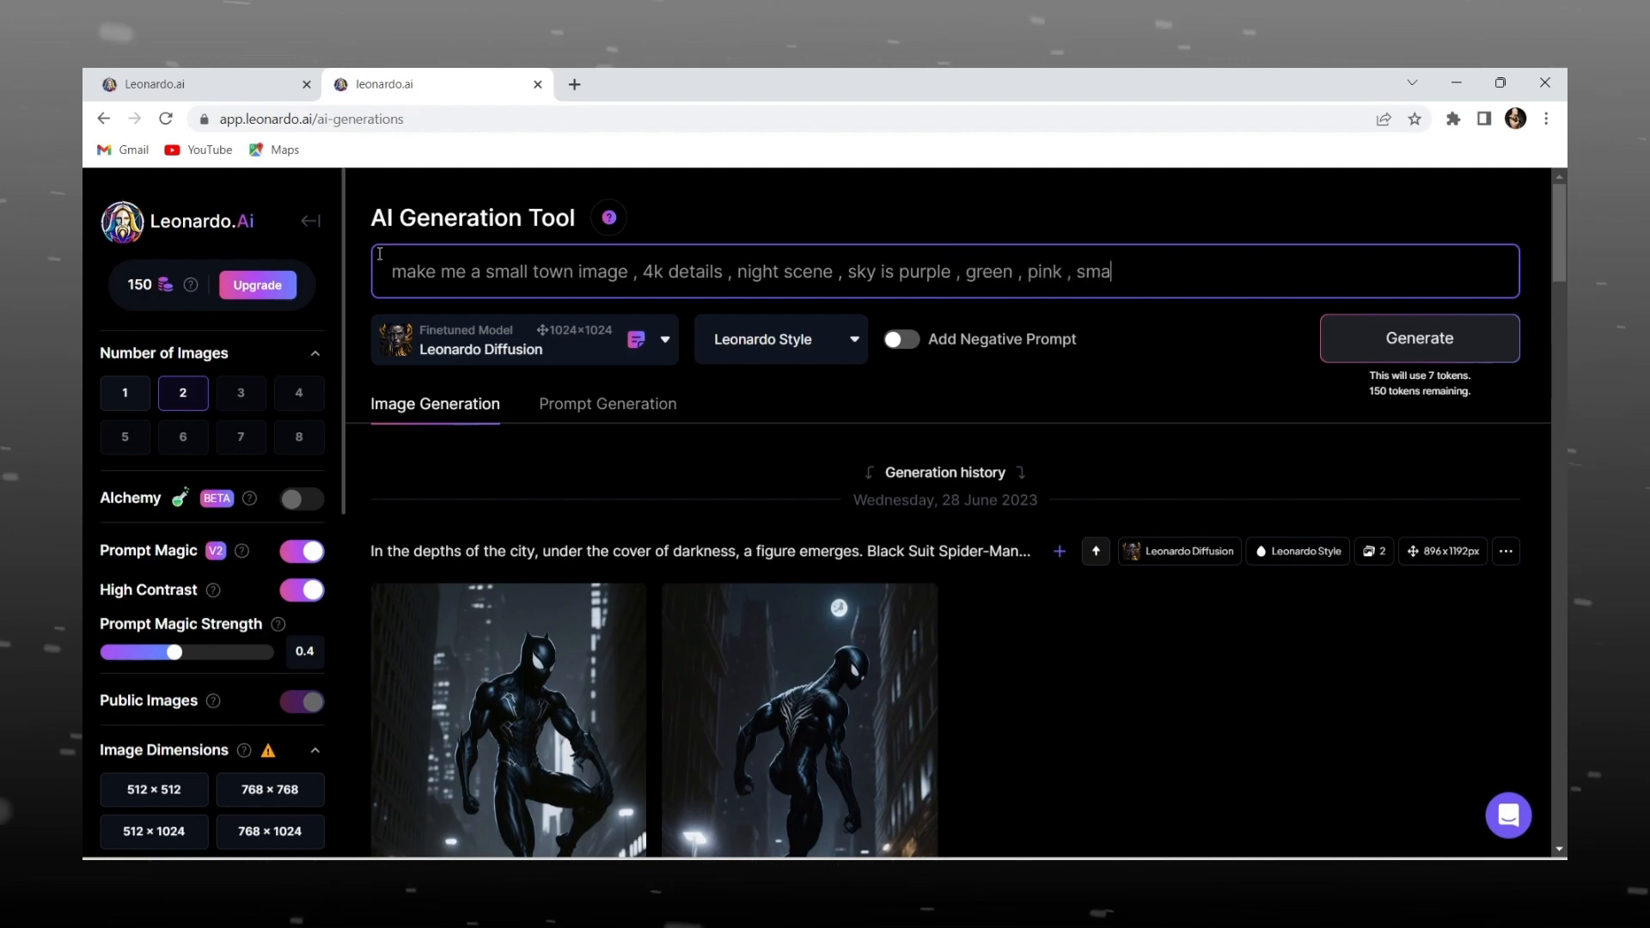
{"action": "type", "text": "ll town"}
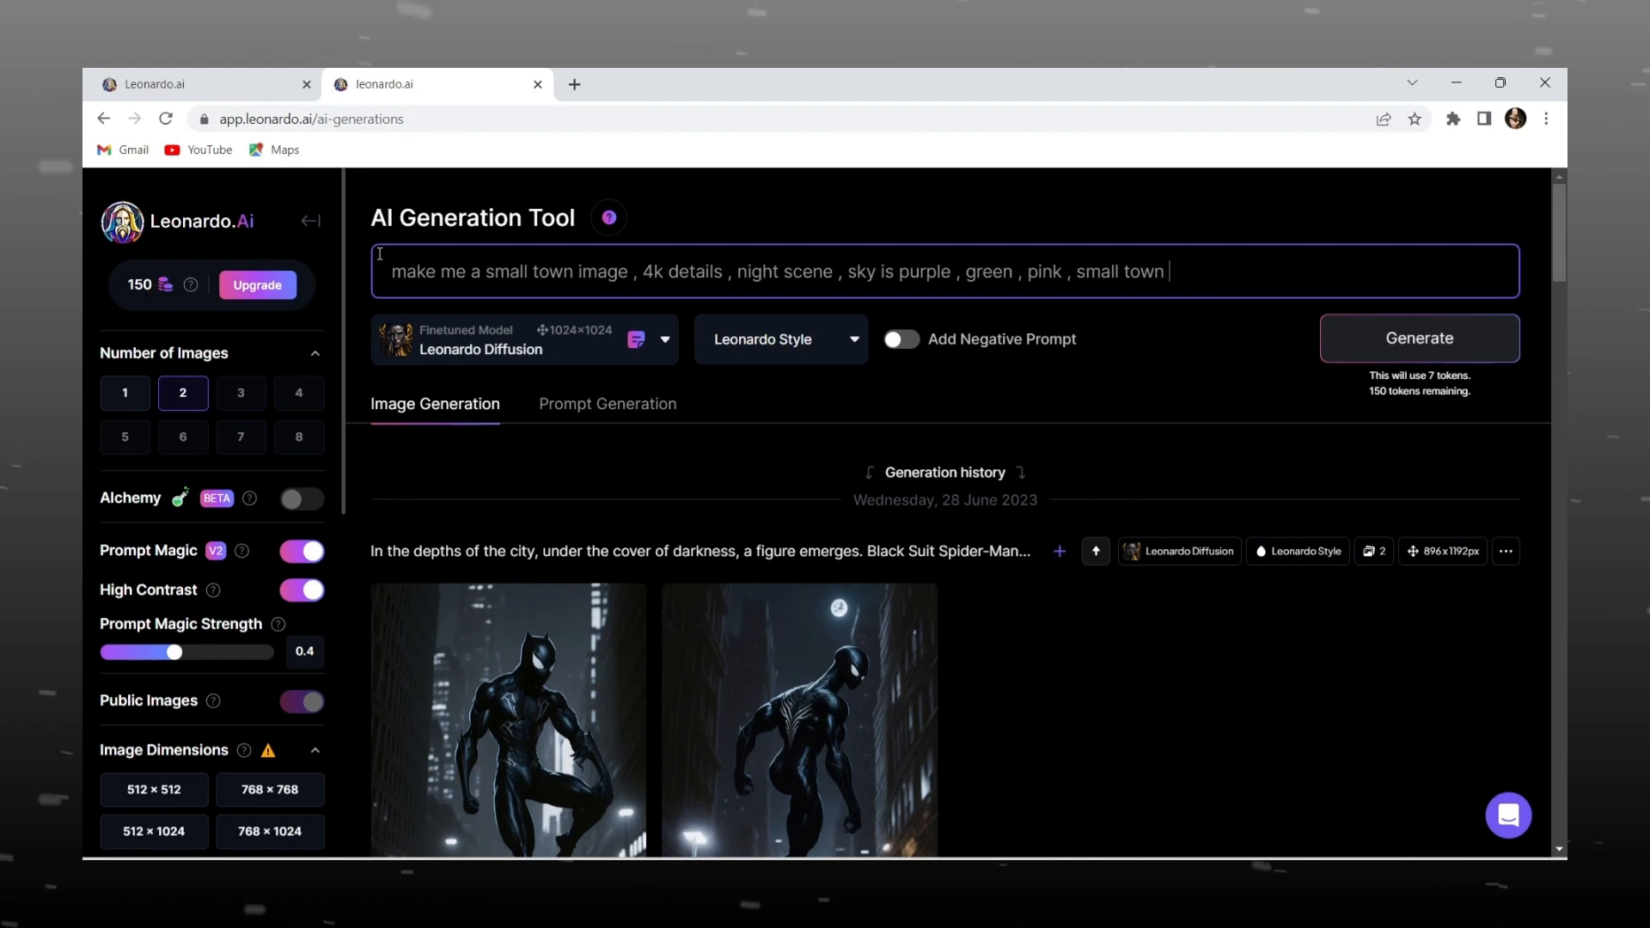
{"action": "type", "text": "home , mountains"}
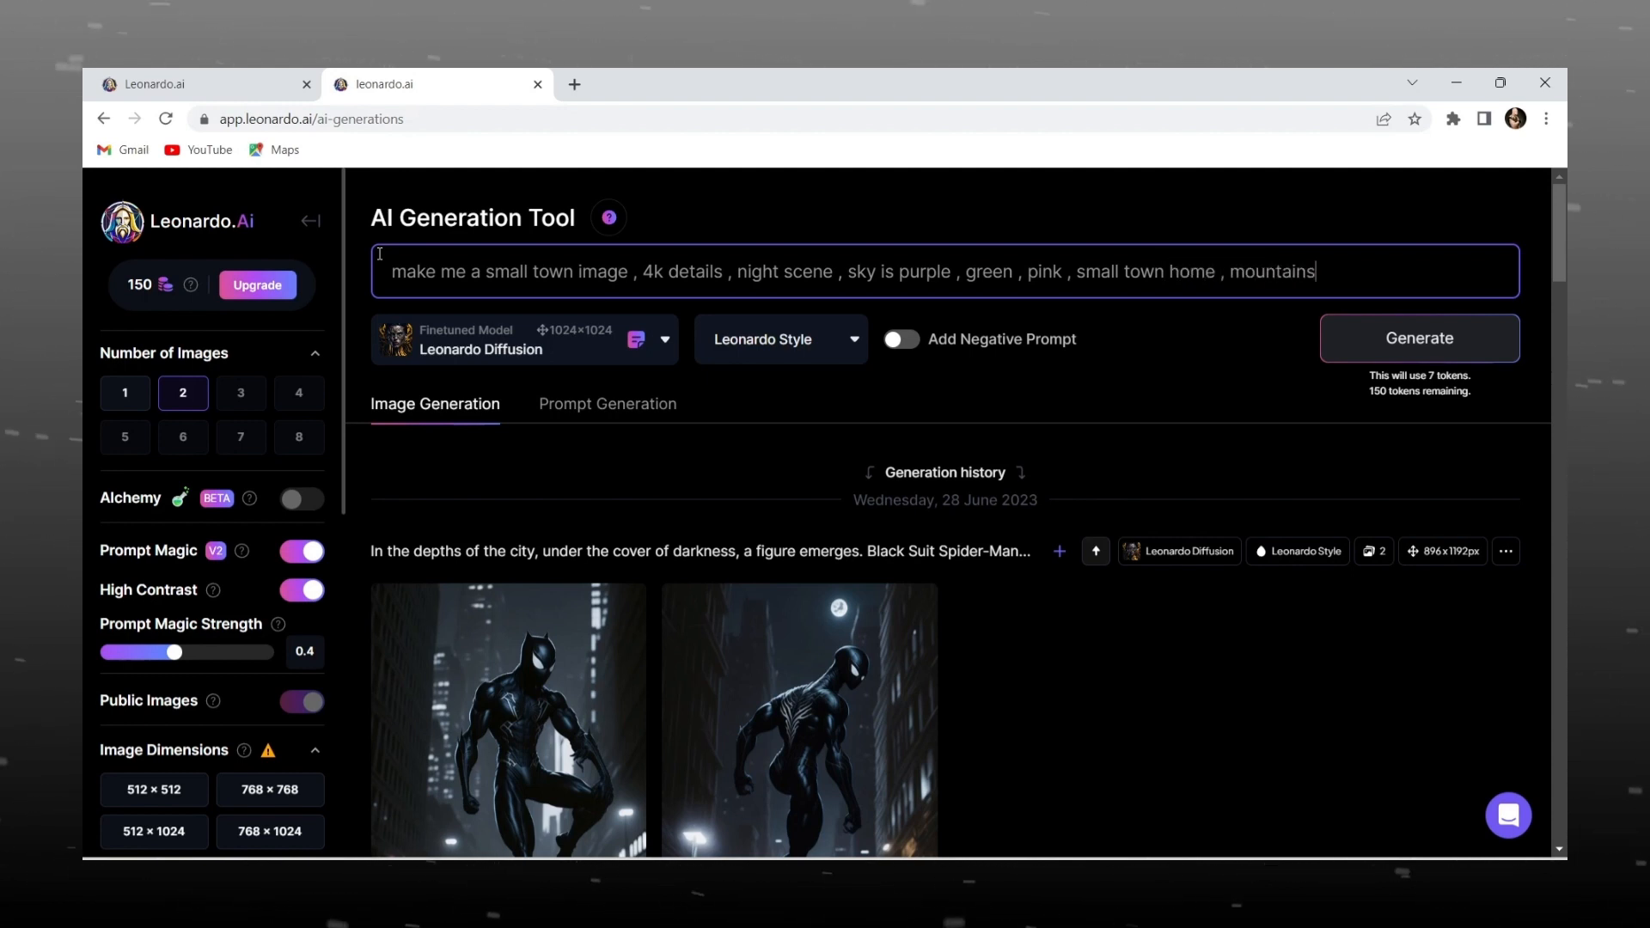
{"action": "type", "text": "in background"}
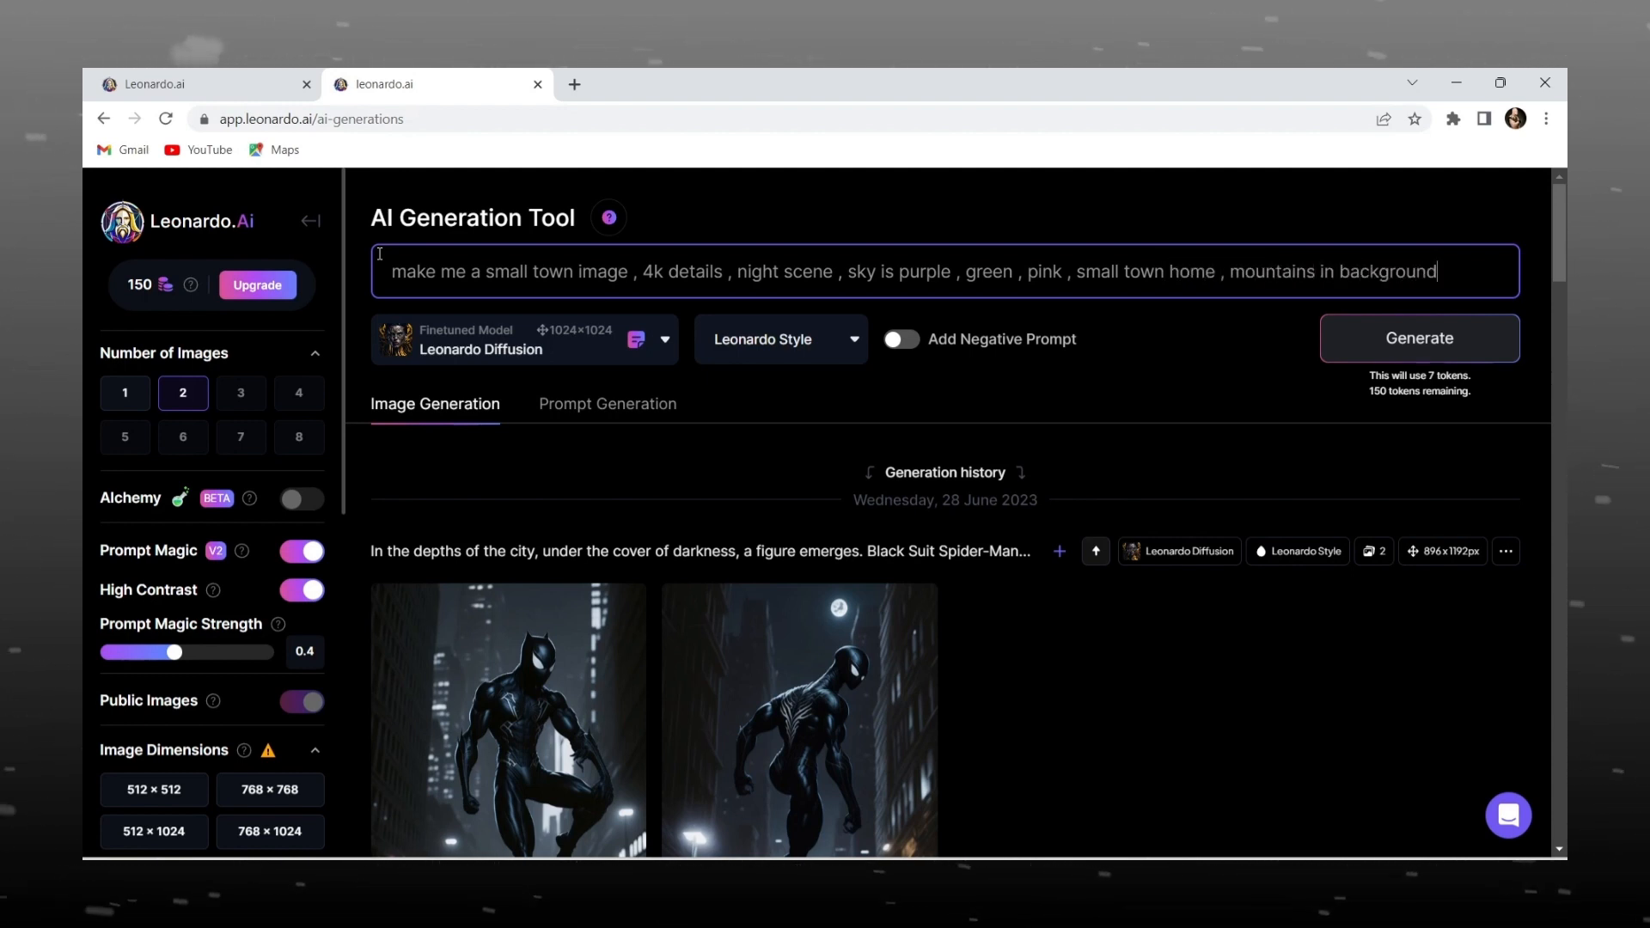
{"action": "type", "text": ",studio loights"}
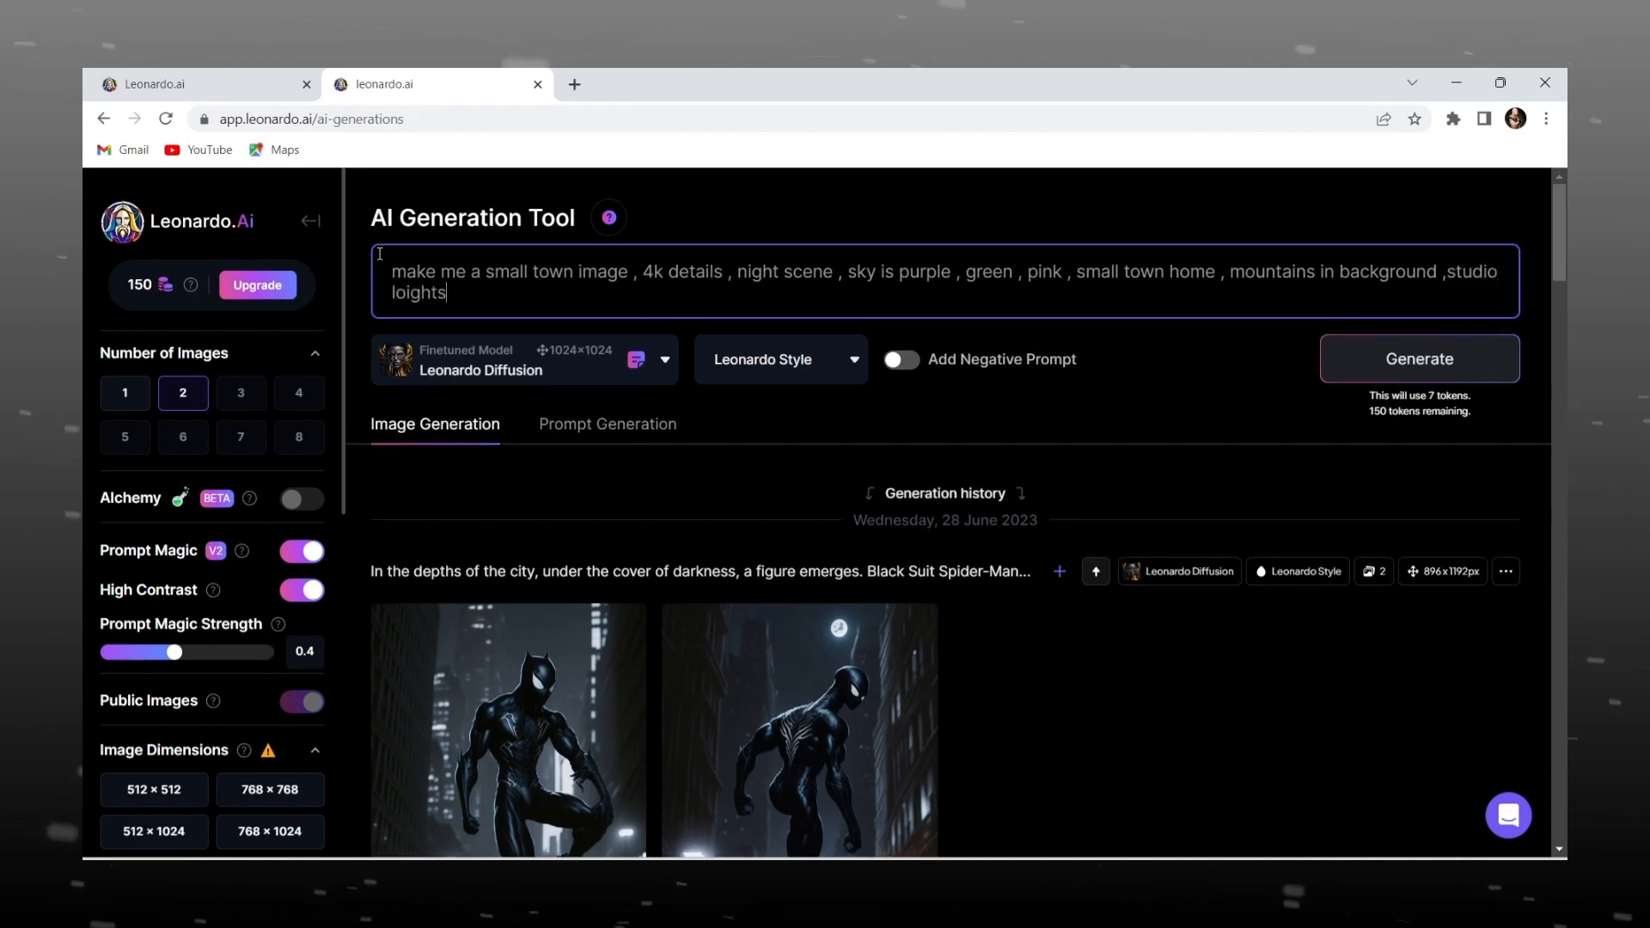
{"action": "type", "text": "lights , insane details hd ,"}
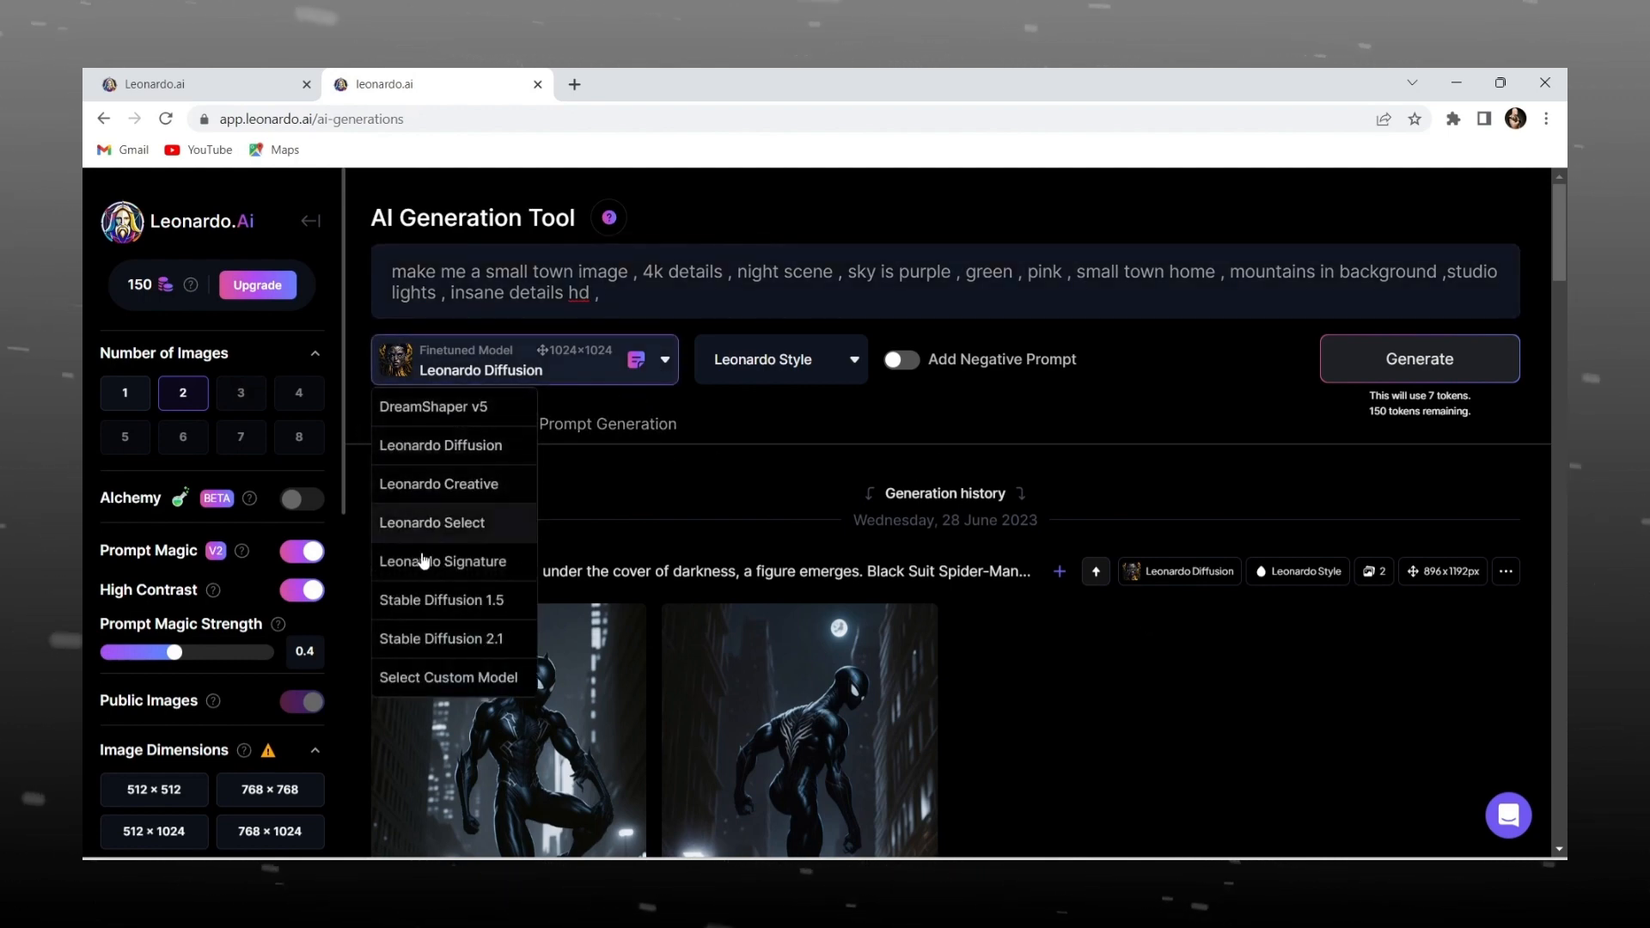
{"action": "mouse_move", "coordinate": [468, 458]}
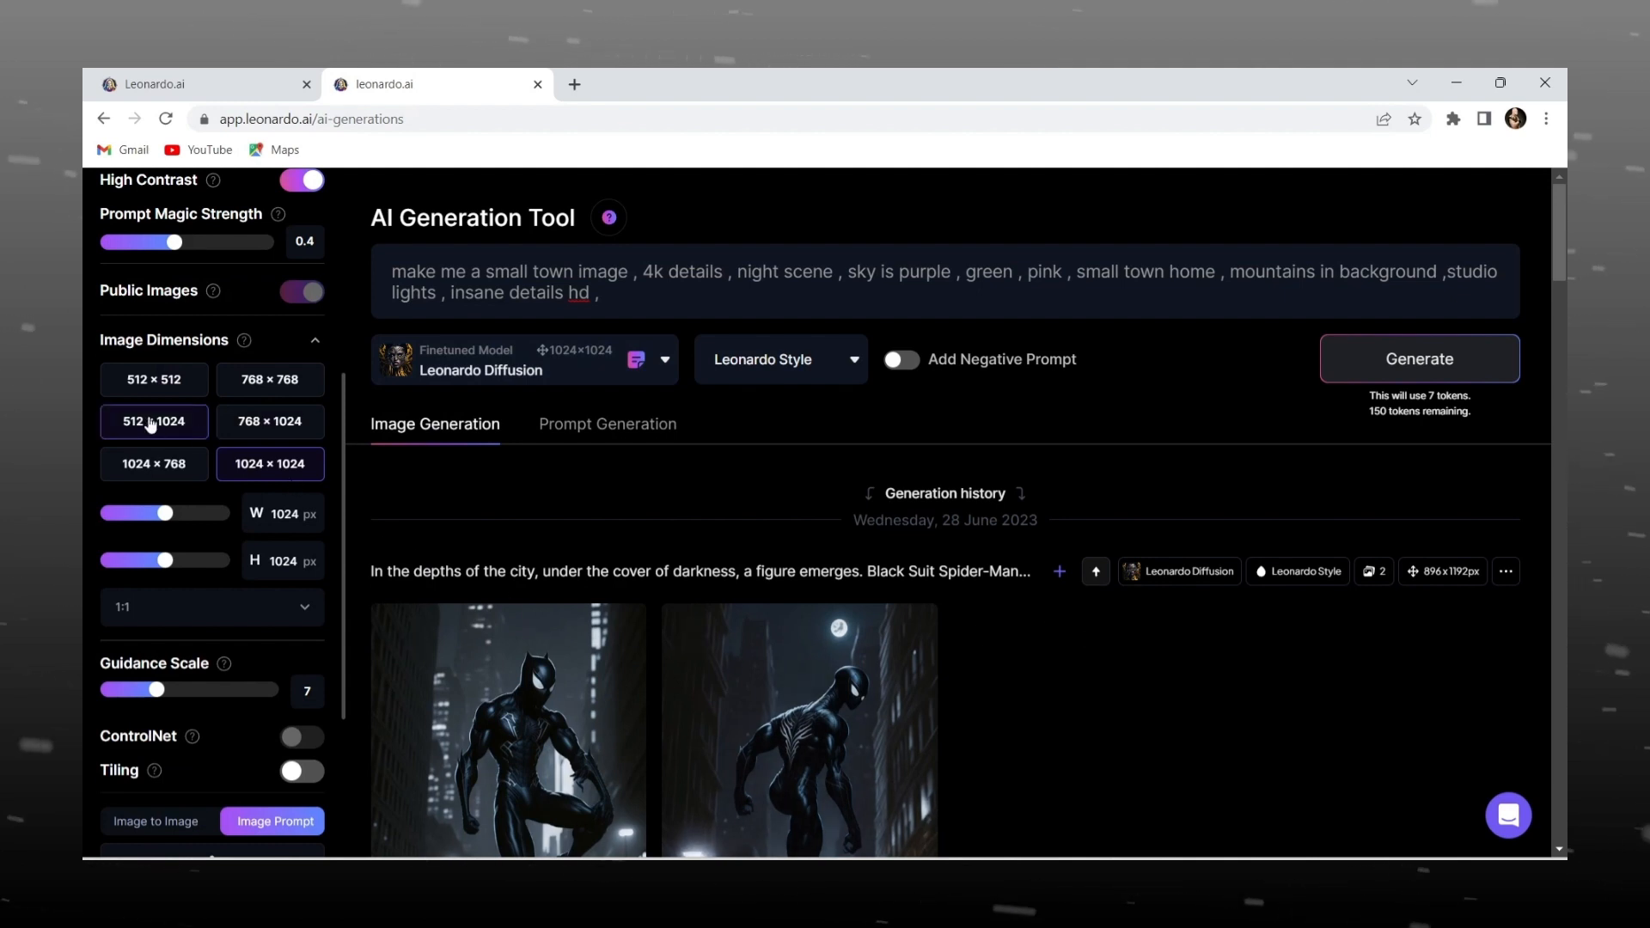
- Set the aspect ratio to 16:9 (1344×752) and generate two town images
{"action": "scroll", "scroll_direction": "down", "scroll_amount": 3}
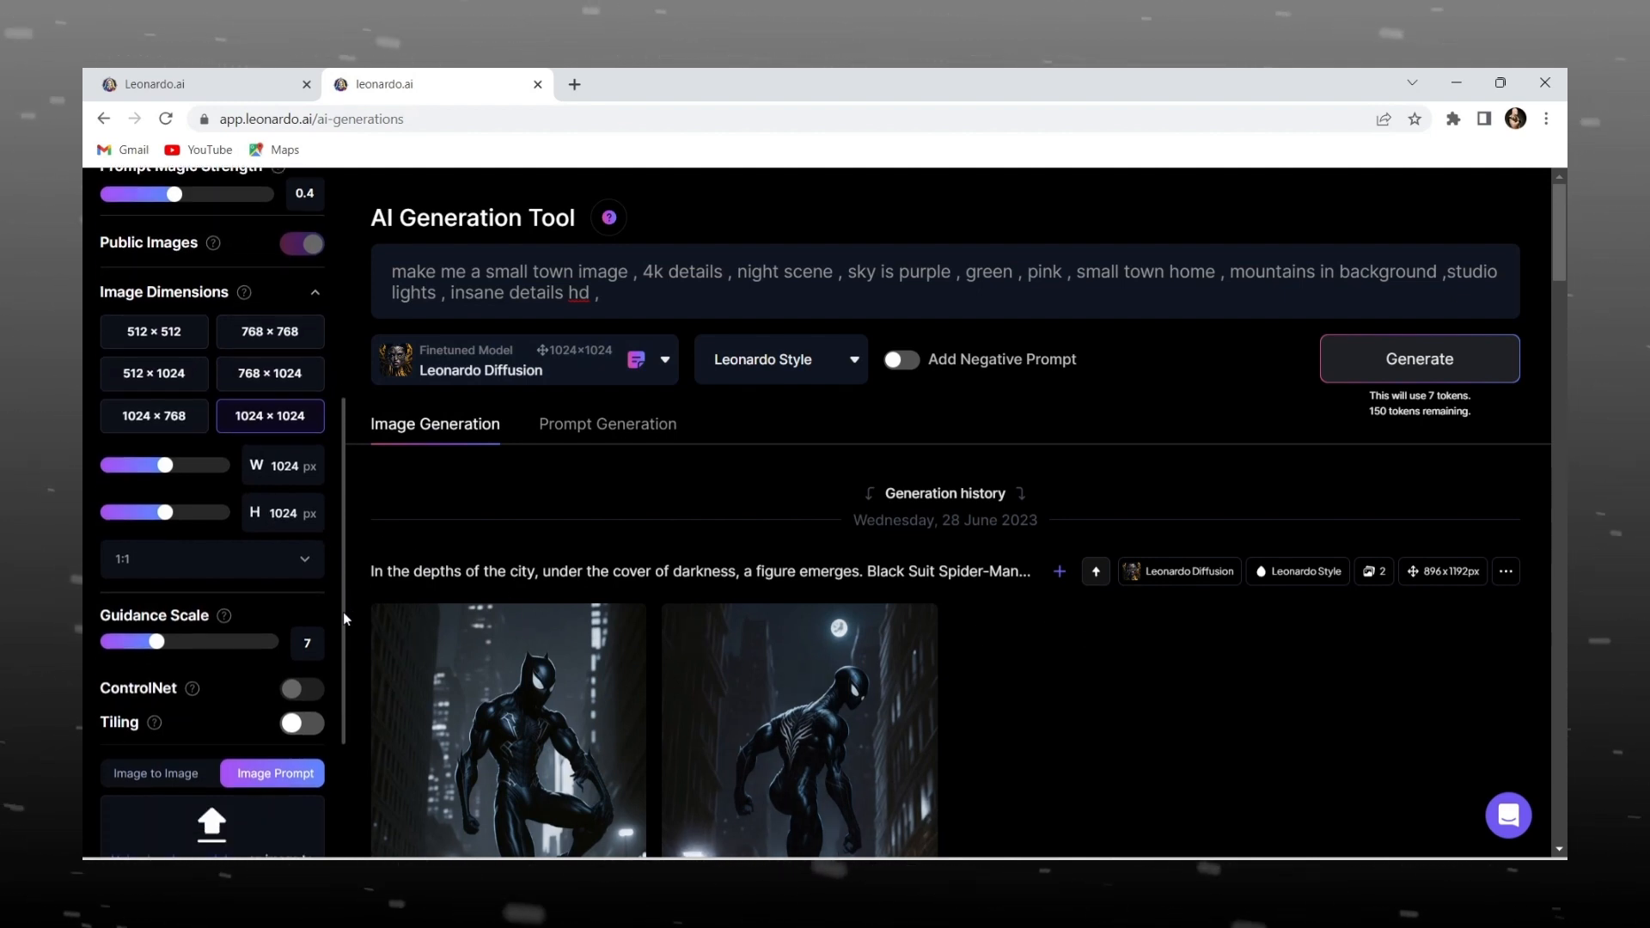
{"action": "scroll", "scroll_direction": "down", "scroll_amount": 3}
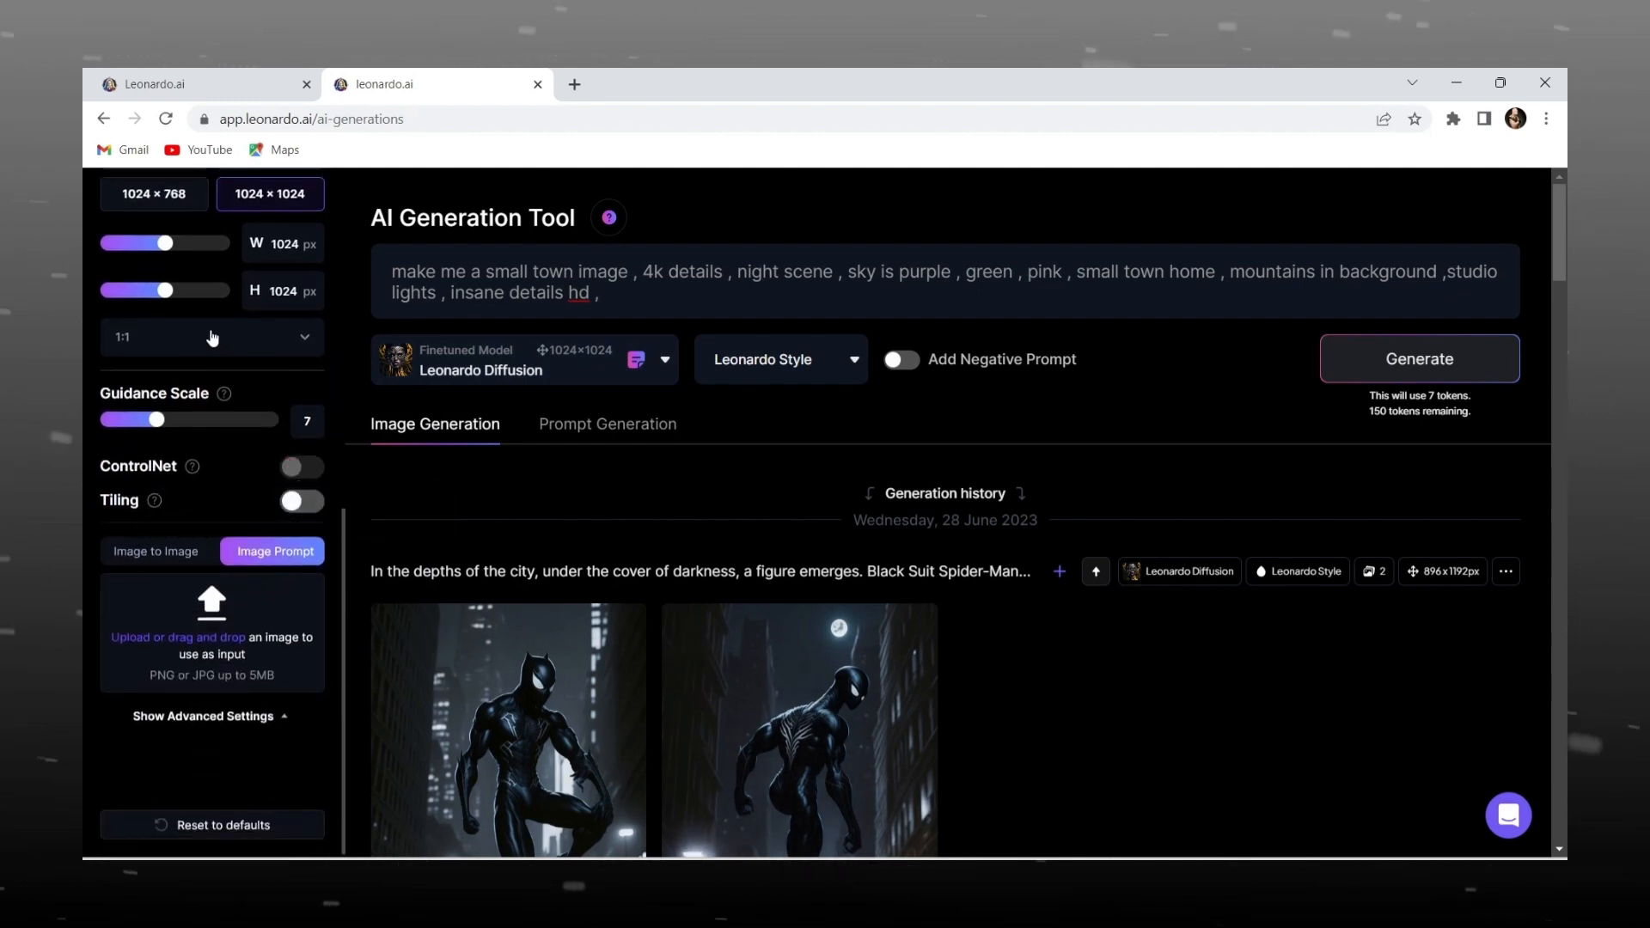
{"action": "left_click", "coordinate": [210, 337]}
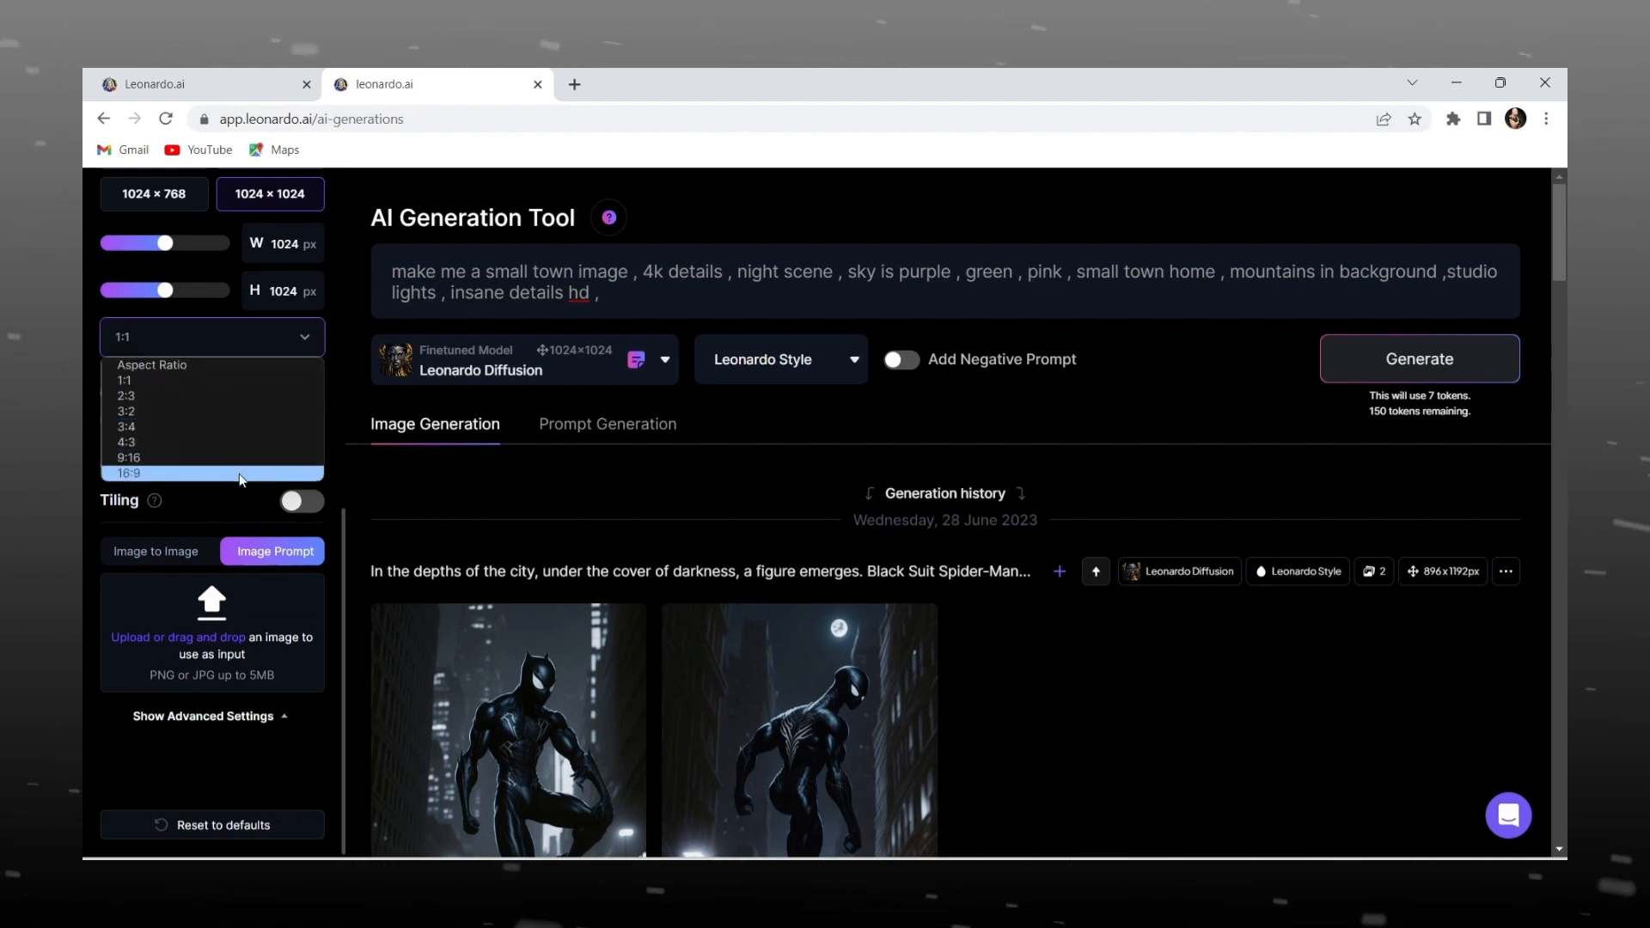
{"action": "left_click", "coordinate": [128, 473]}
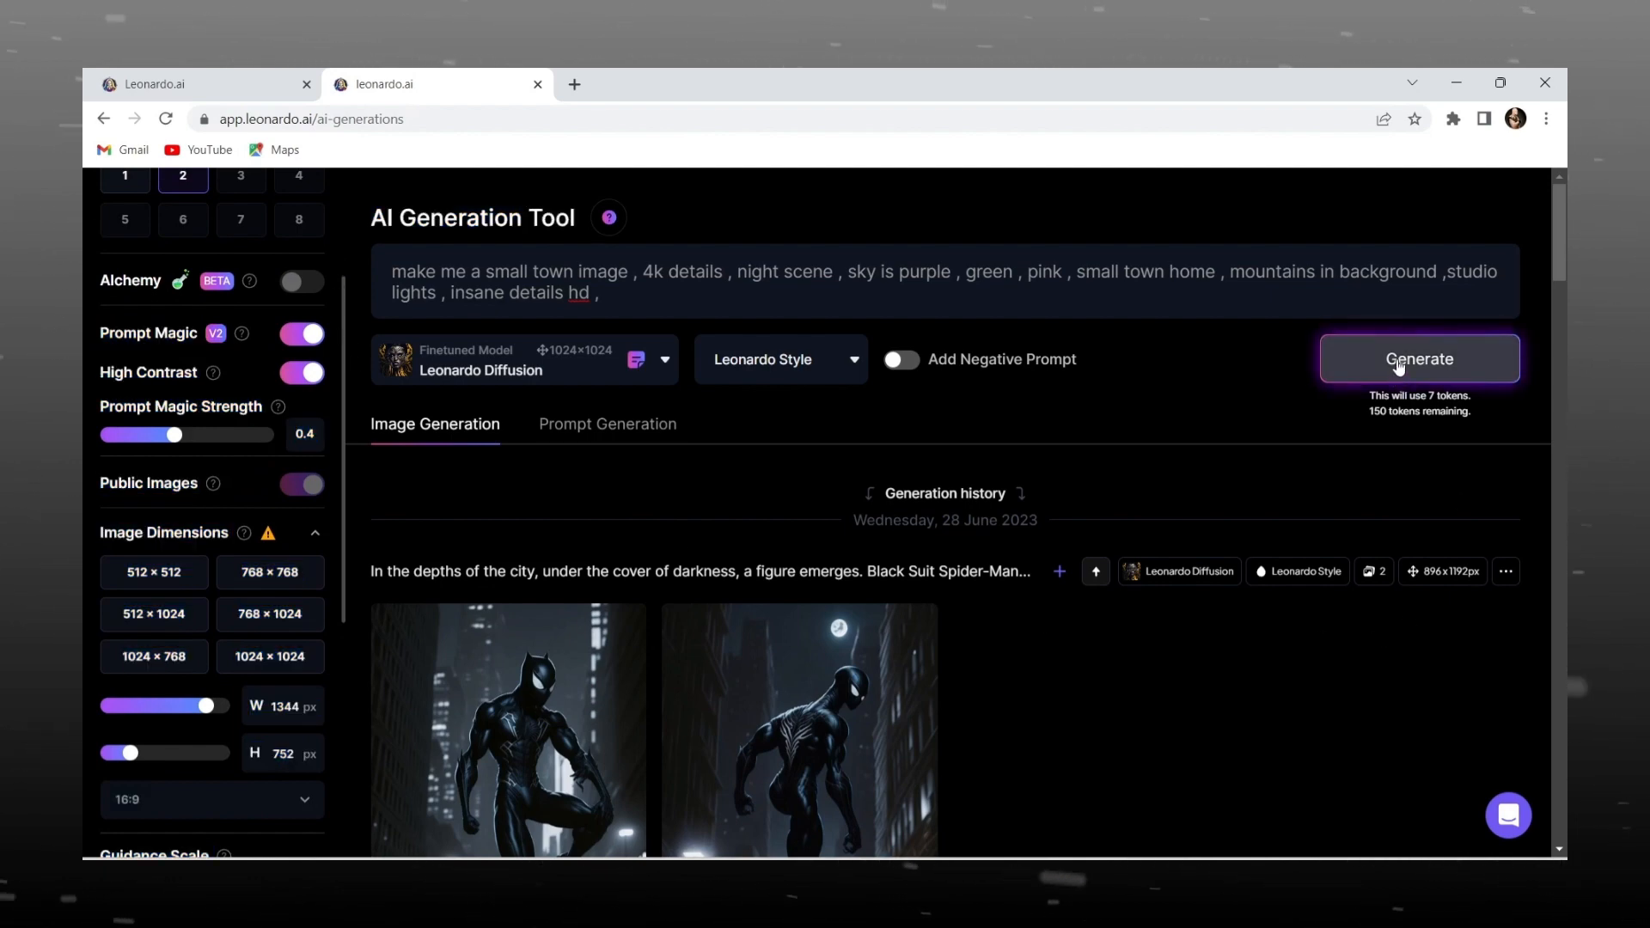
{"action": "left_click", "coordinate": [1418, 359]}
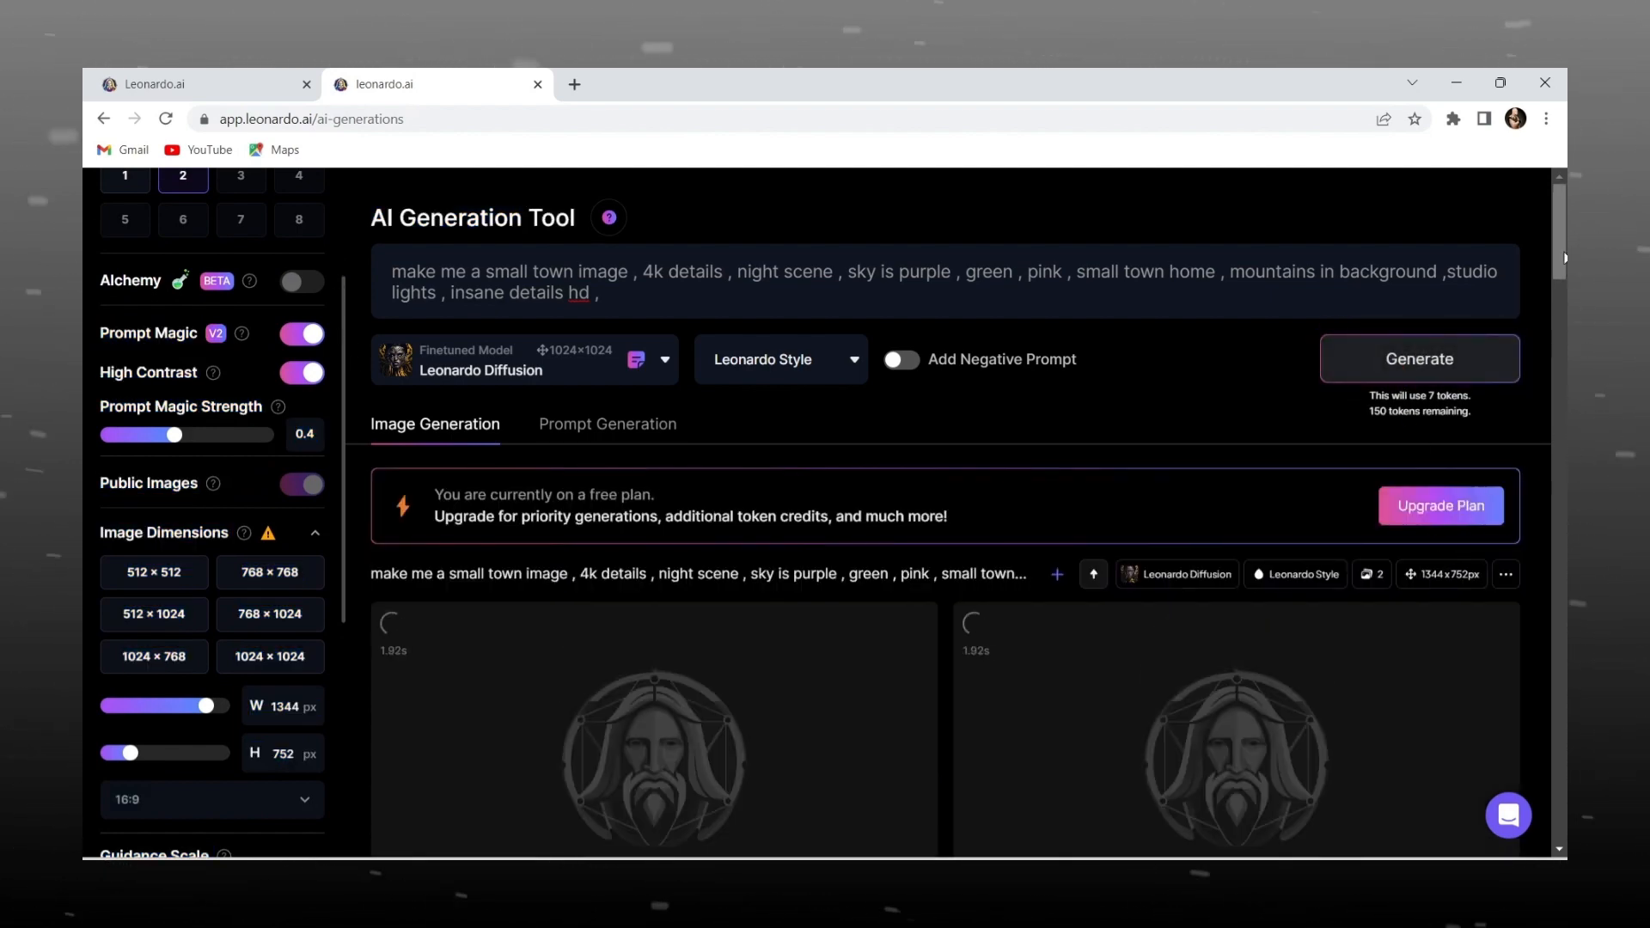
- Close the enlarged first town image and open the second one full size
{"action": "scroll", "scroll_direction": "down", "scroll_amount": 3}
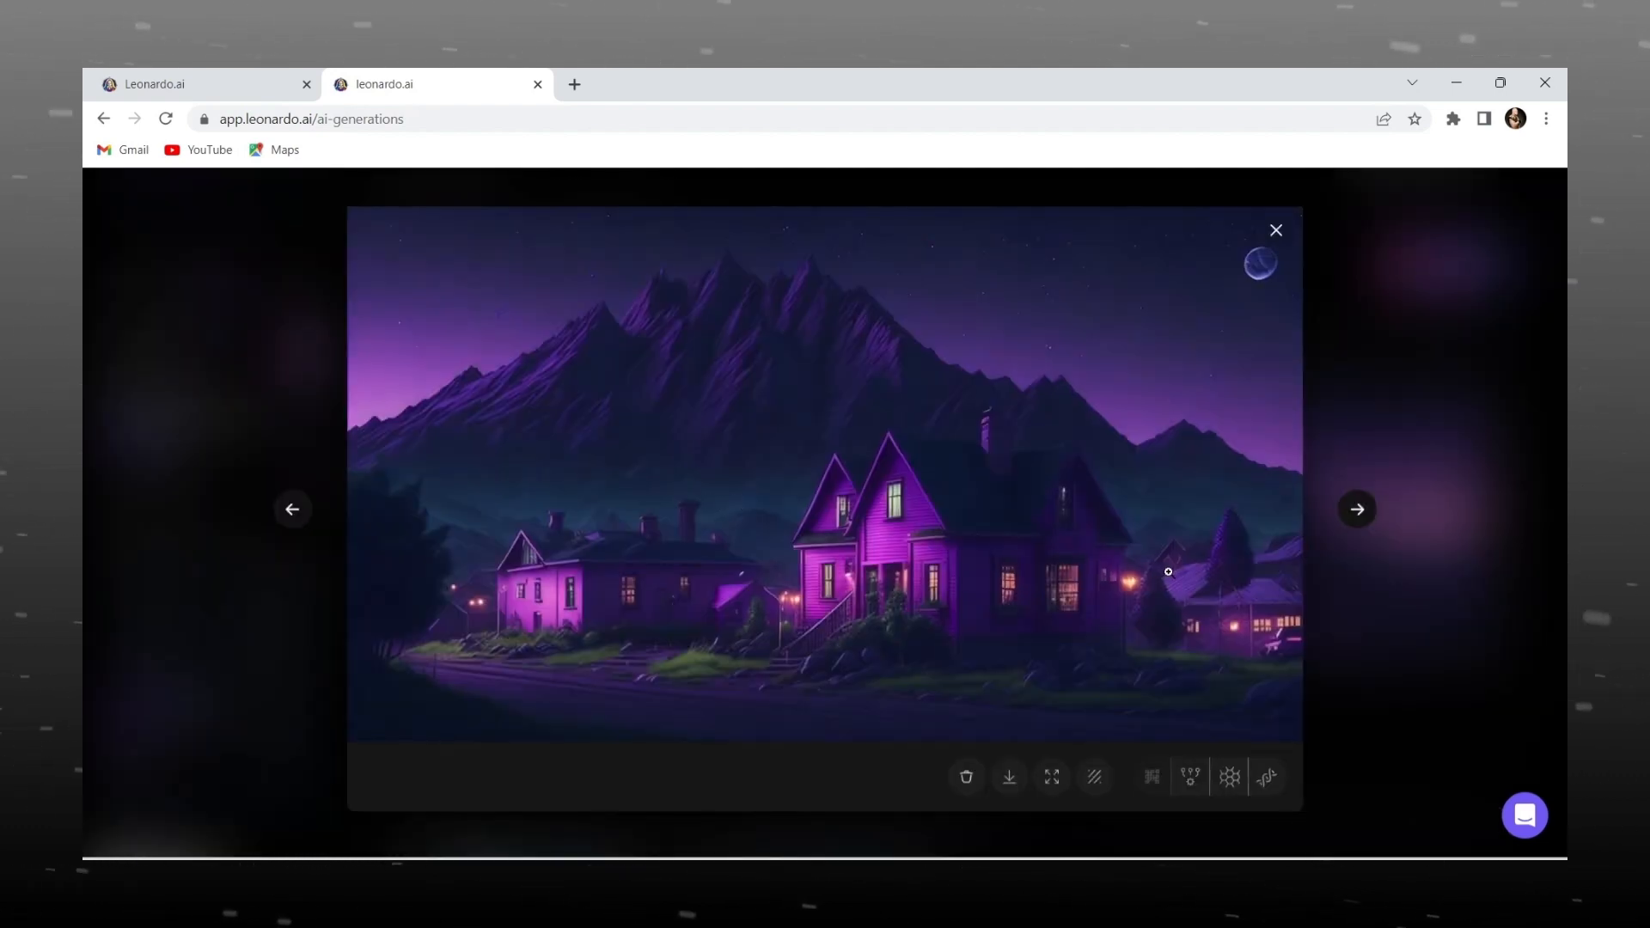
{"action": "left_click", "coordinate": [1274, 229]}
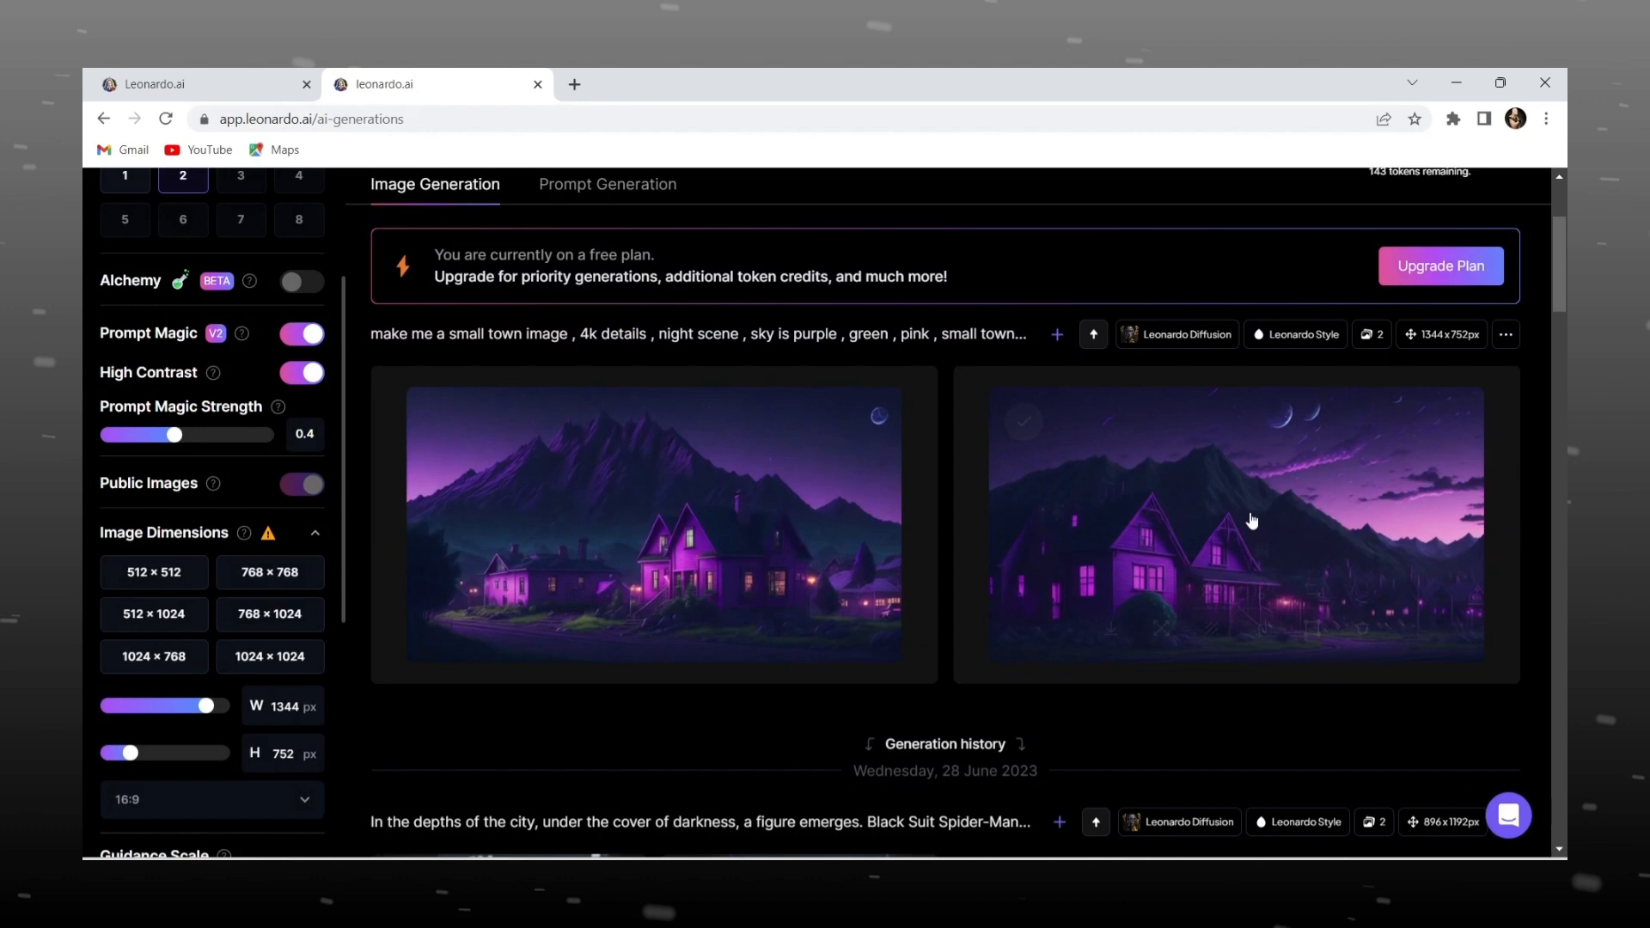
{"action": "left_click", "coordinate": [1236, 523]}
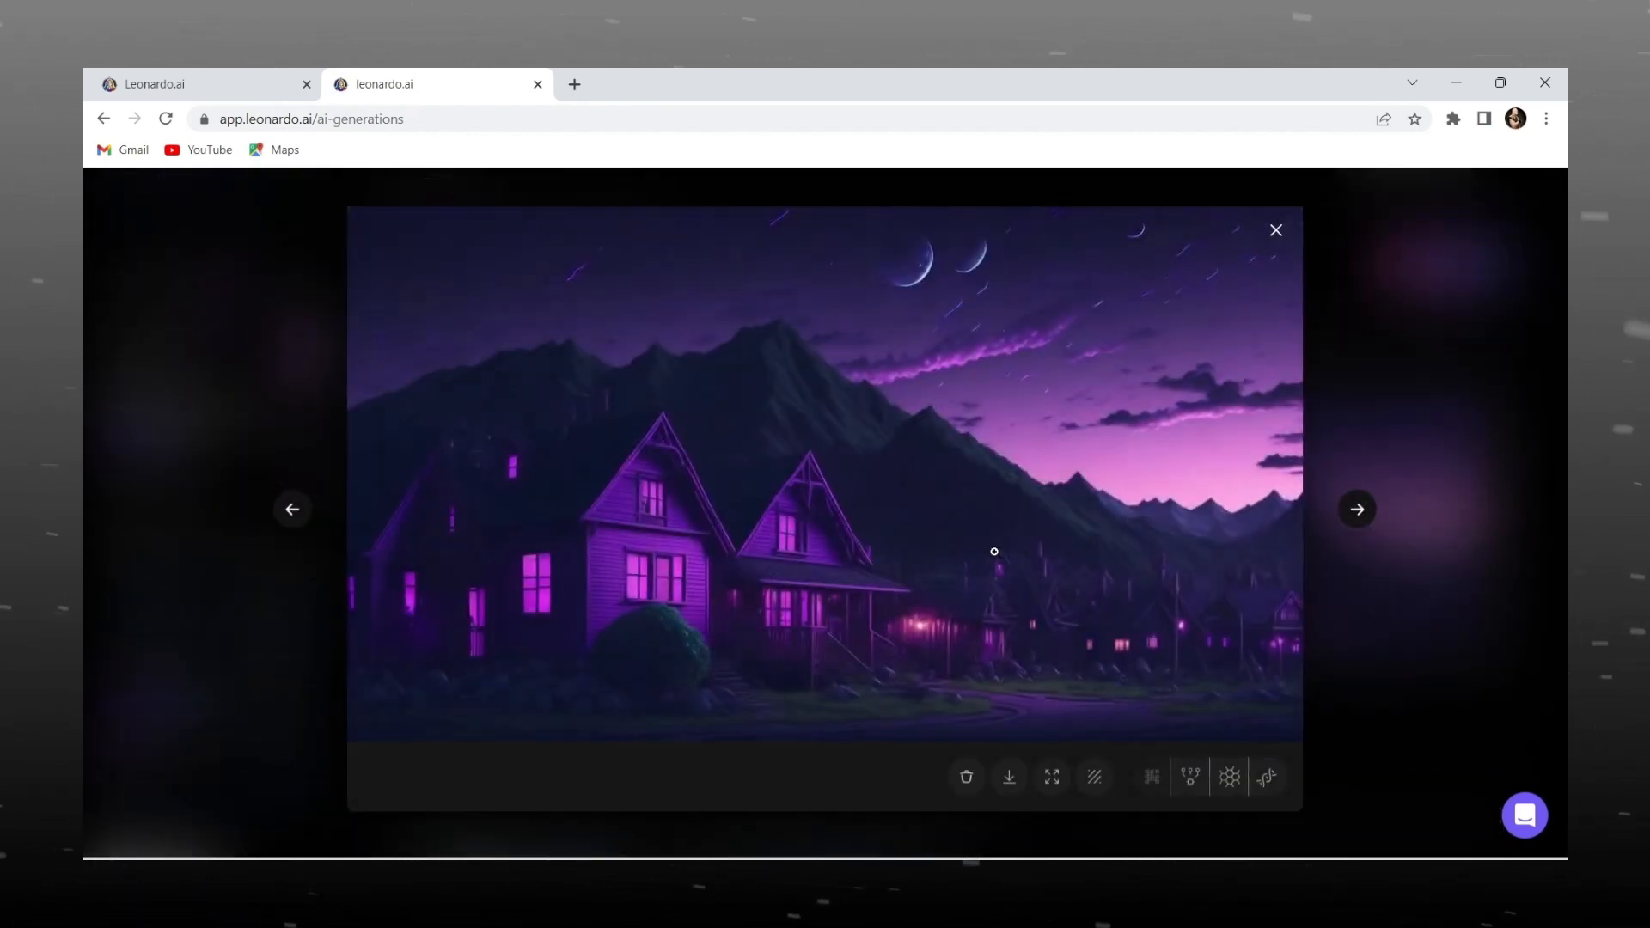
- Start an HD Crisp upscale of the second town image and close the viewer
{"action": "left_click", "coordinate": [1150, 777]}
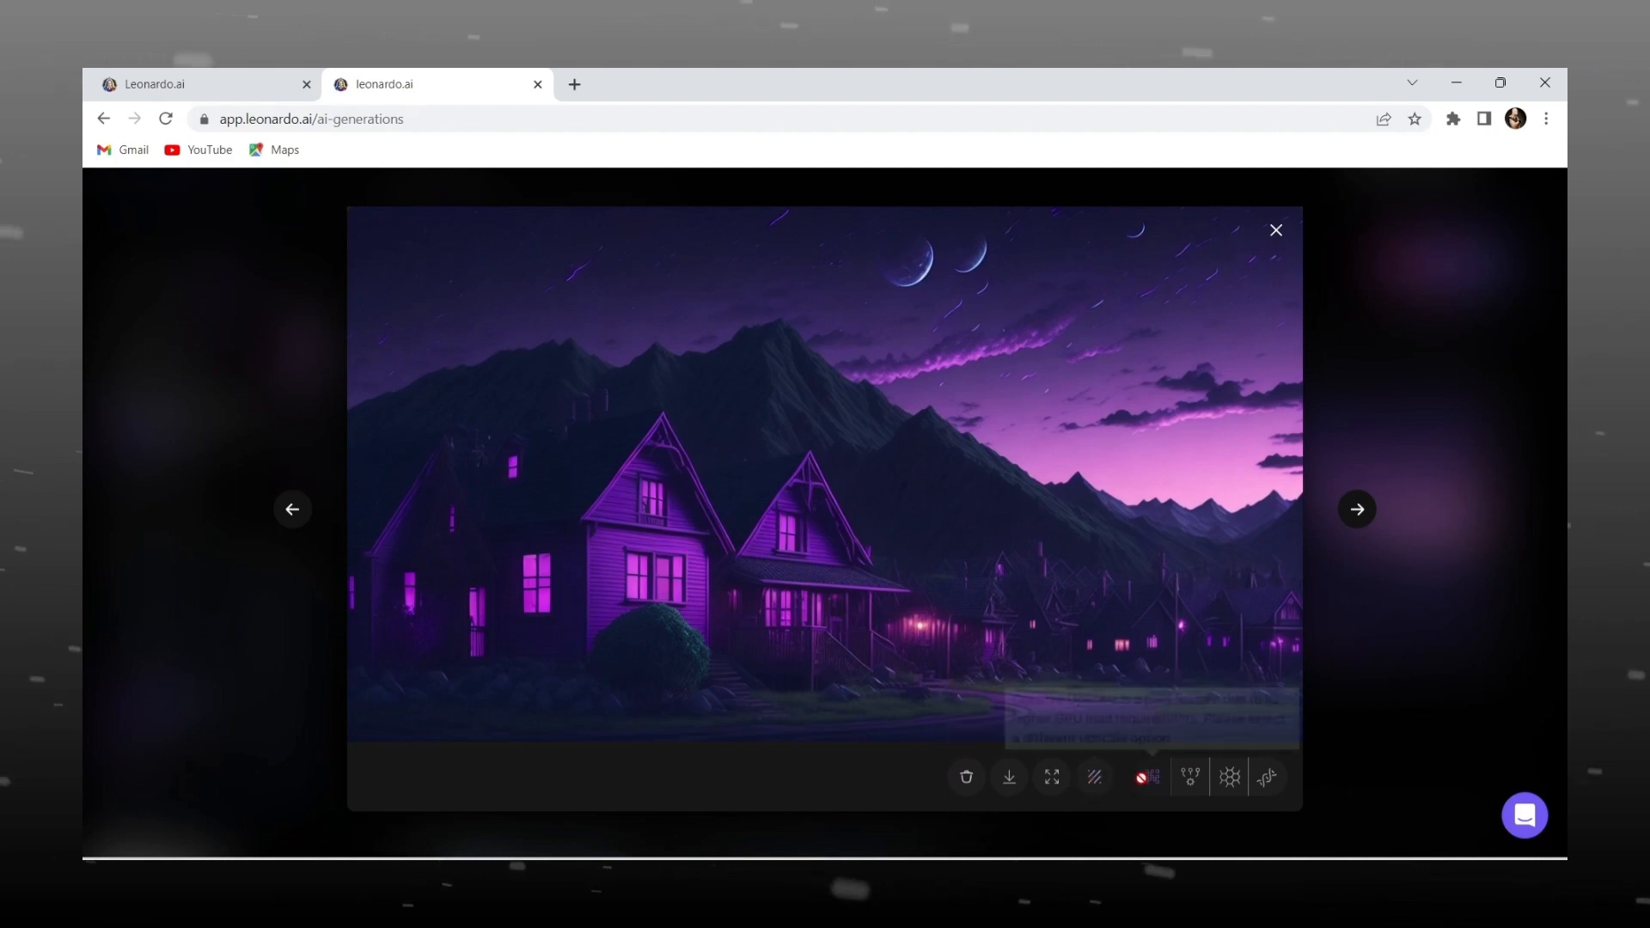
{"action": "mouse_move", "coordinate": [1153, 777]}
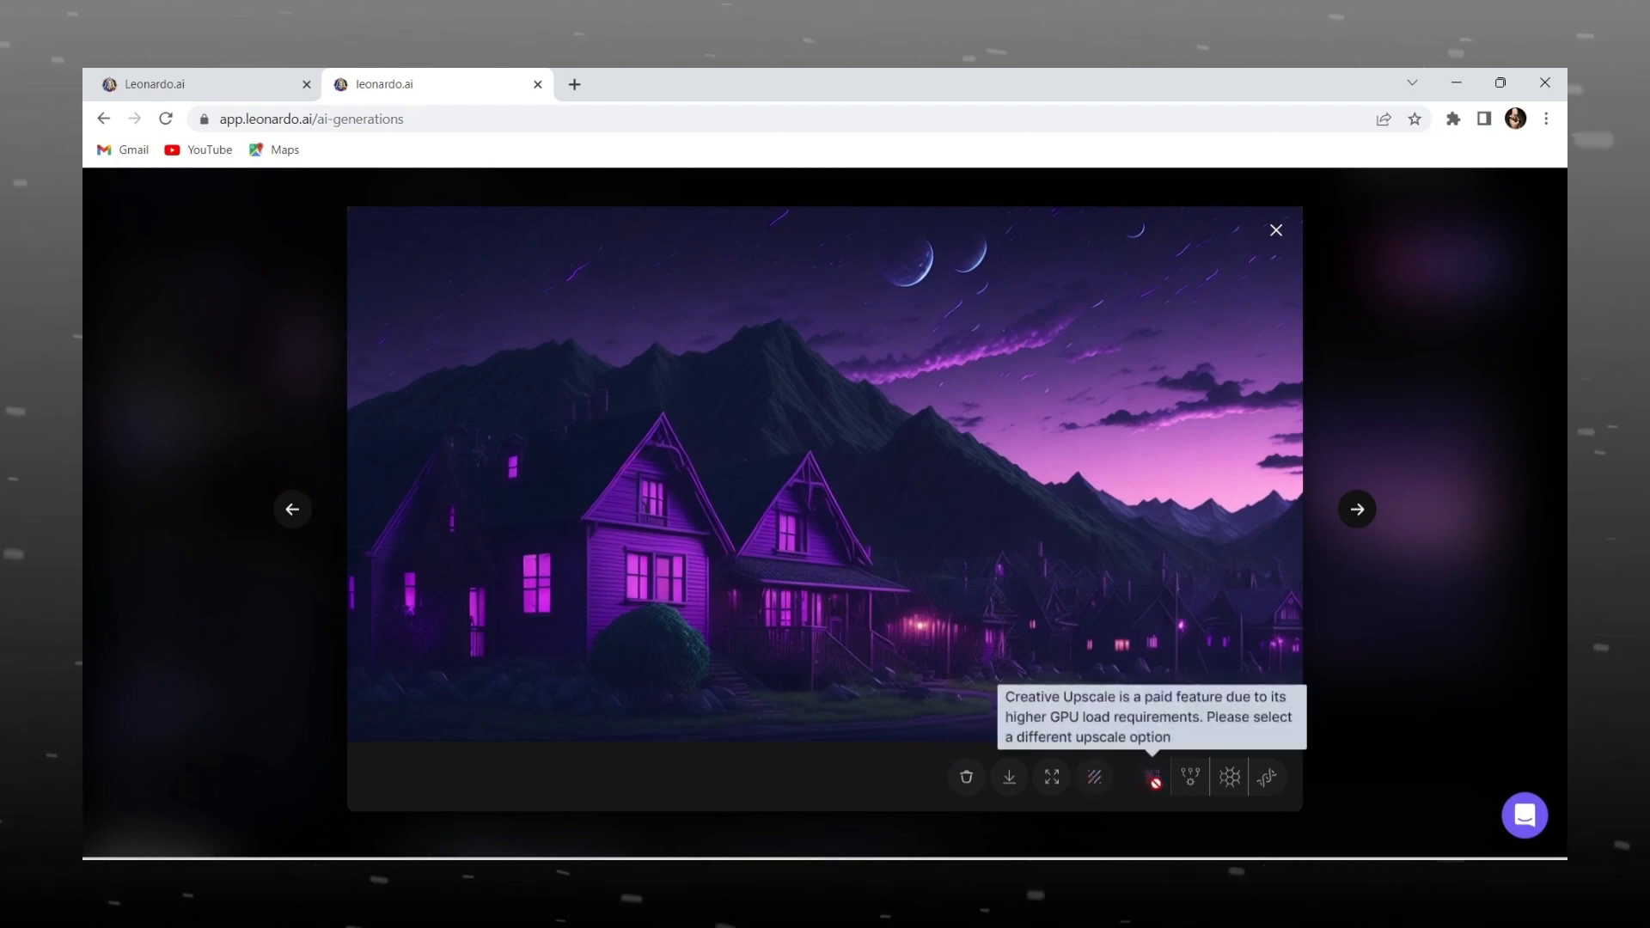
{"action": "mouse_move", "coordinate": [1188, 777]}
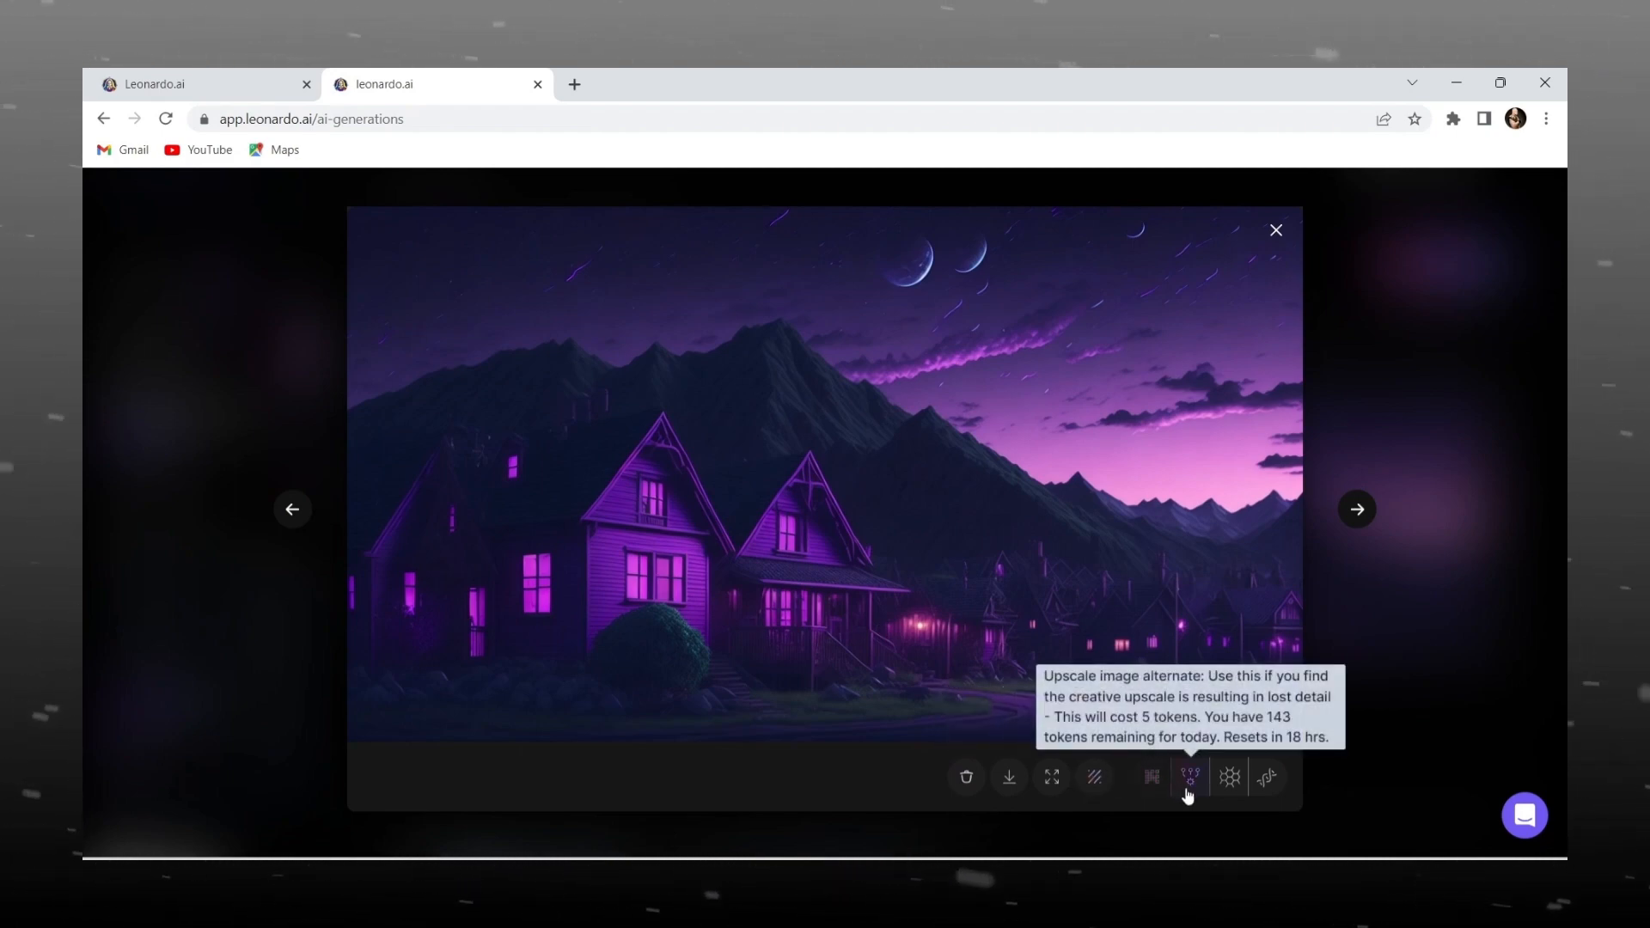
{"action": "mouse_move", "coordinate": [1229, 778]}
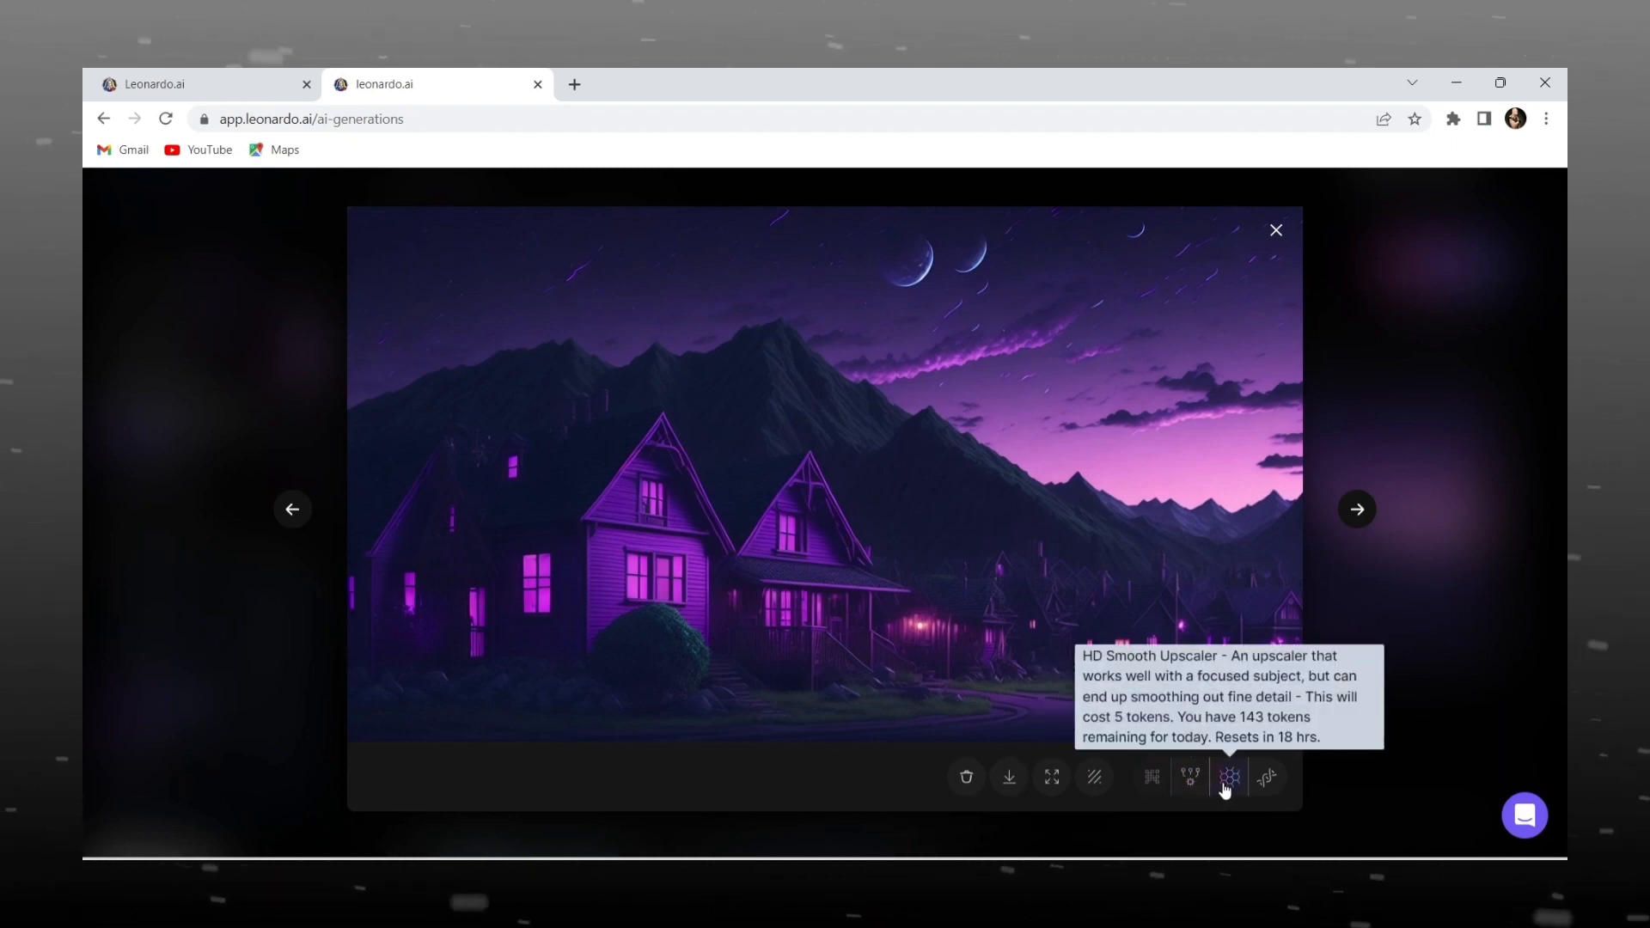
{"action": "mouse_move", "coordinate": [1266, 779]}
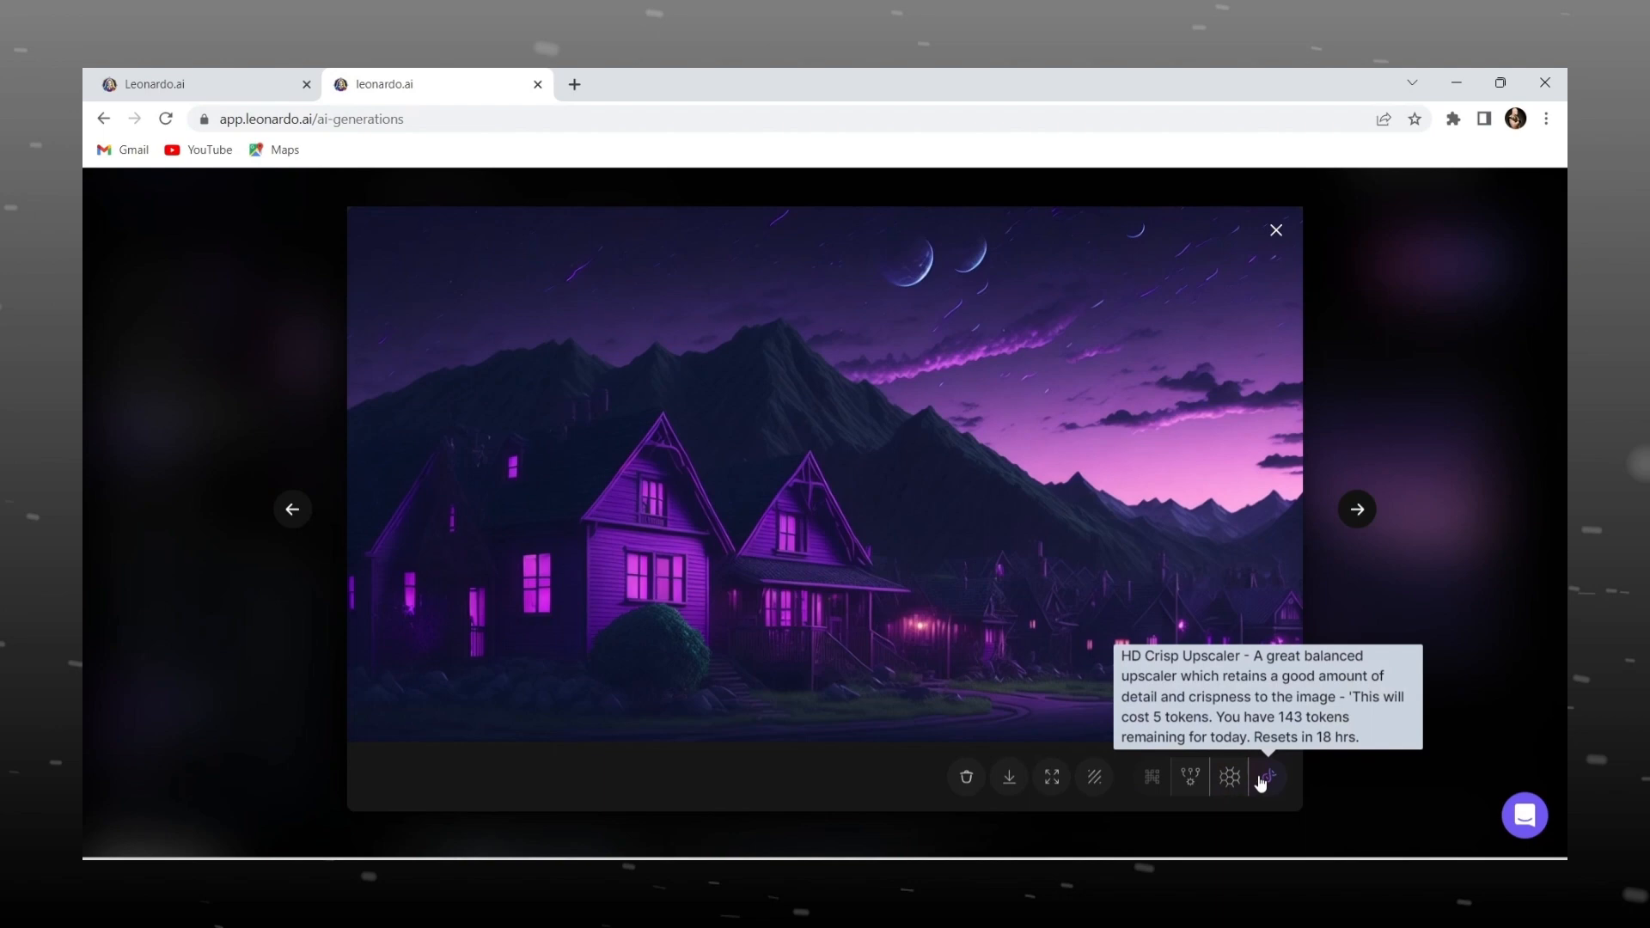
{"action": "left_click", "coordinate": [1264, 777]}
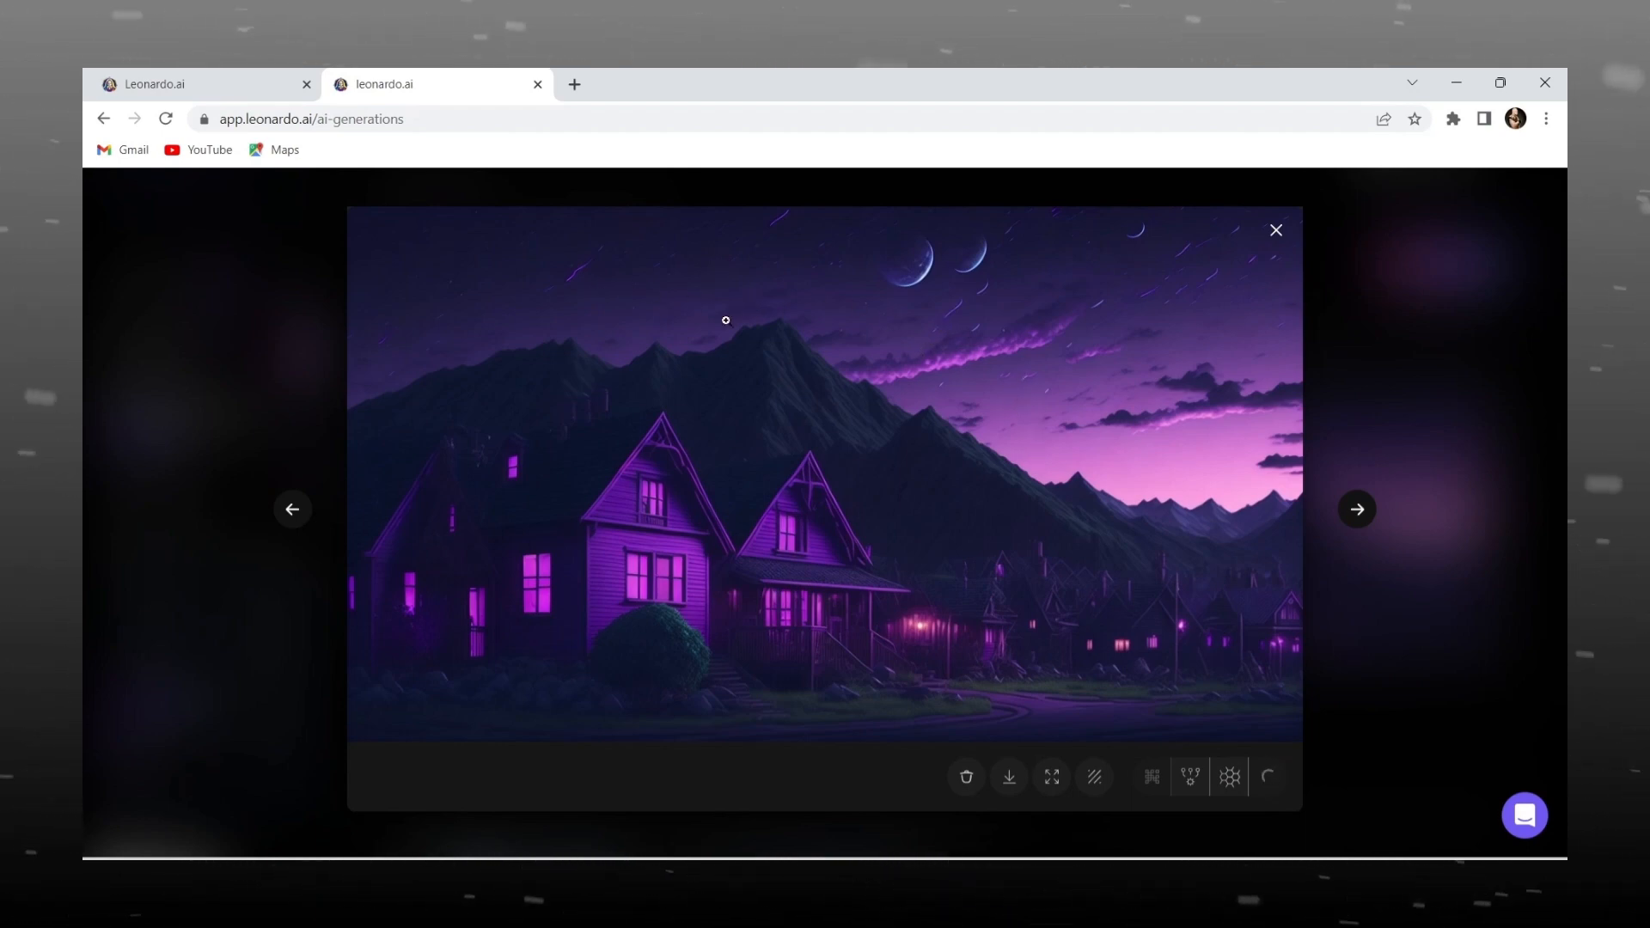
{"action": "left_click", "coordinate": [1276, 230]}
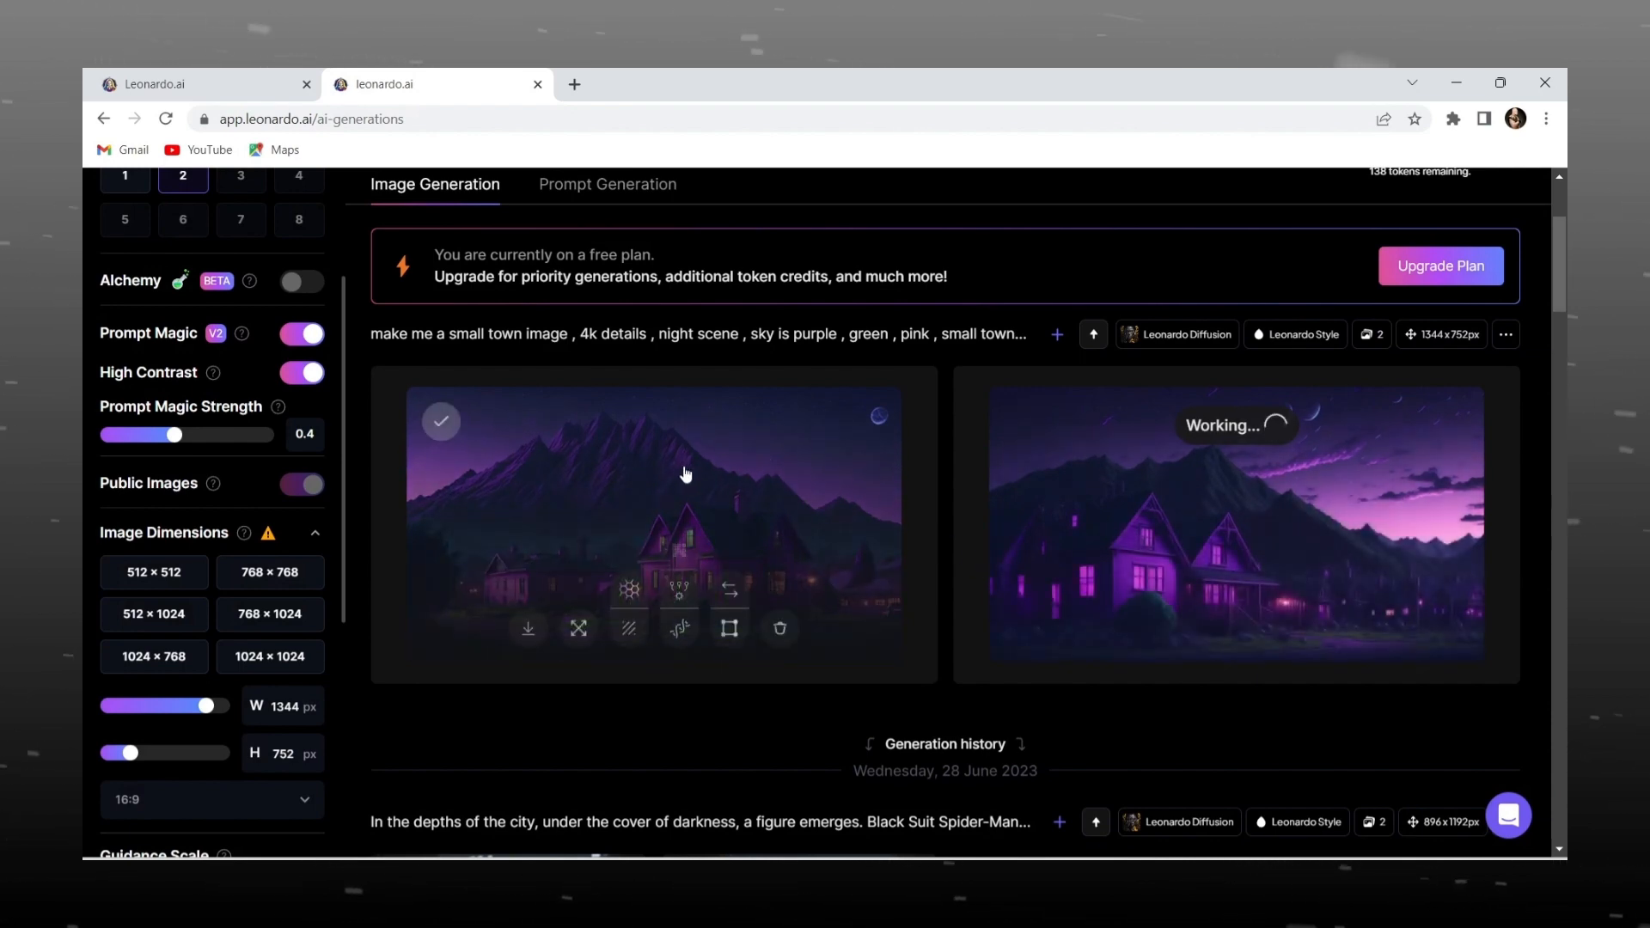
{"action": "mouse_move", "coordinate": [527, 628]}
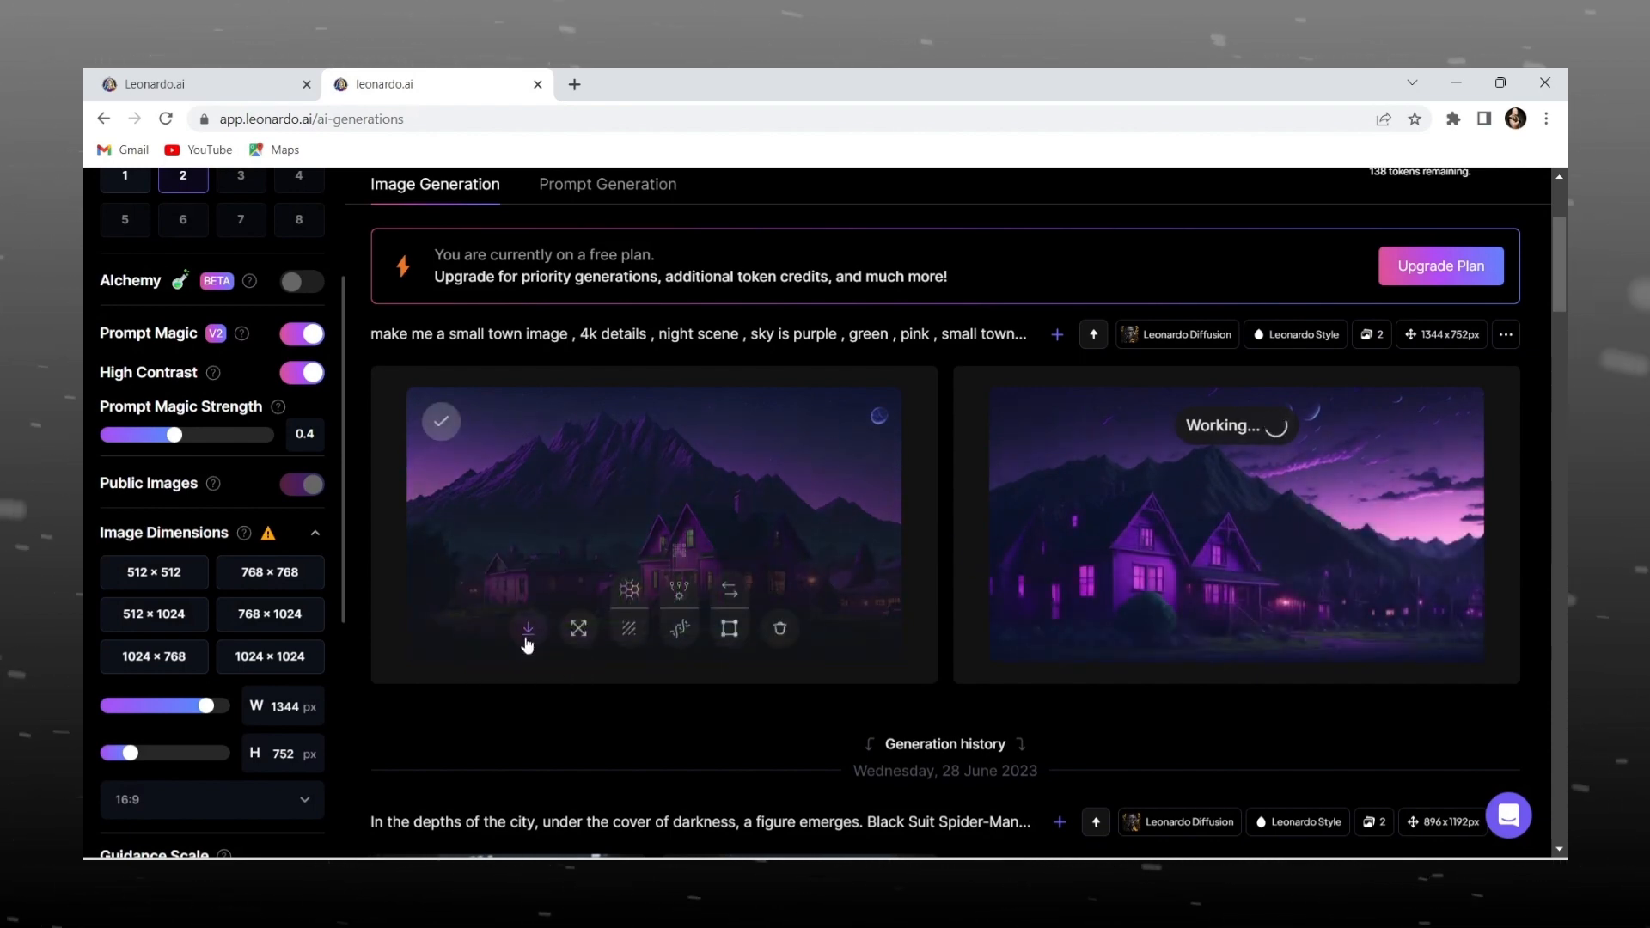
- Download the first purple town image as a JPG and scroll the results
{"action": "left_click", "coordinate": [526, 628]}
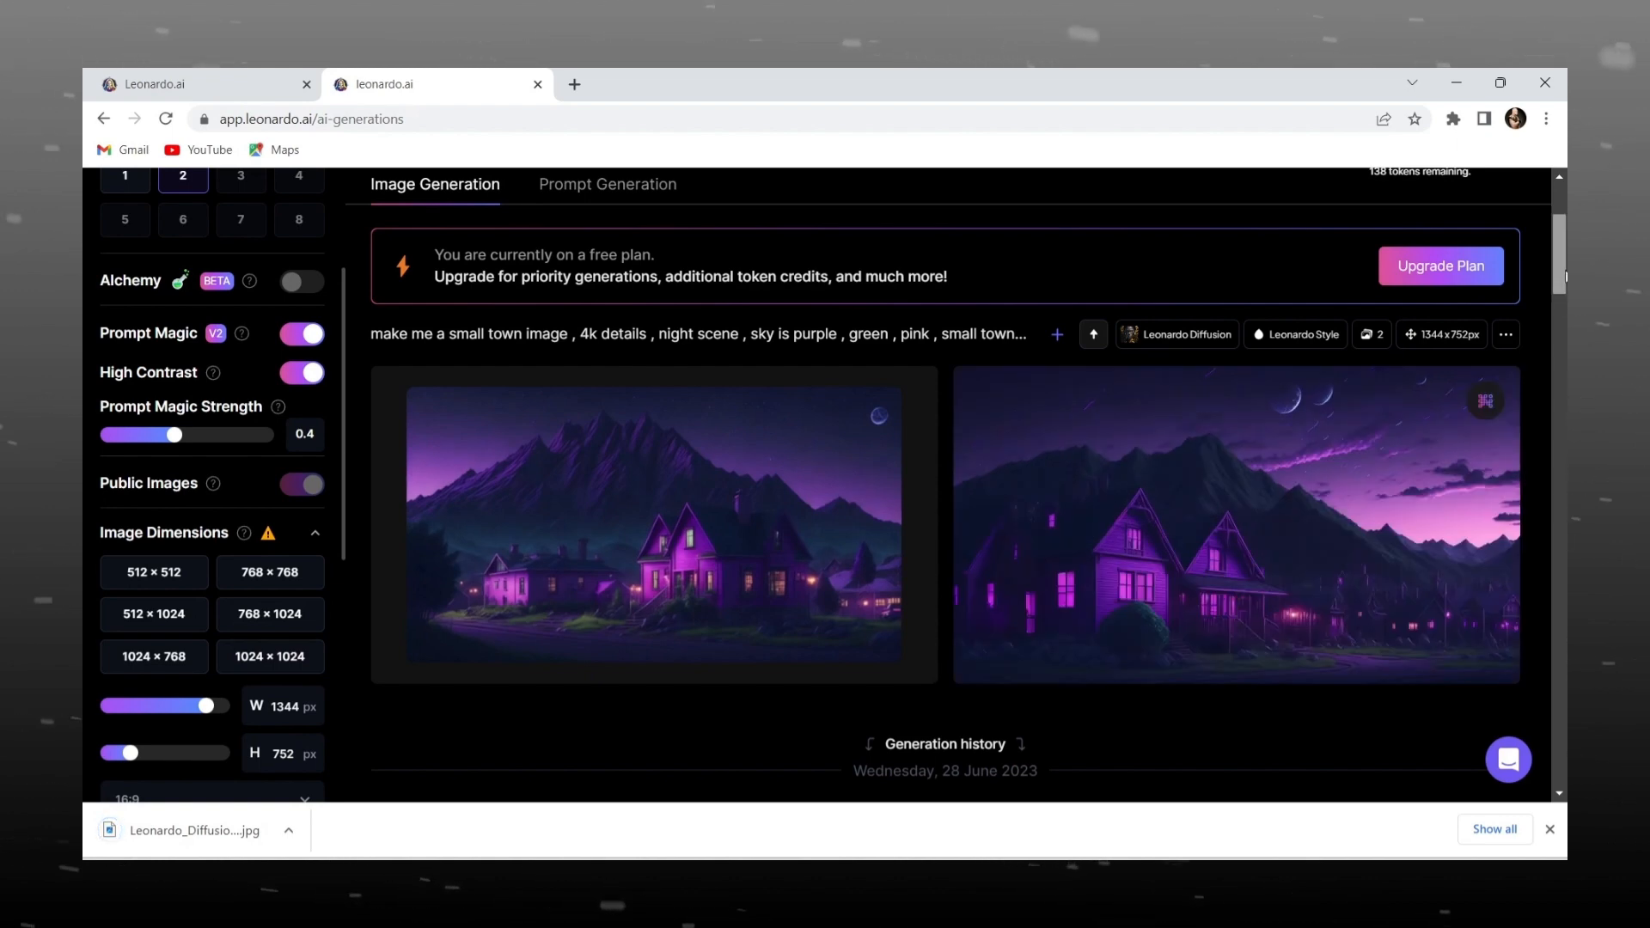
{"action": "scroll", "scroll_direction": "up", "scroll_amount": 3}
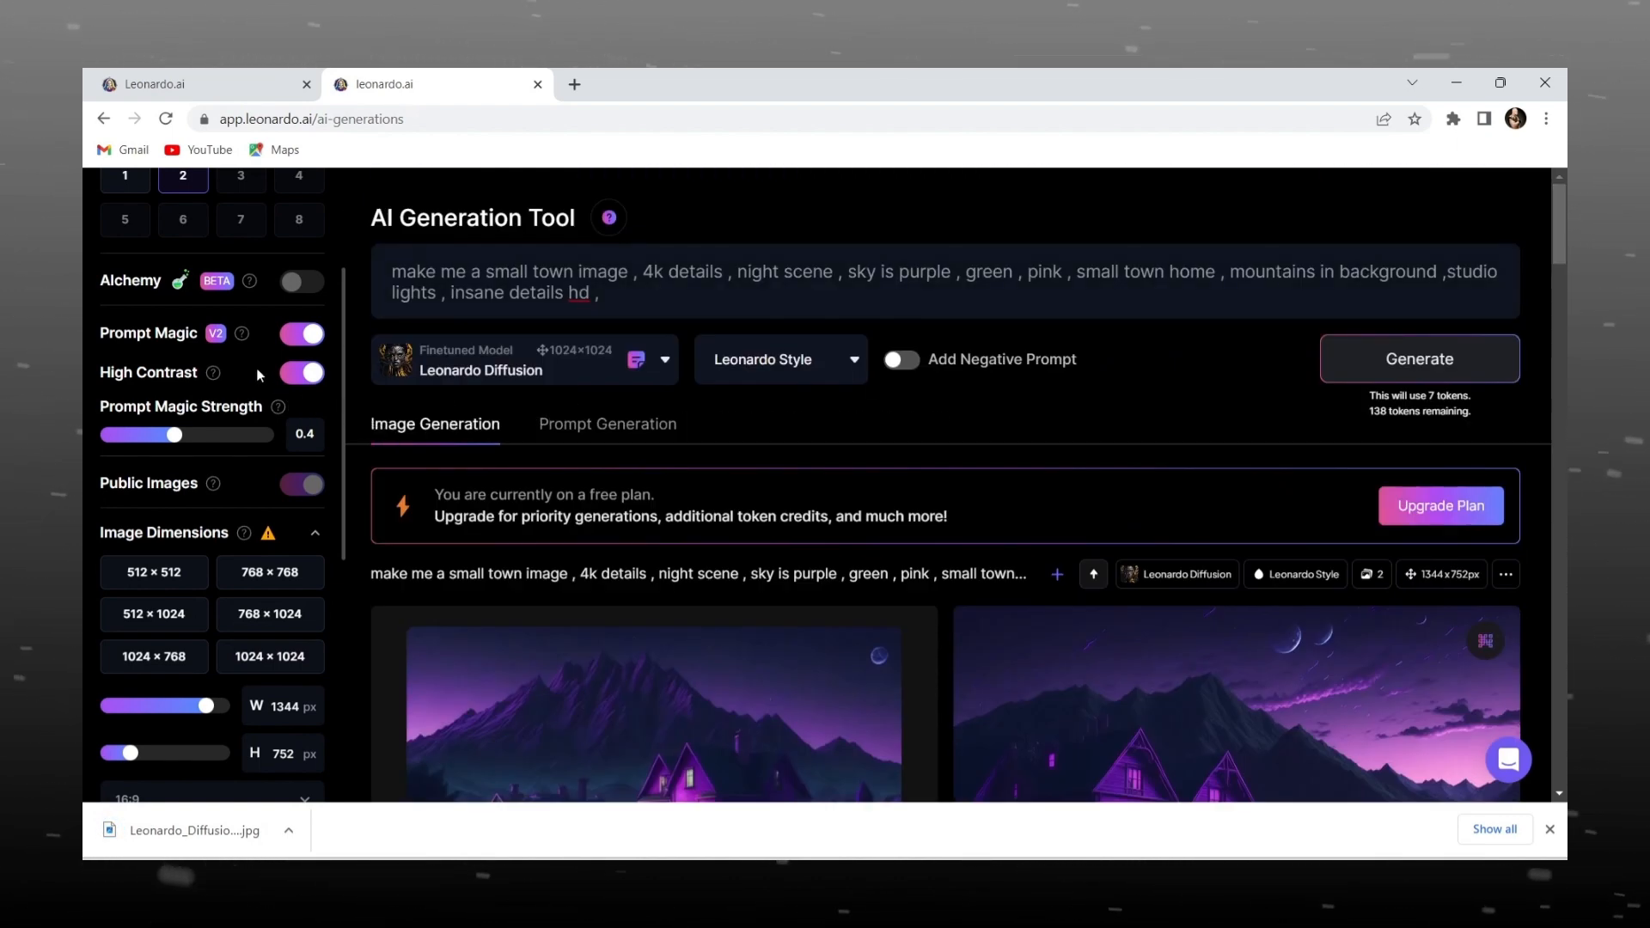
{"action": "scroll", "scroll_direction": "up", "scroll_amount": 3}
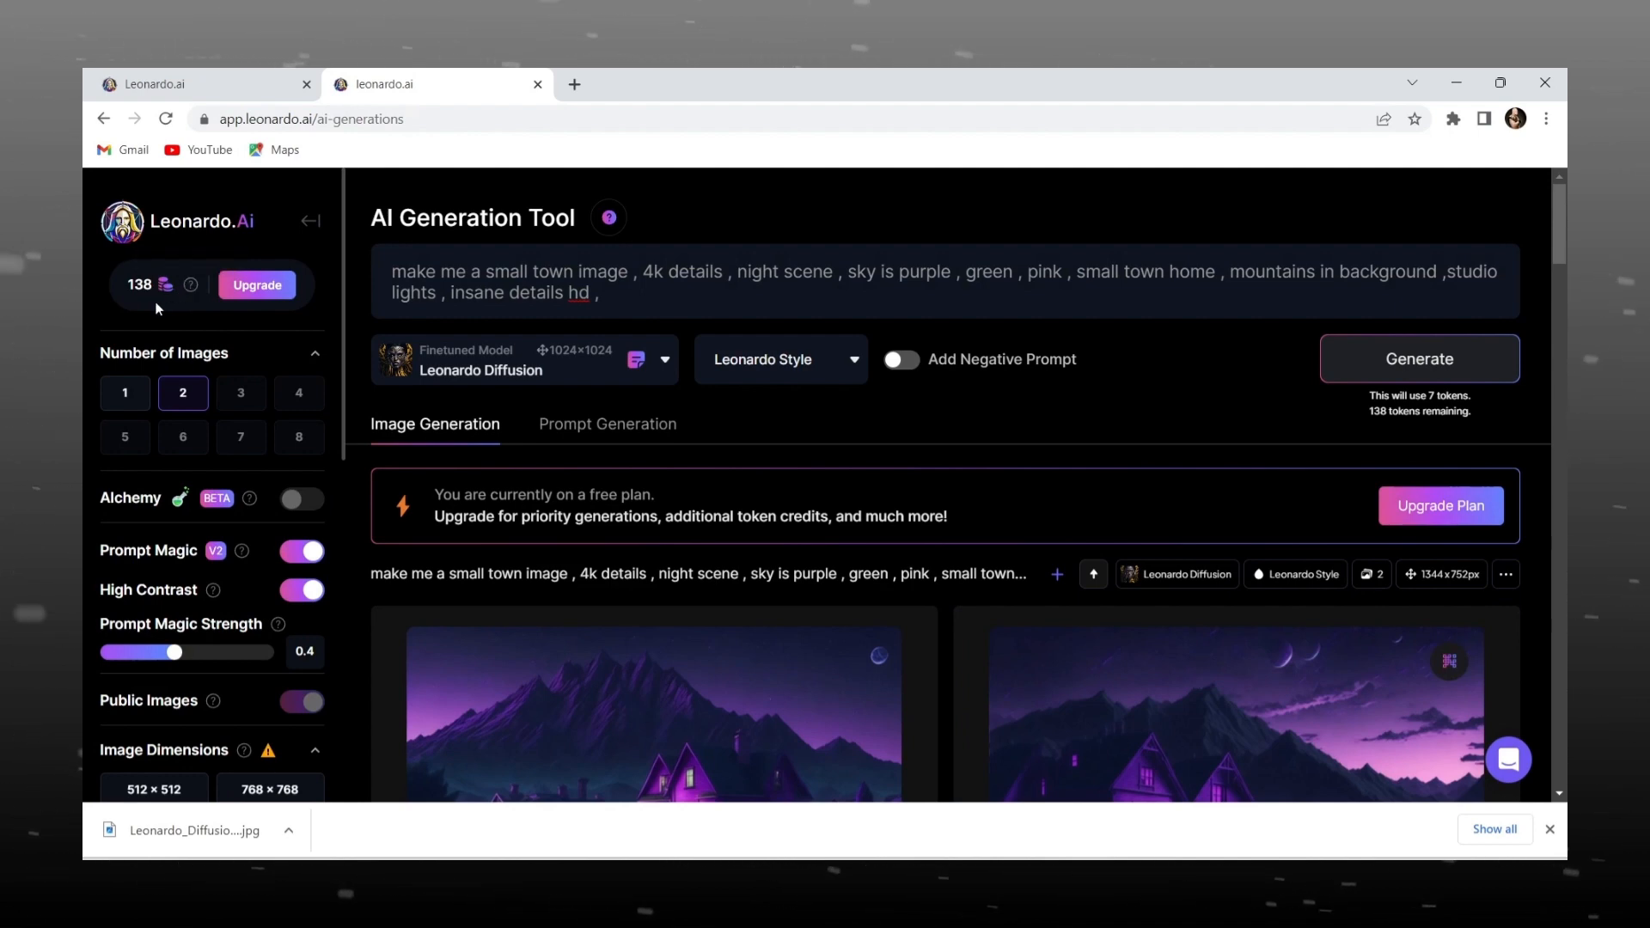
{"action": "mouse_move", "coordinate": [1260, 606]}
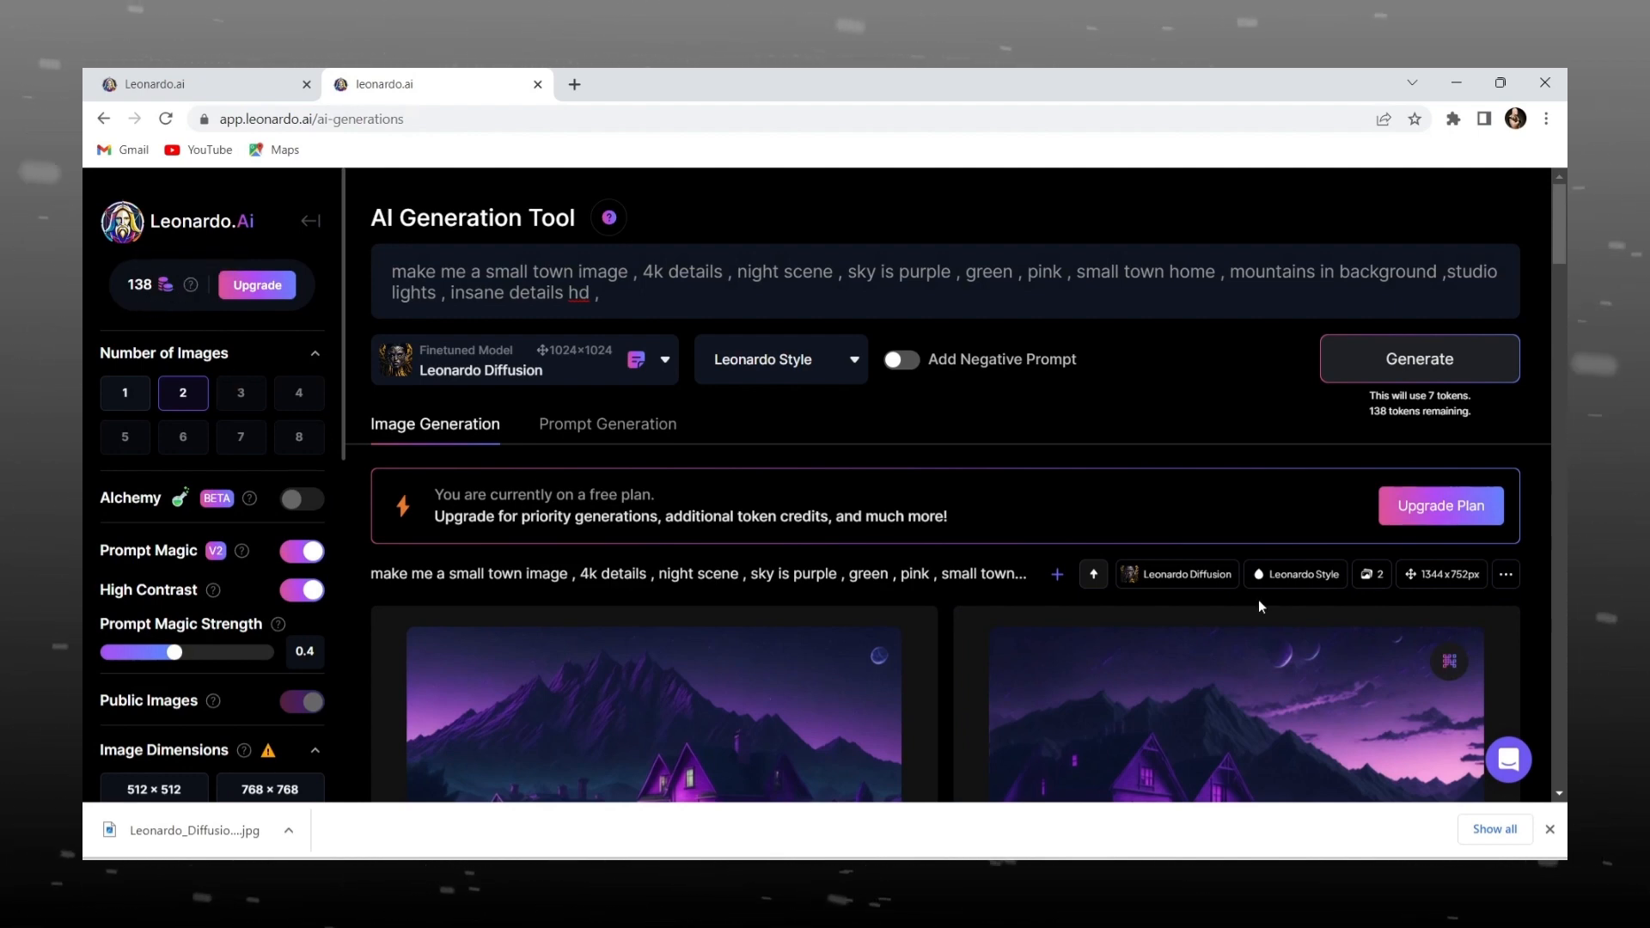
{"action": "scroll", "scroll_direction": "down", "scroll_amount": 3}
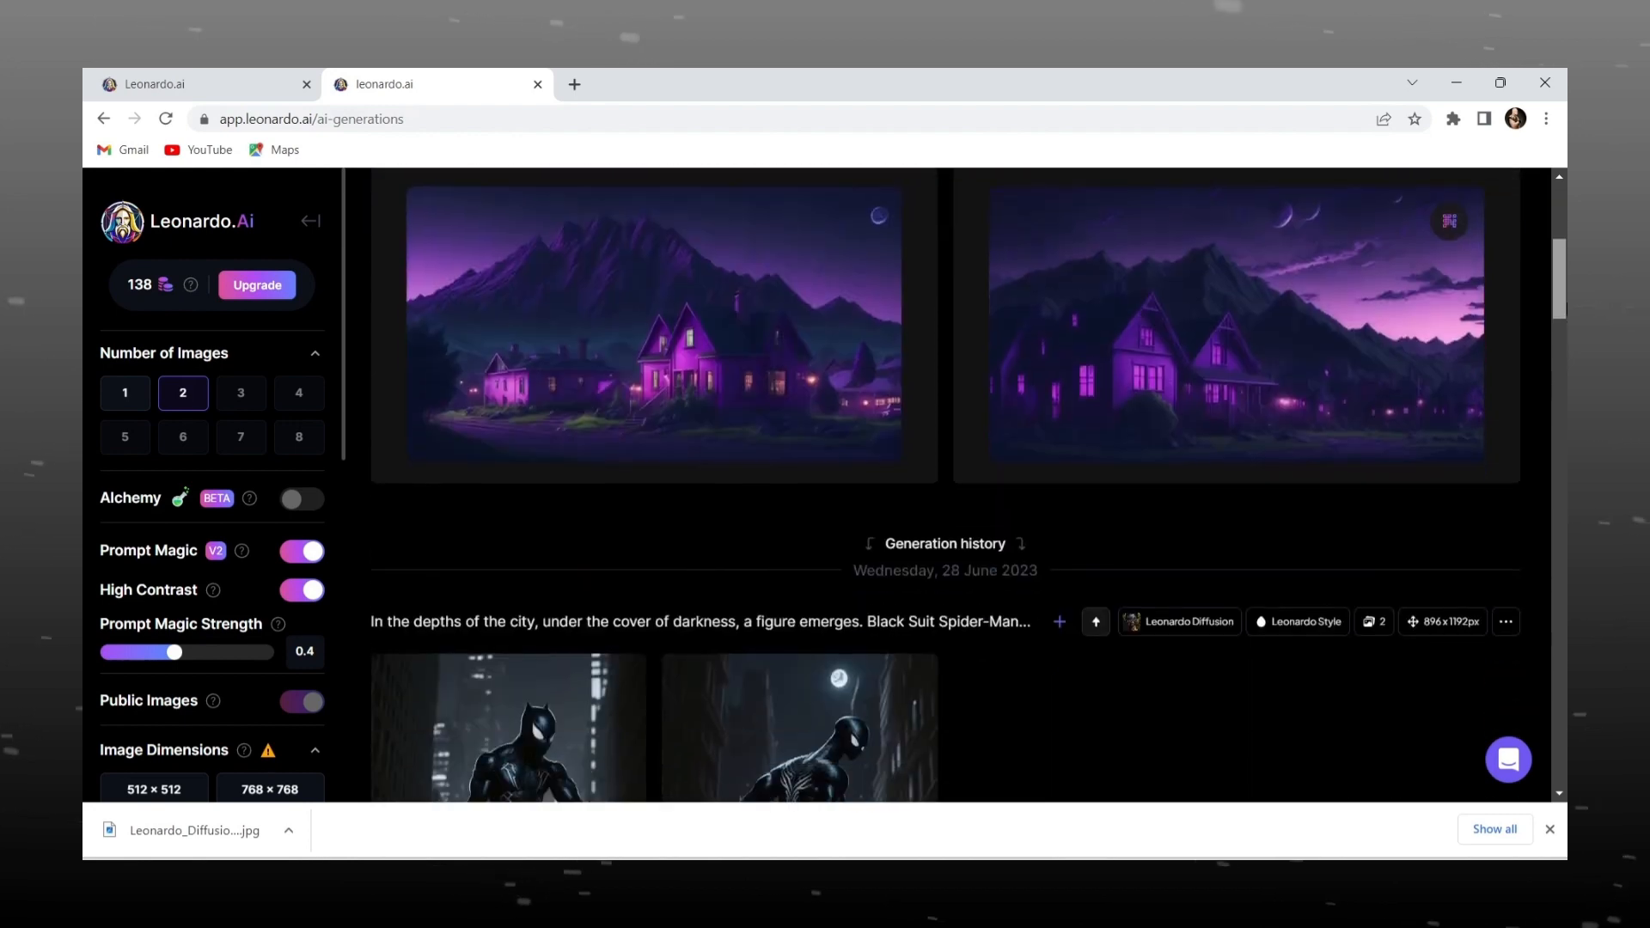
{"action": "scroll", "scroll_direction": "up", "scroll_amount": 3}
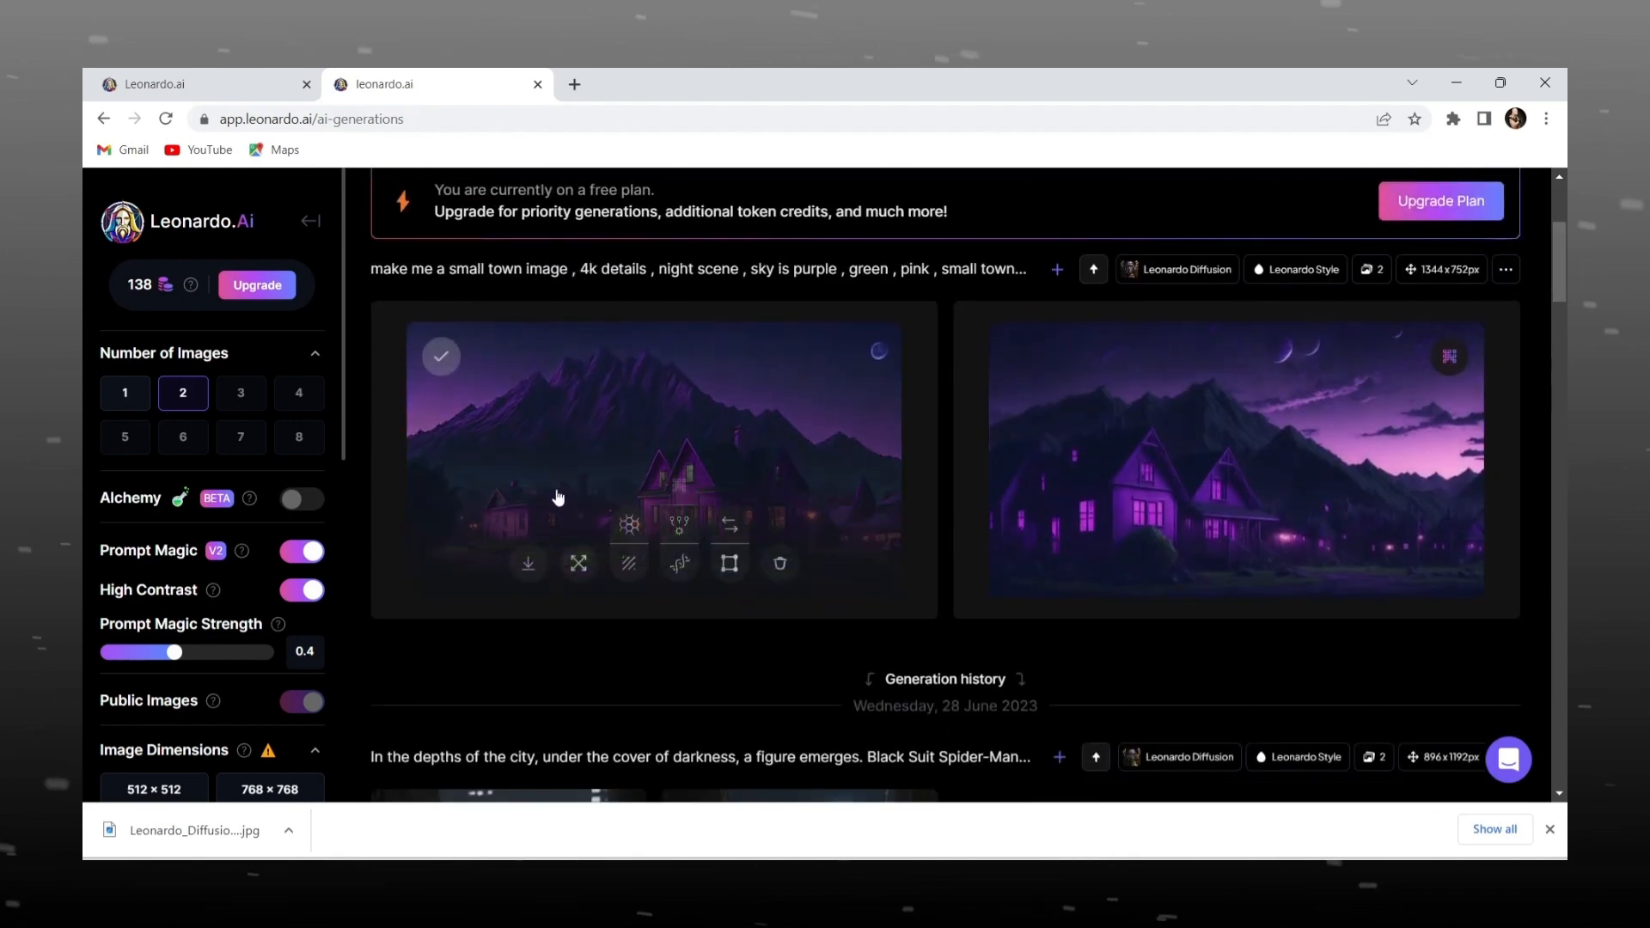
{"action": "mouse_move", "coordinate": [629, 525]}
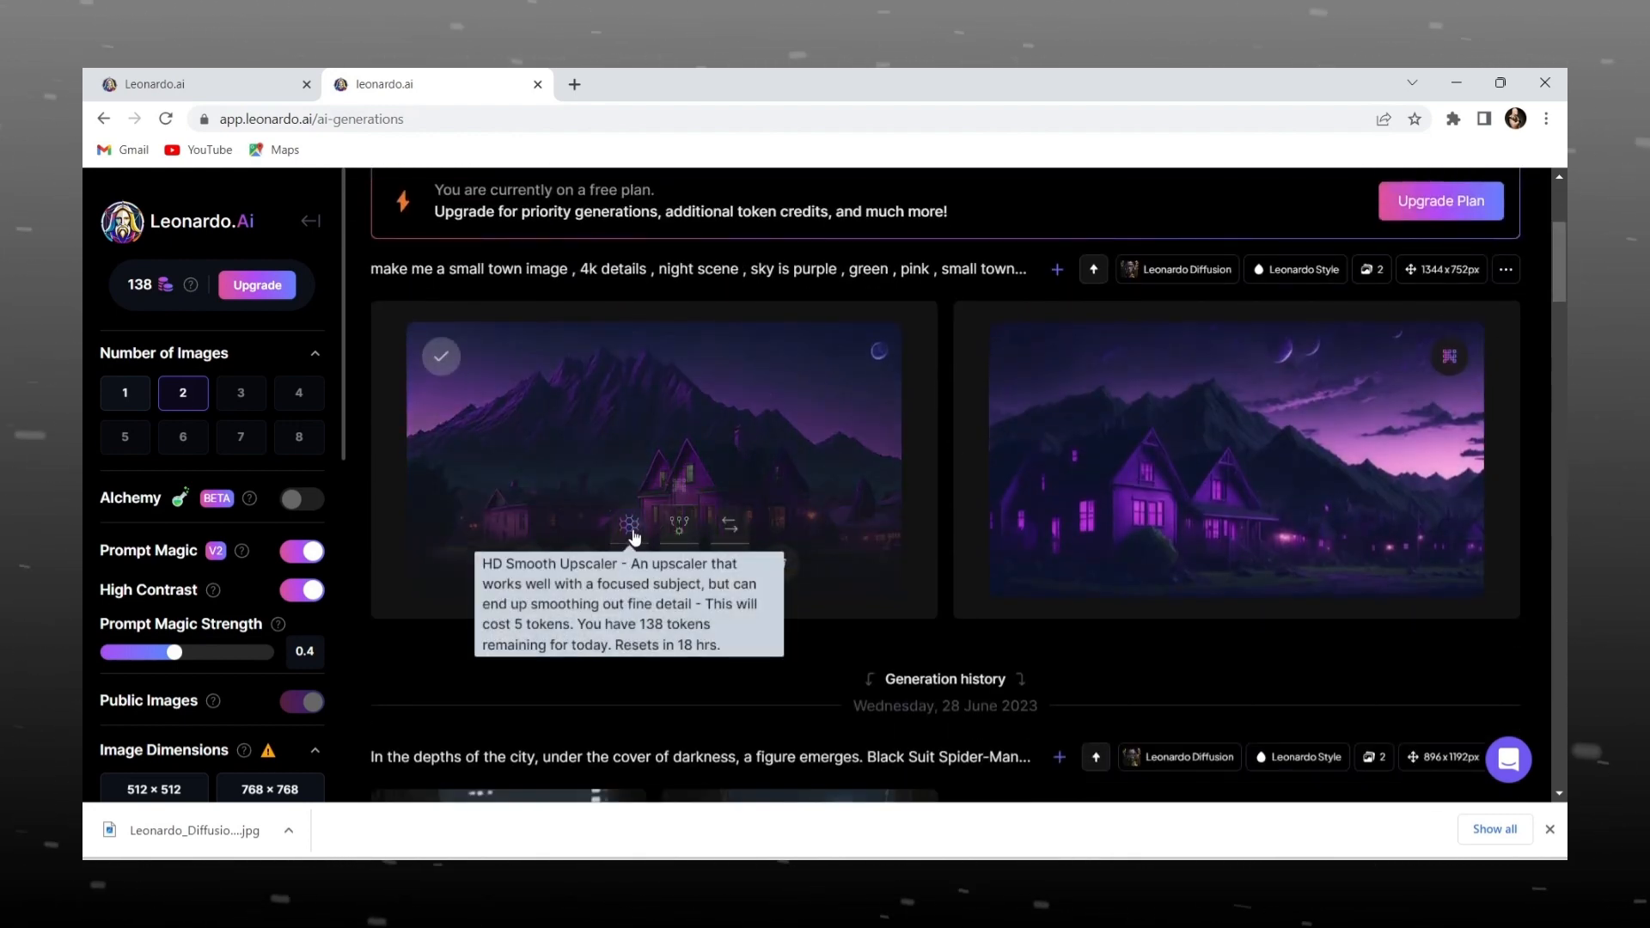
{"action": "mouse_move", "coordinate": [653, 590]}
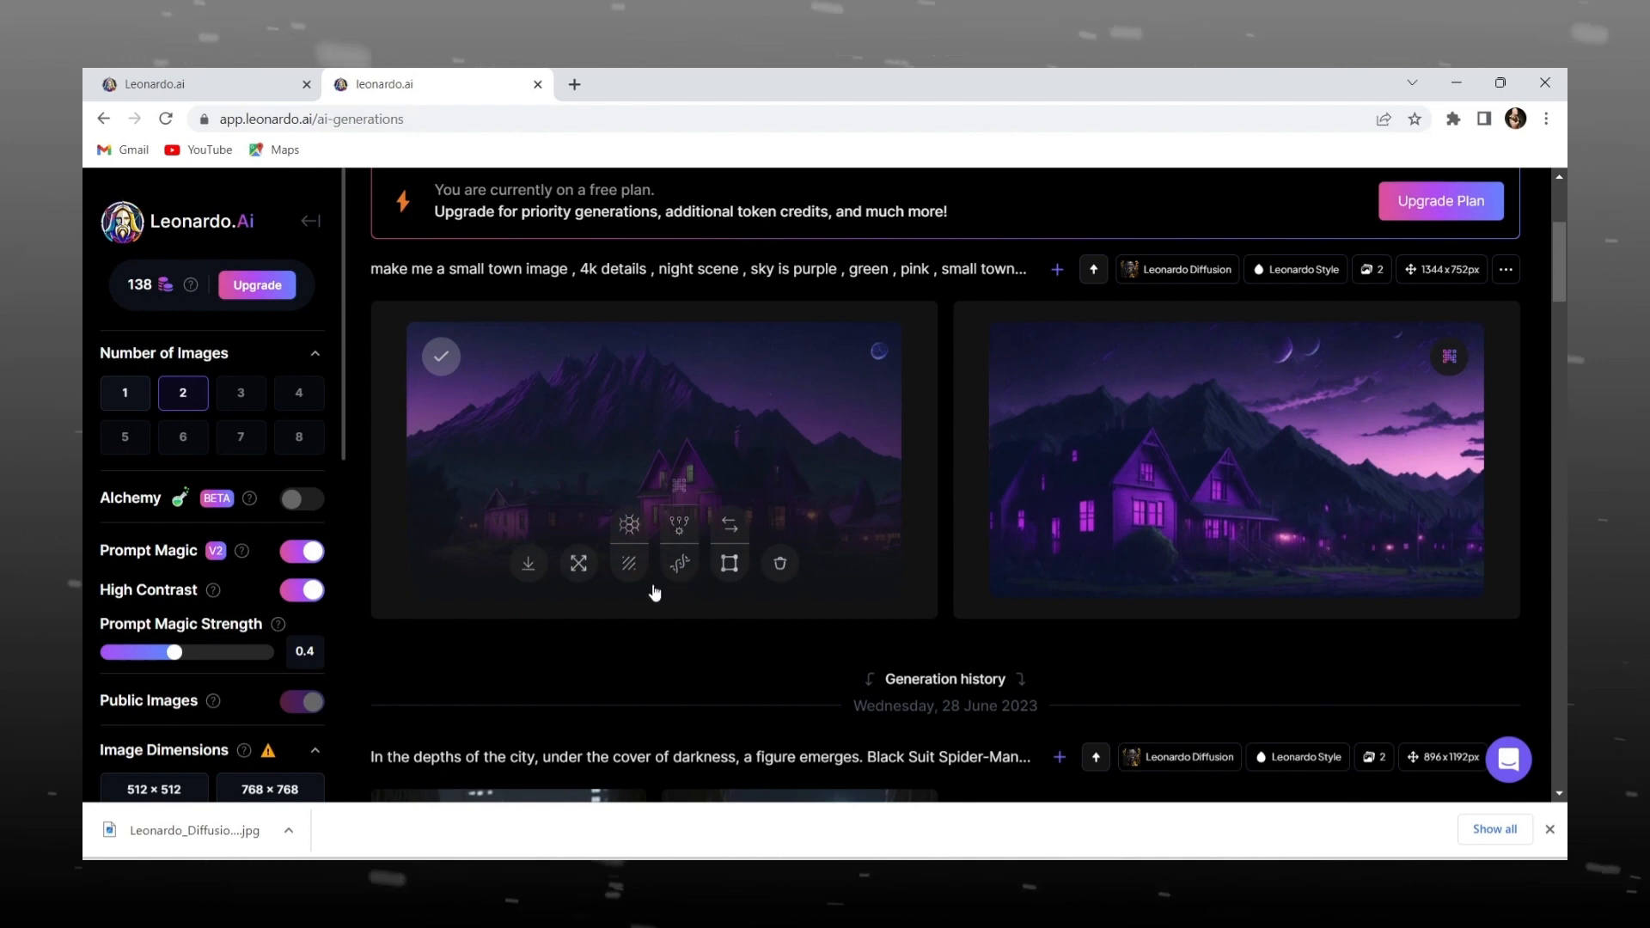
{"action": "mouse_move", "coordinate": [678, 563]}
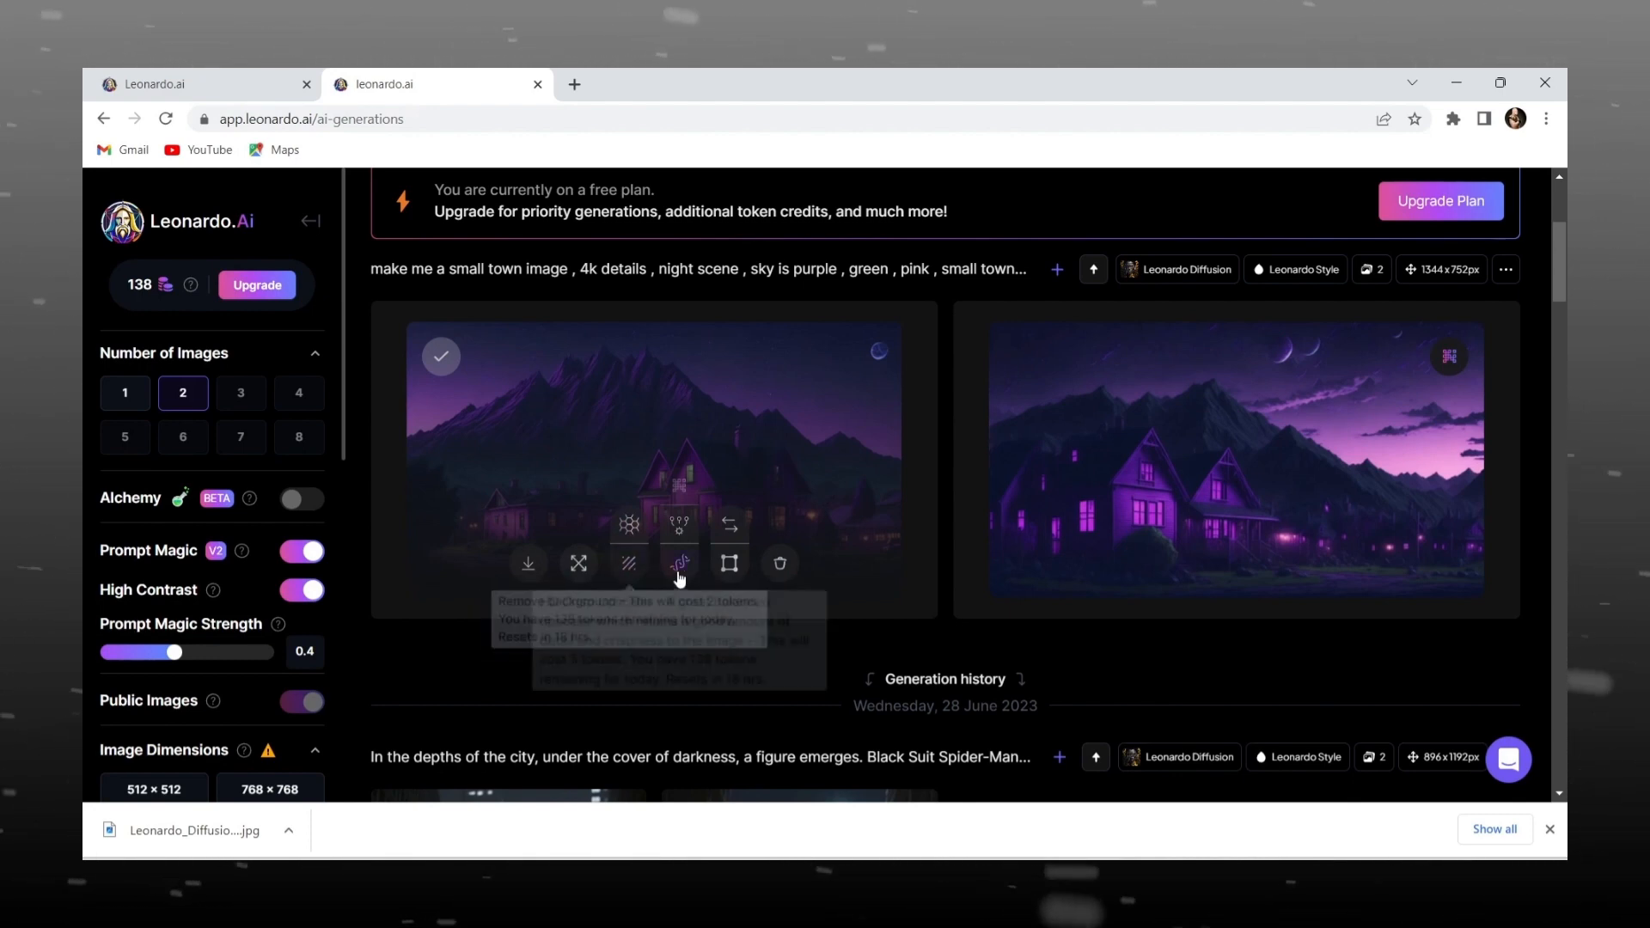
{"action": "mouse_move", "coordinate": [726, 563]}
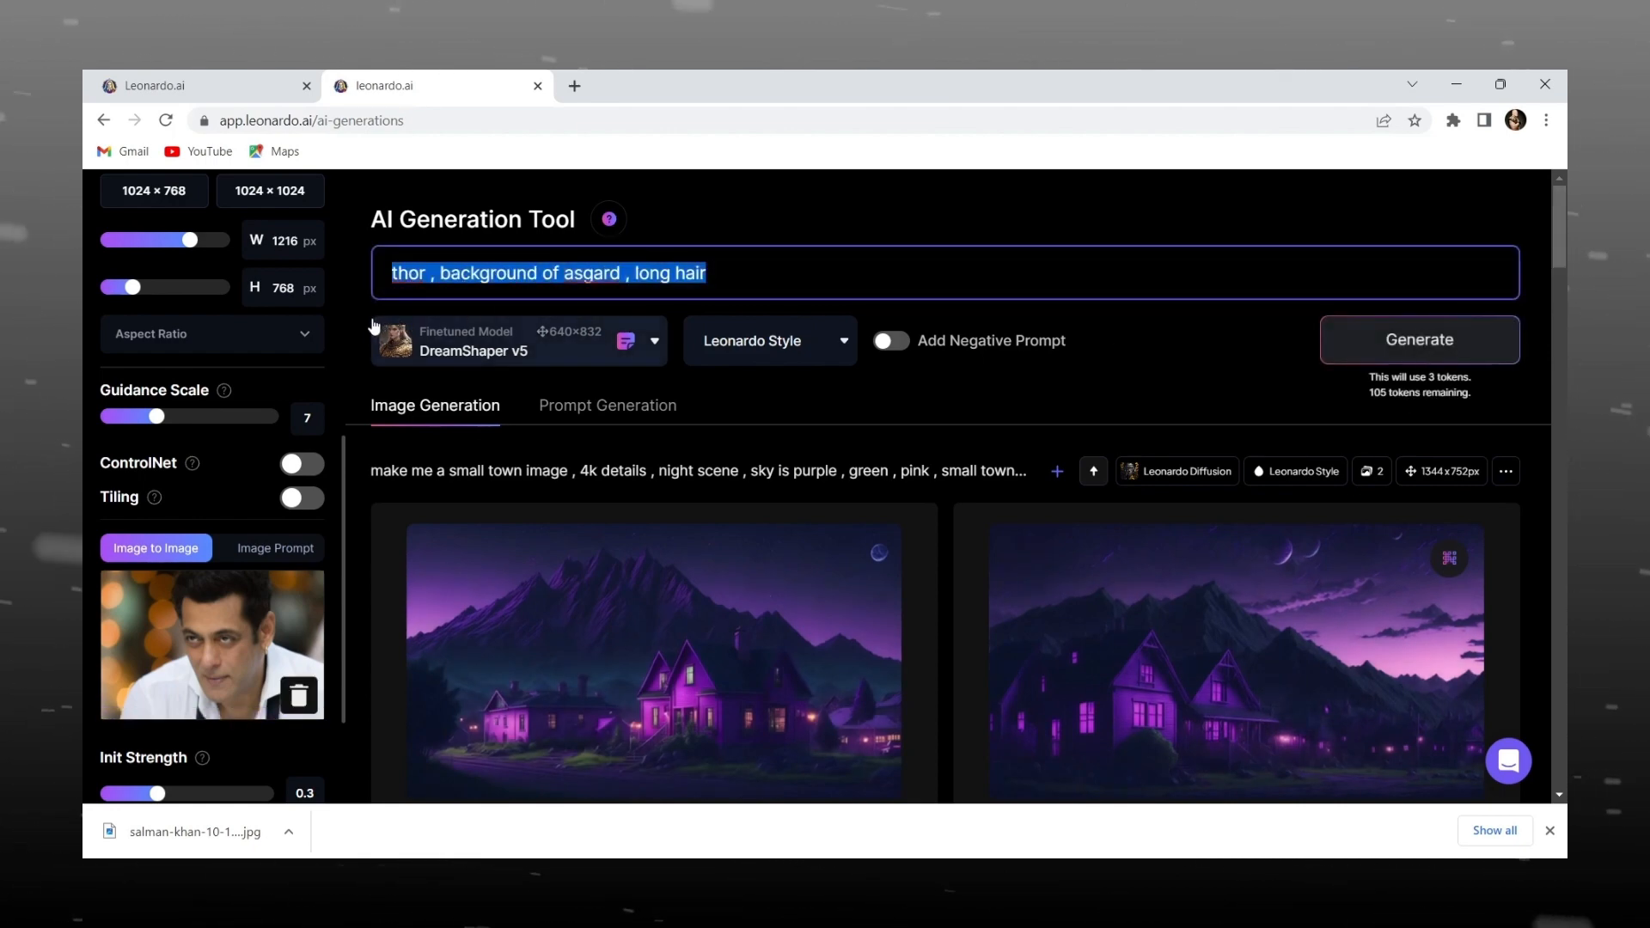
- Change the portrait prompt to 'made him smile' with init strength 0.65 and generate
{"action": "type", "text": "made him s"}
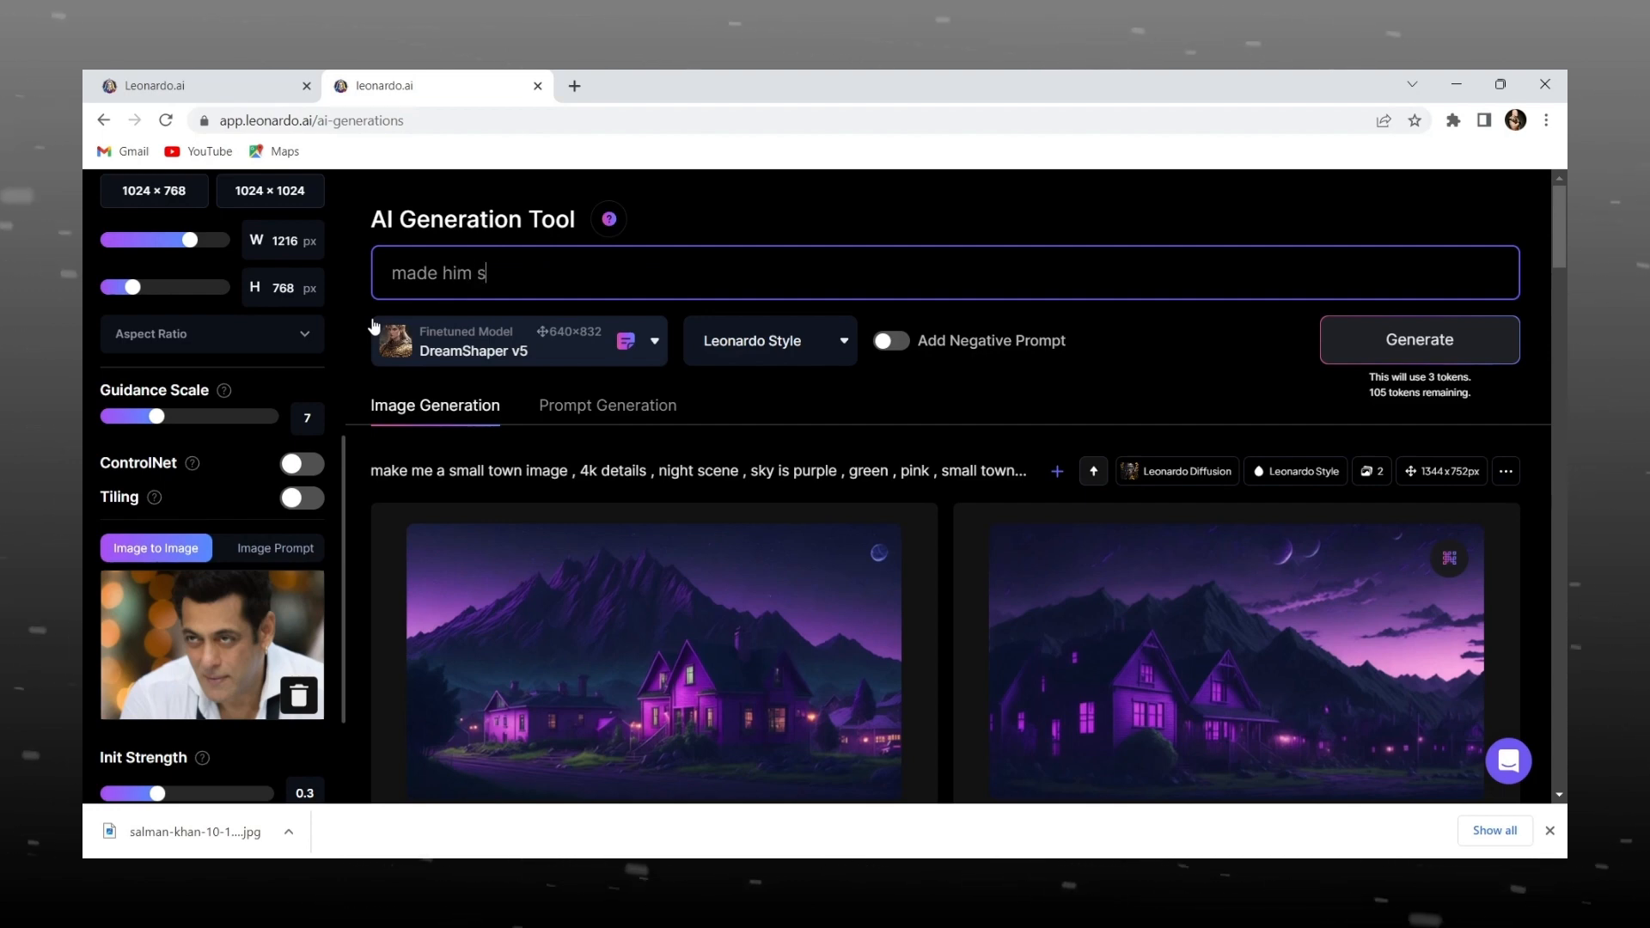
{"action": "type", "text": "mile"}
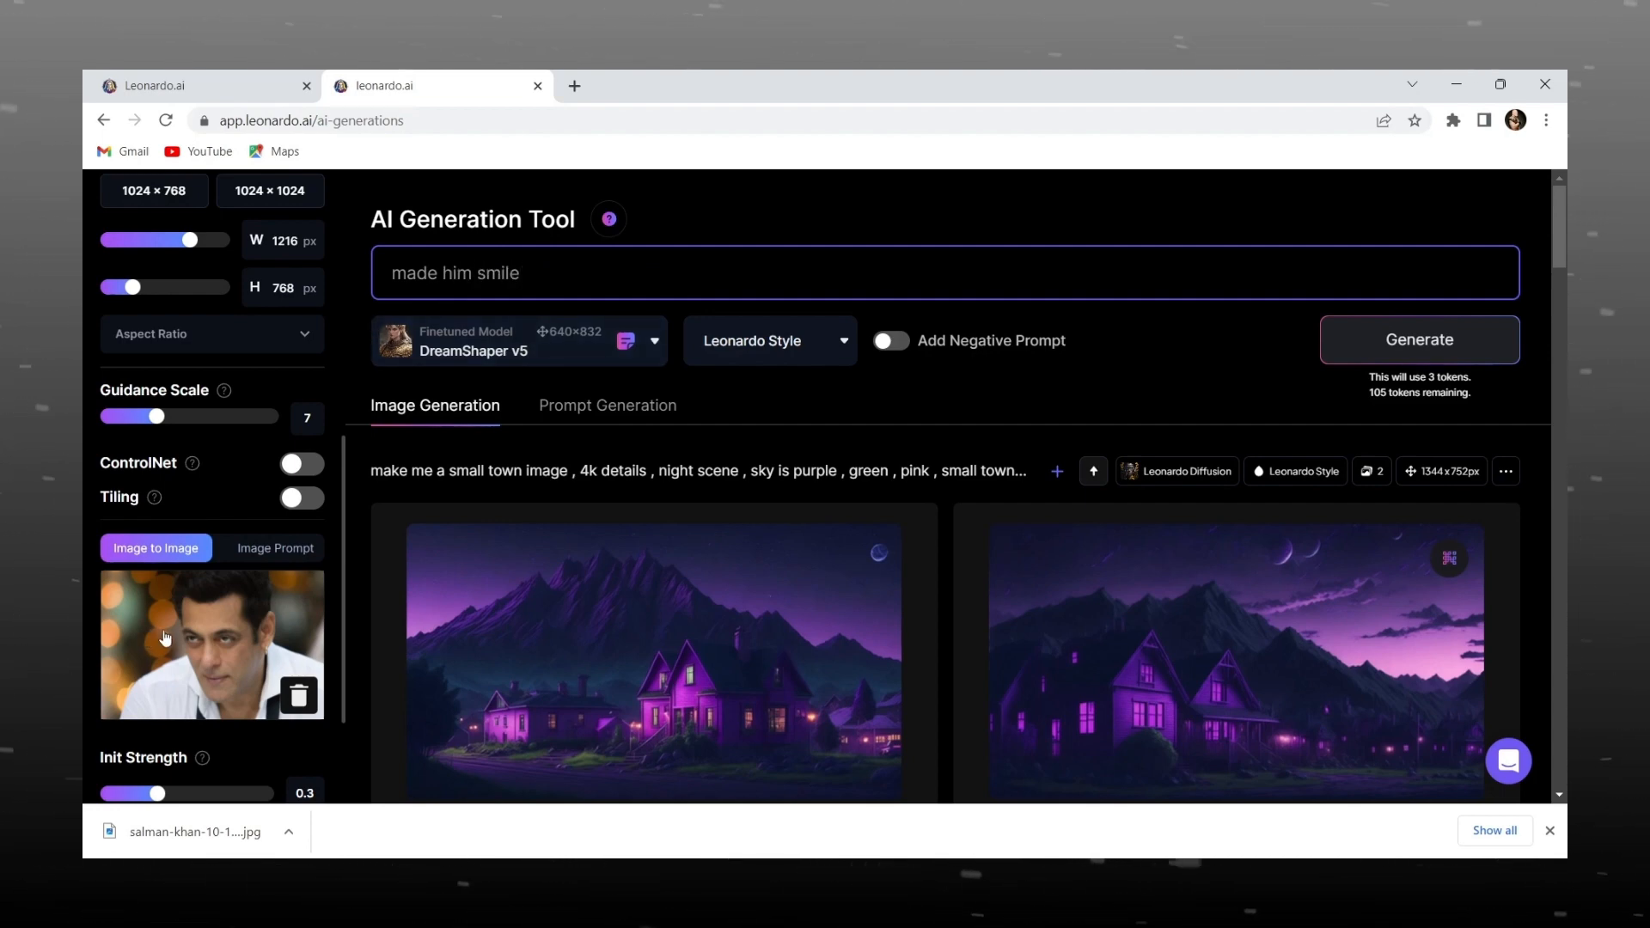
{"action": "scroll", "scroll_direction": "down", "scroll_amount": 3}
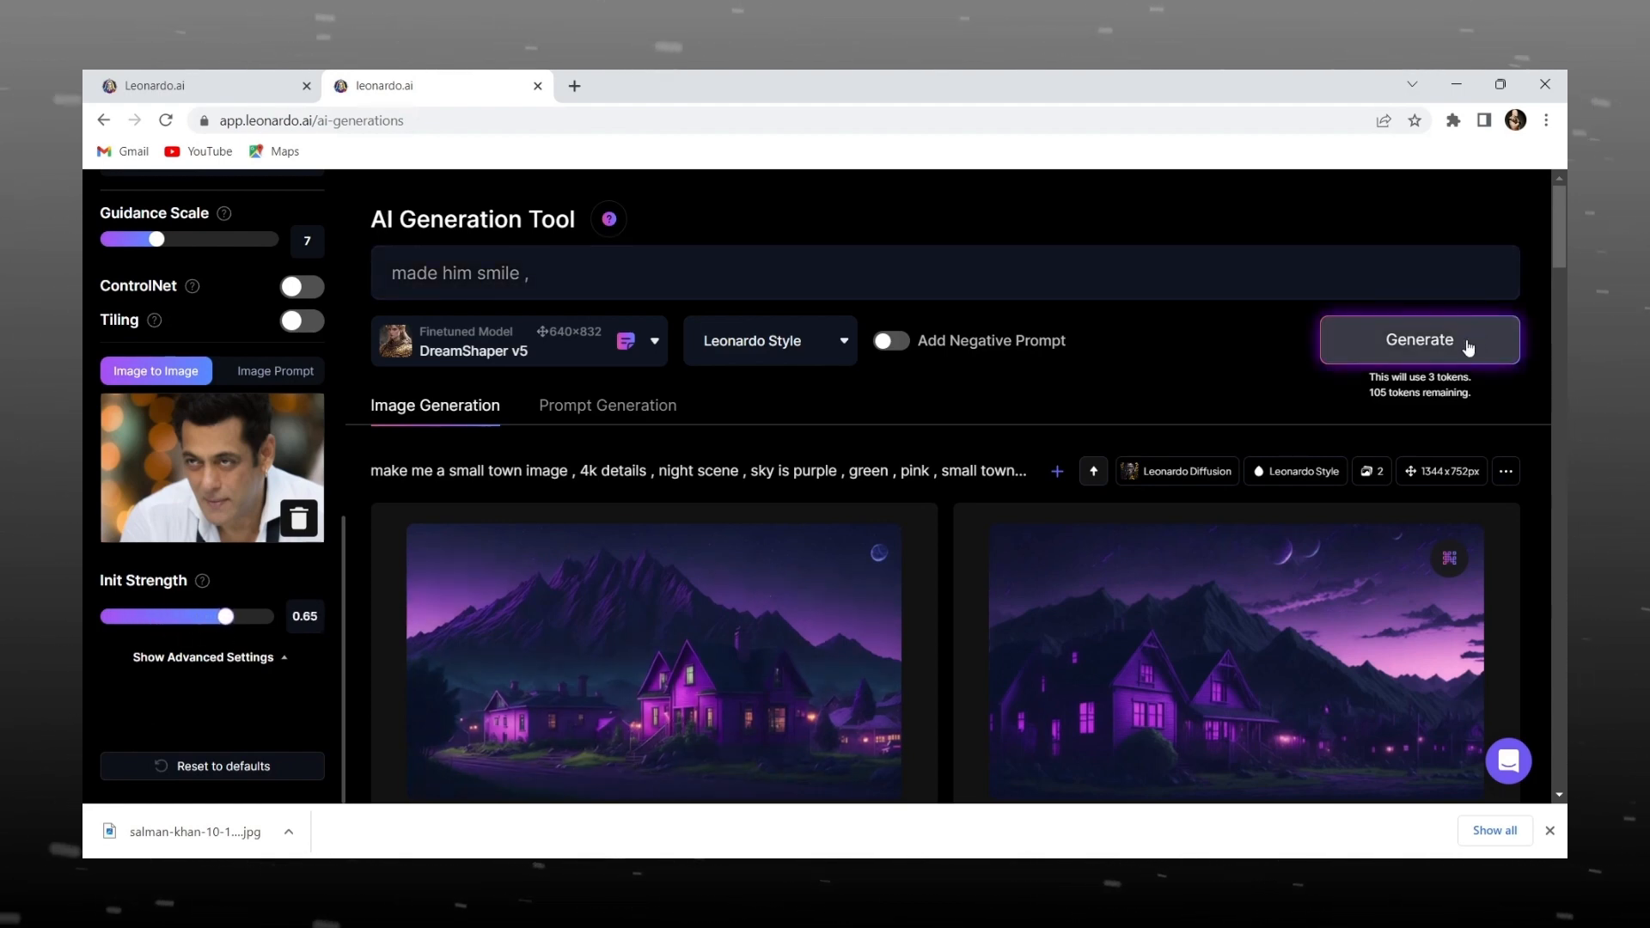
{"action": "left_click", "coordinate": [1416, 339]}
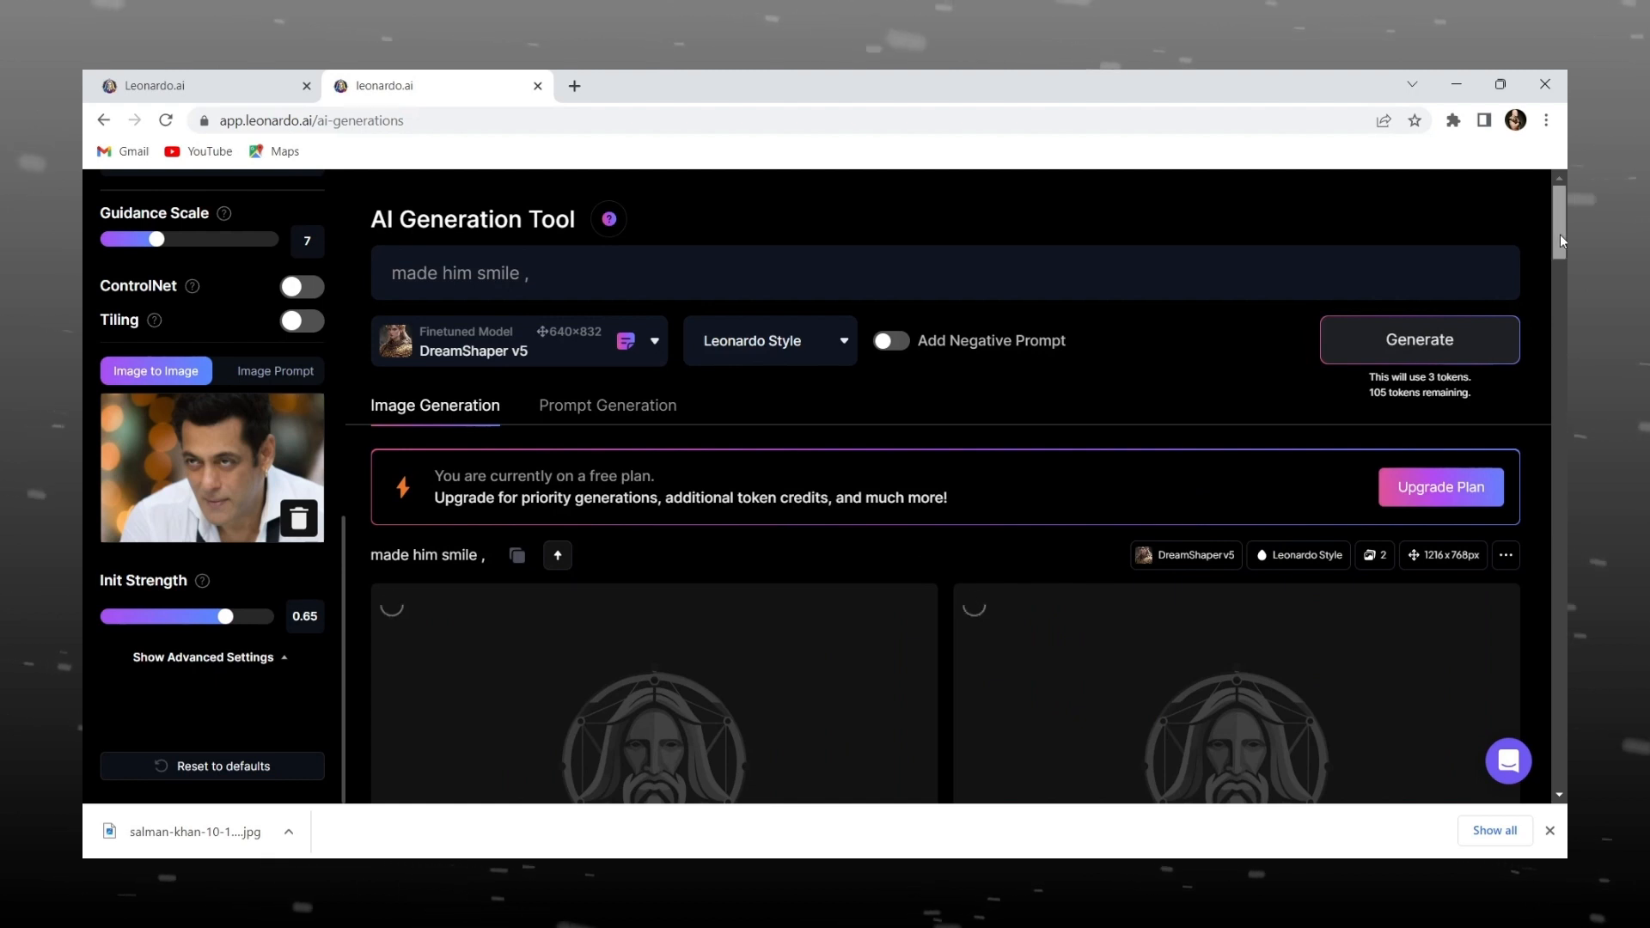
- Scroll through the two smiling portrait results
{"action": "scroll", "scroll_direction": "down", "scroll_amount": 3}
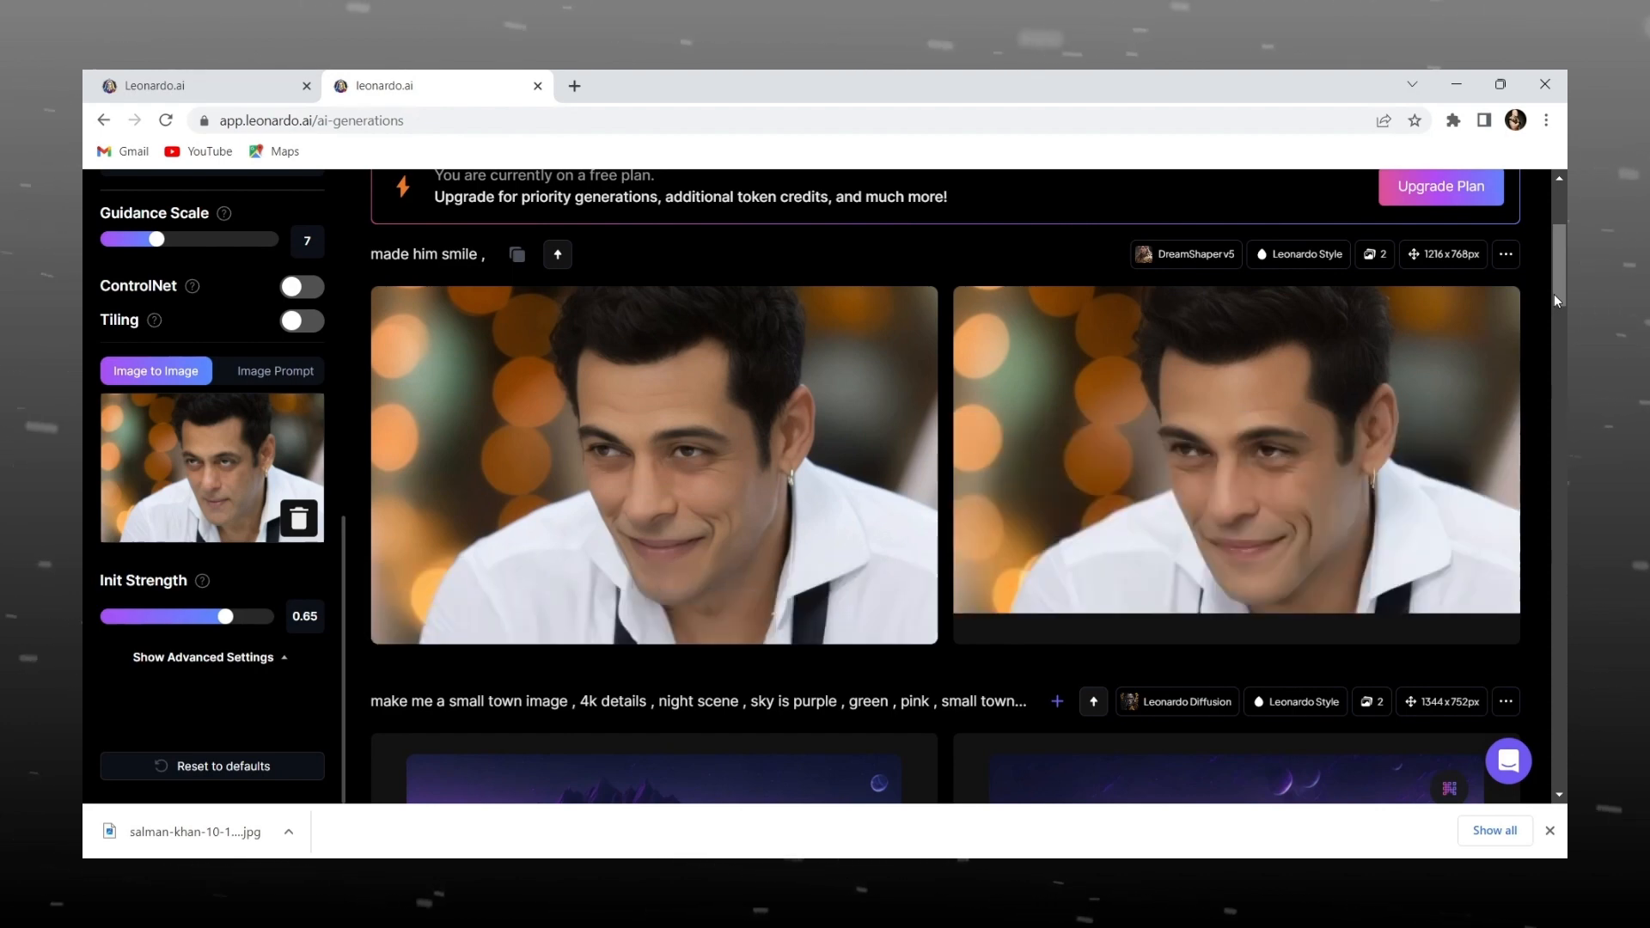
{"action": "scroll", "scroll_direction": "up", "scroll_amount": 3}
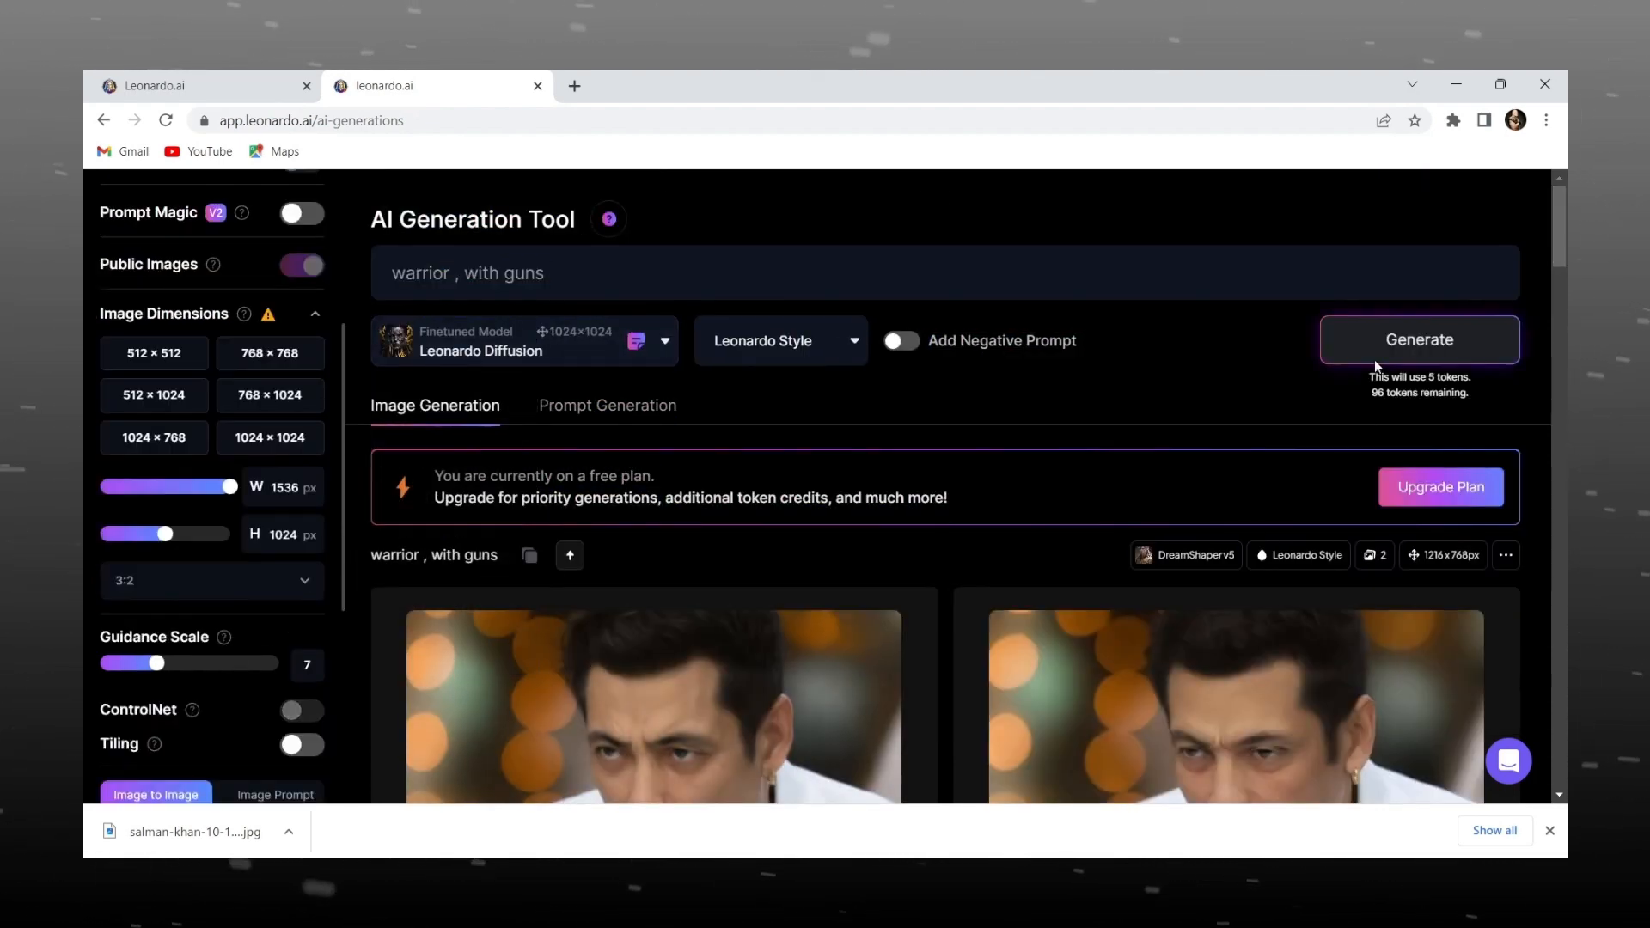
- Generate the 'warrior, with guns' portrait images, then close an enlarged result and scroll up
{"action": "left_click", "coordinate": [1419, 338]}
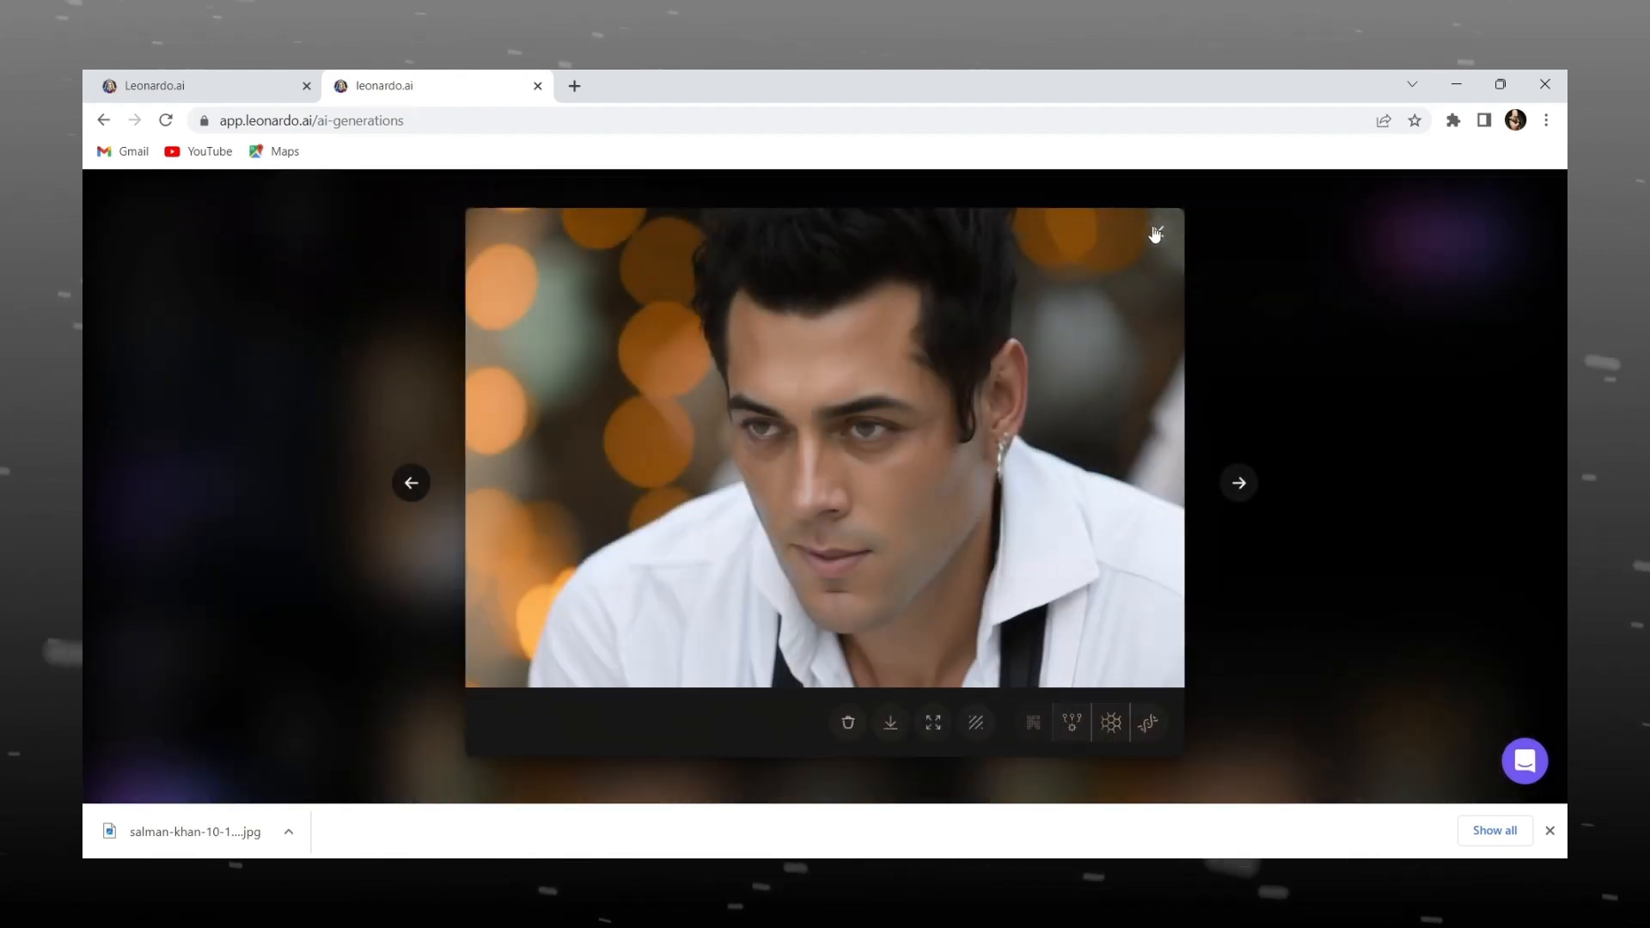
{"action": "left_click", "coordinate": [1154, 233]}
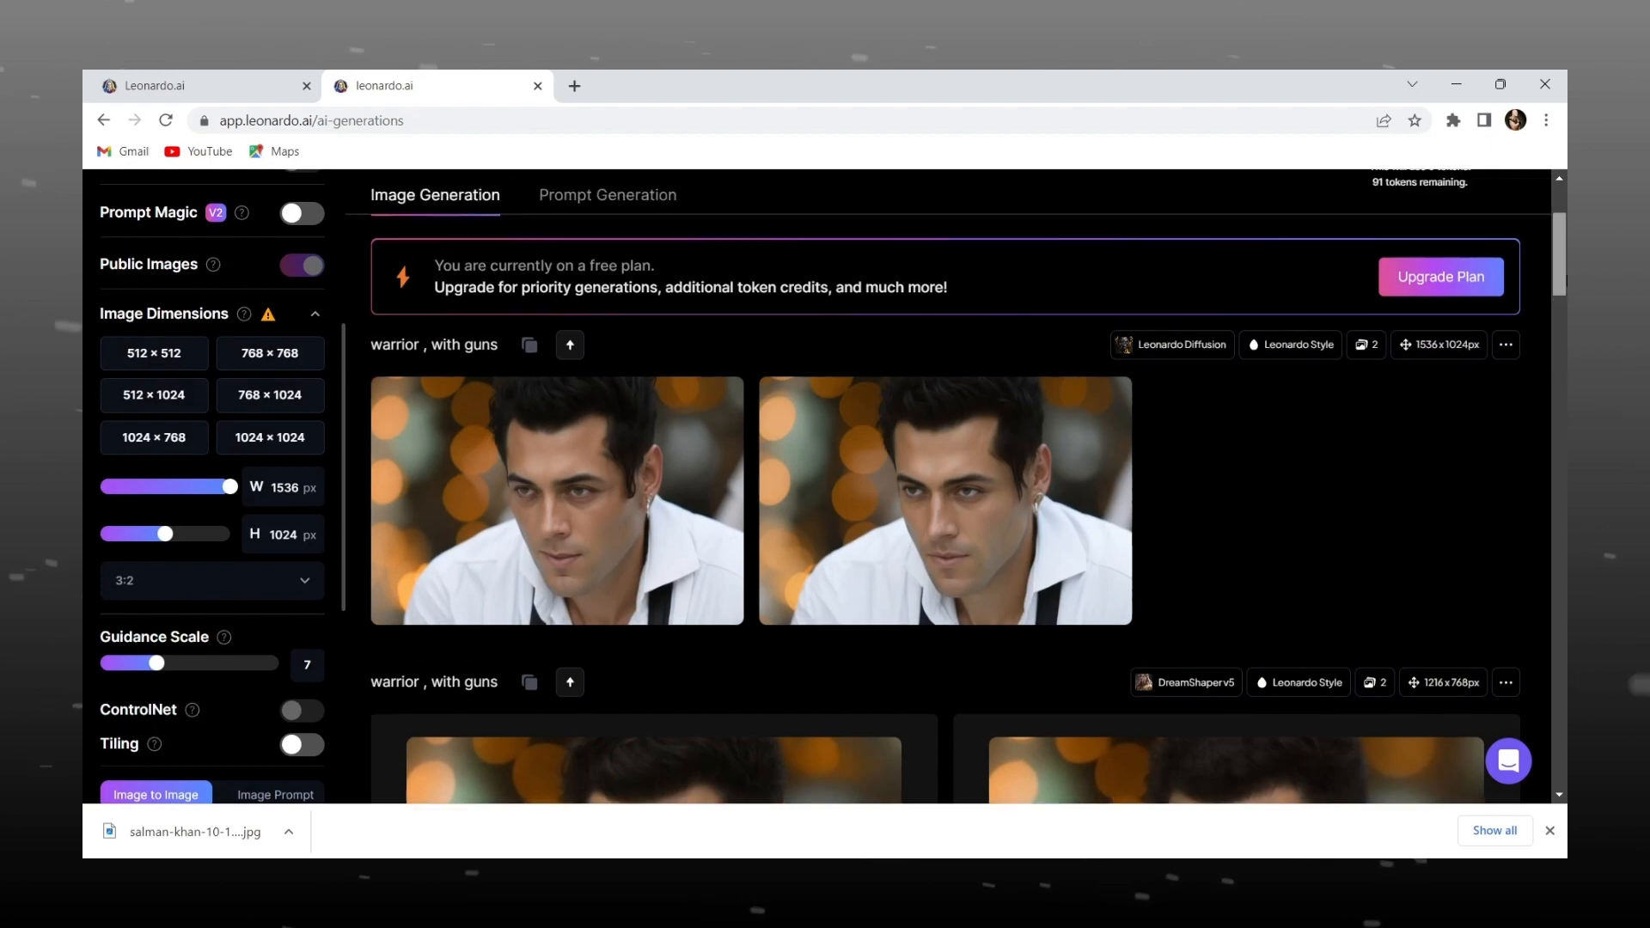
{"action": "scroll", "scroll_direction": "up", "scroll_amount": 3}
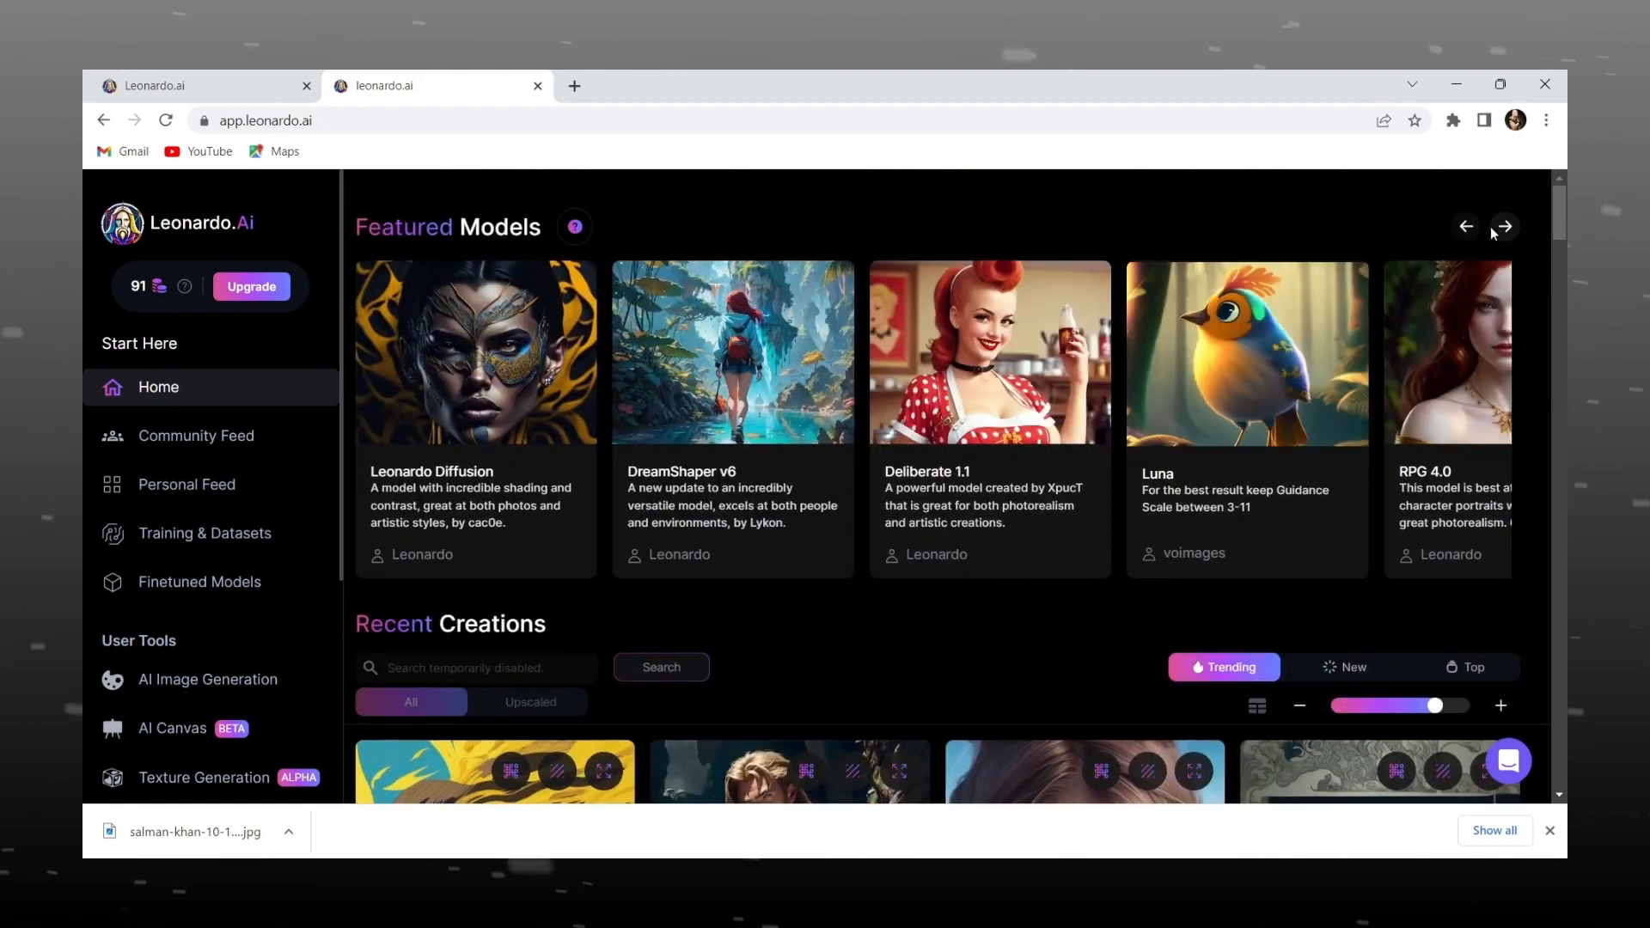
- Page through the Featured Models carousel to reveal Paper art, Spirit Creatures and Pixel Art
{"action": "left_click", "coordinate": [1504, 226]}
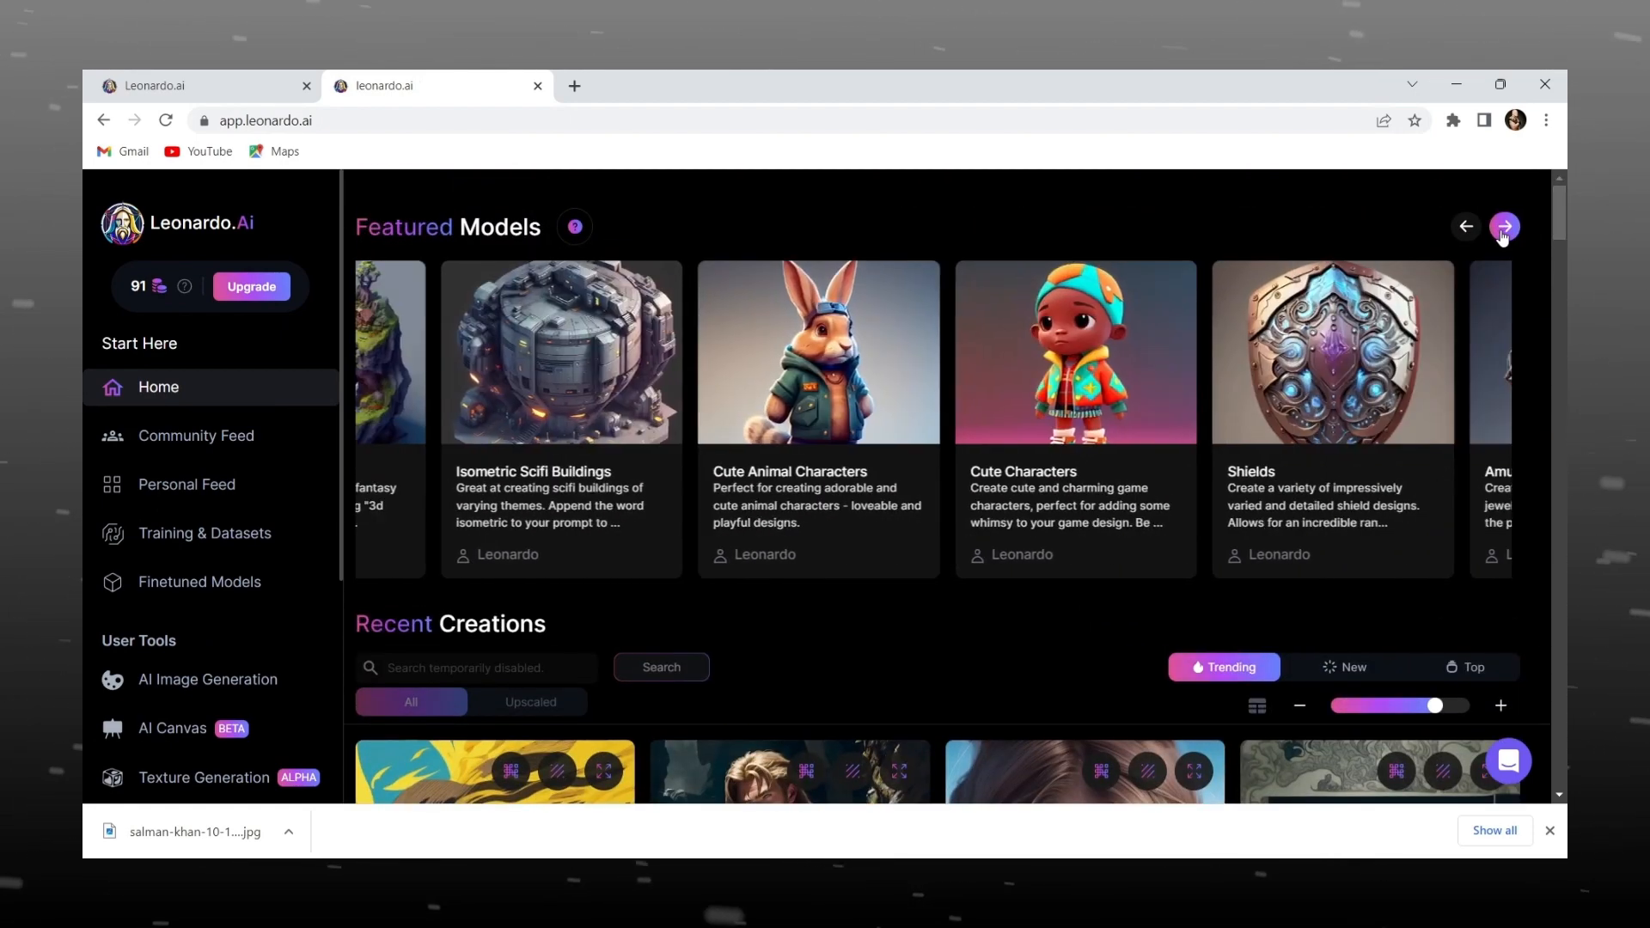
{"action": "left_click", "coordinate": [1504, 226]}
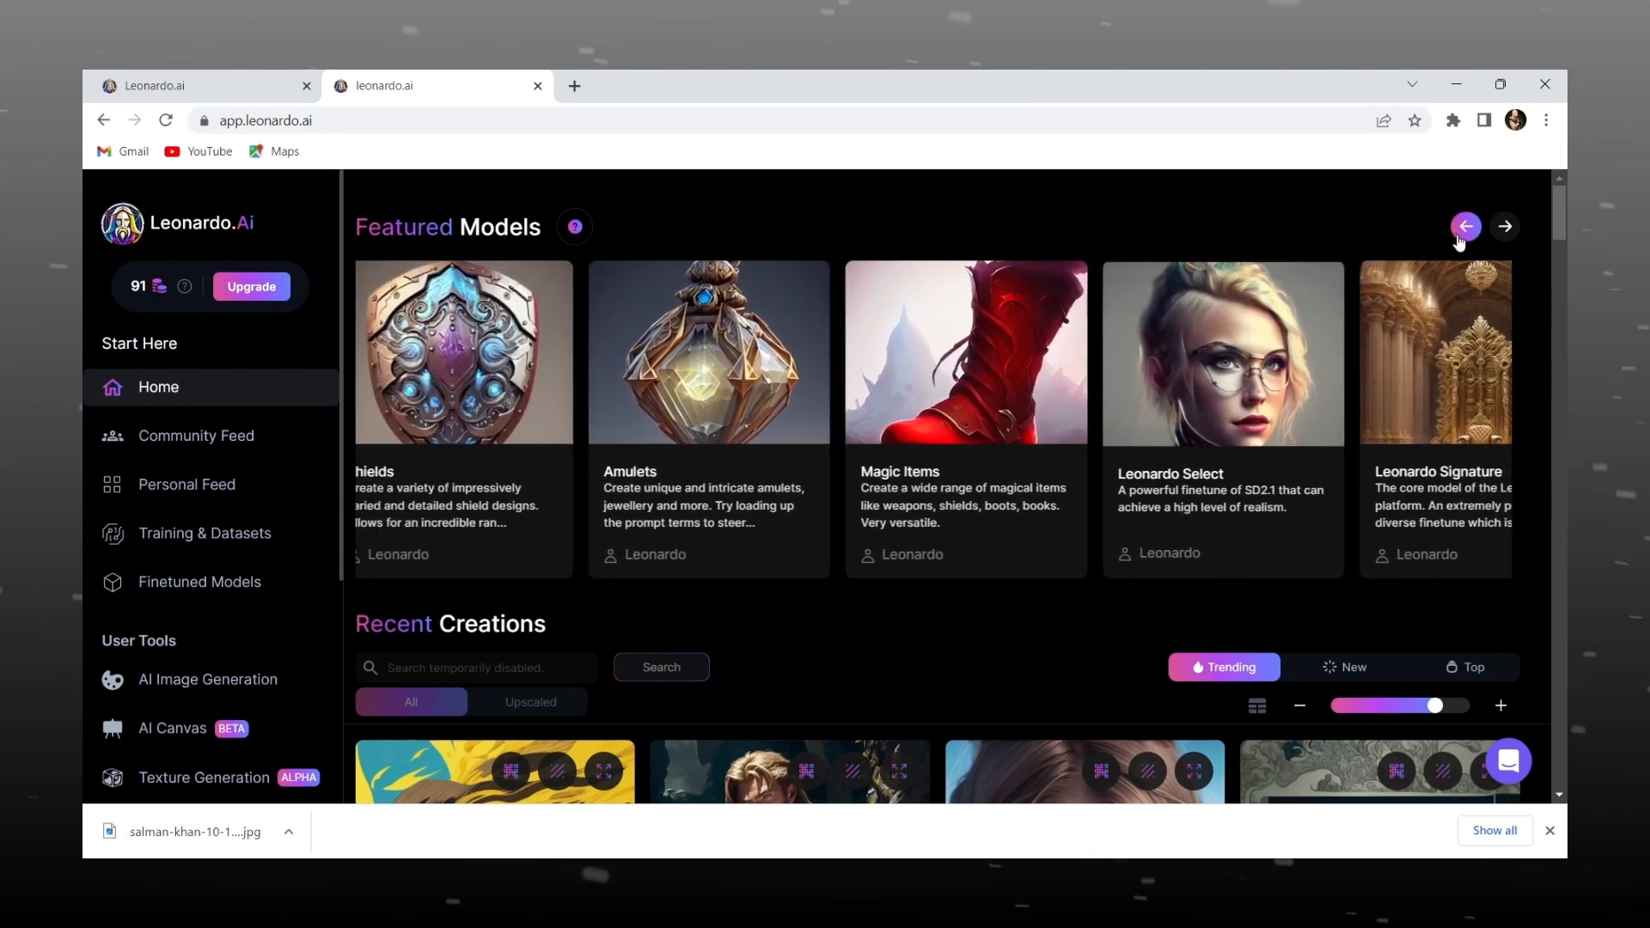
{"action": "left_click", "coordinate": [1464, 225]}
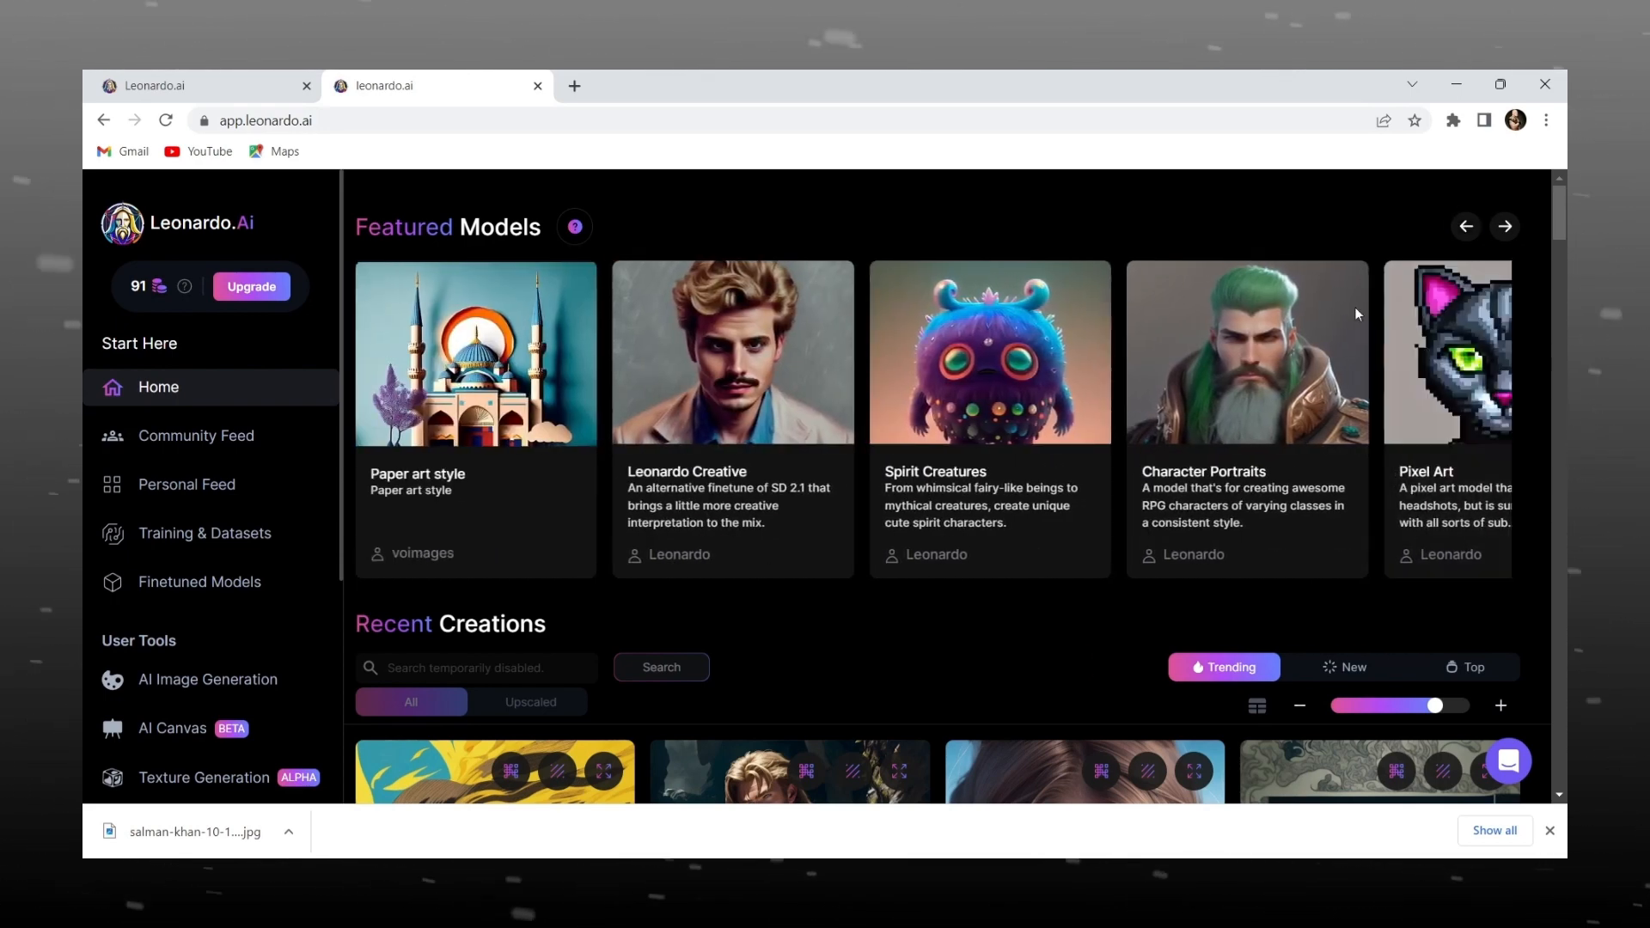